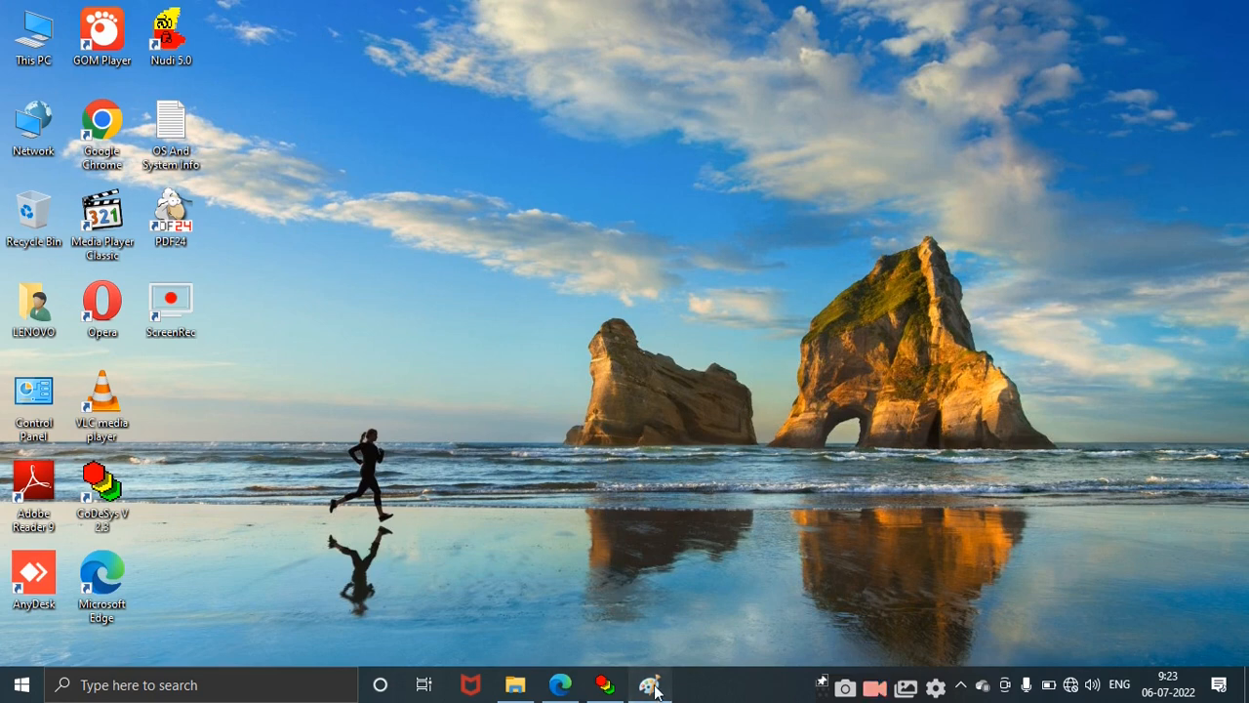
# Step: Display the conveyor-belt item-counting slide with the counter's inputs and outputs
pyautogui.click(650, 683)
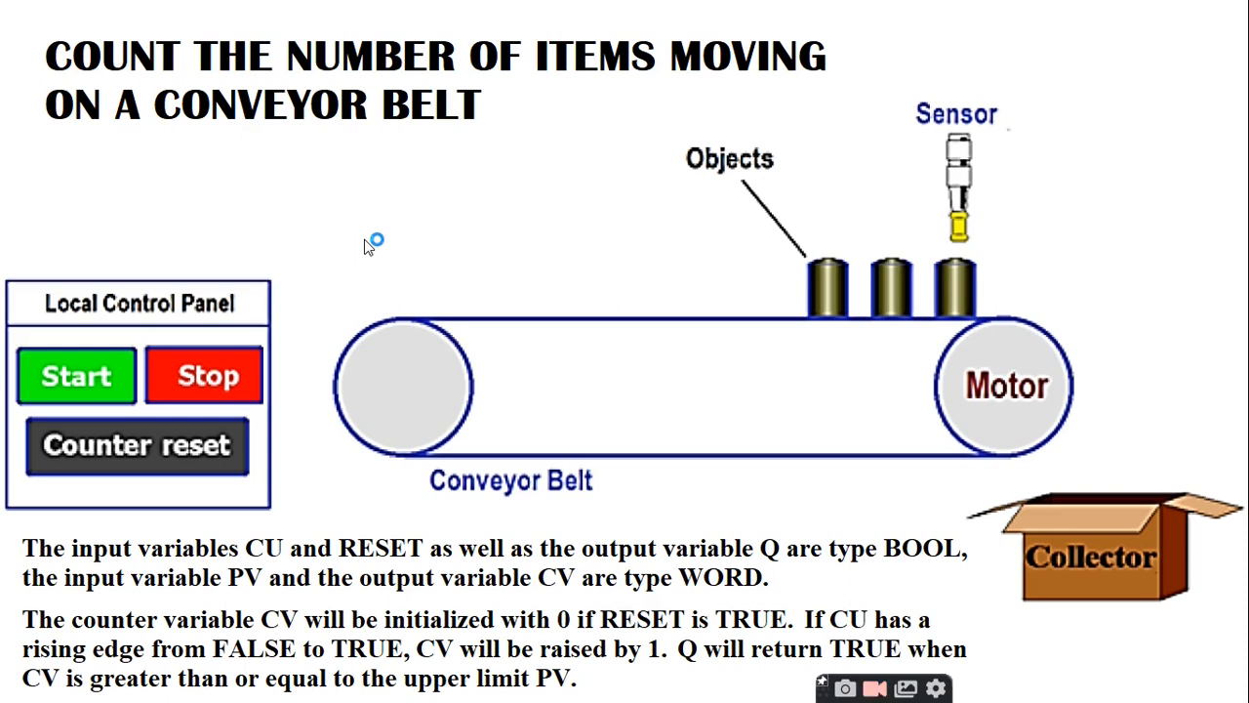
pyautogui.moveTo(785, 388)
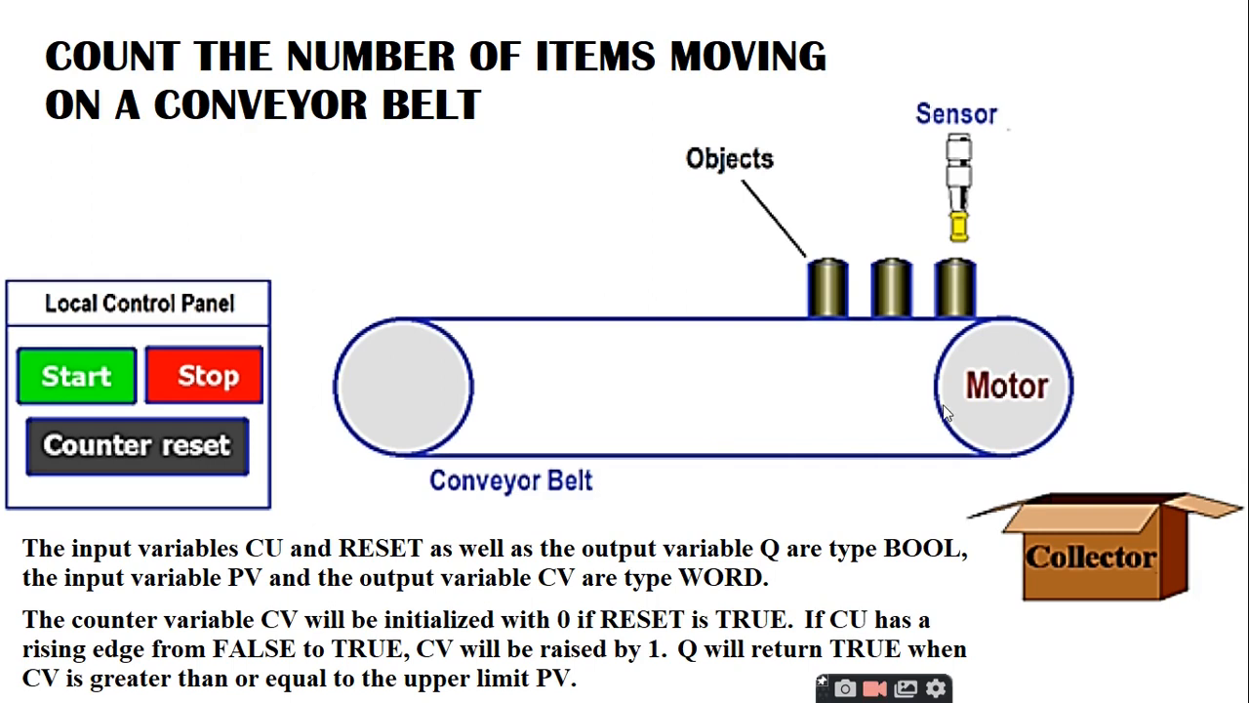
pyautogui.moveTo(591, 403)
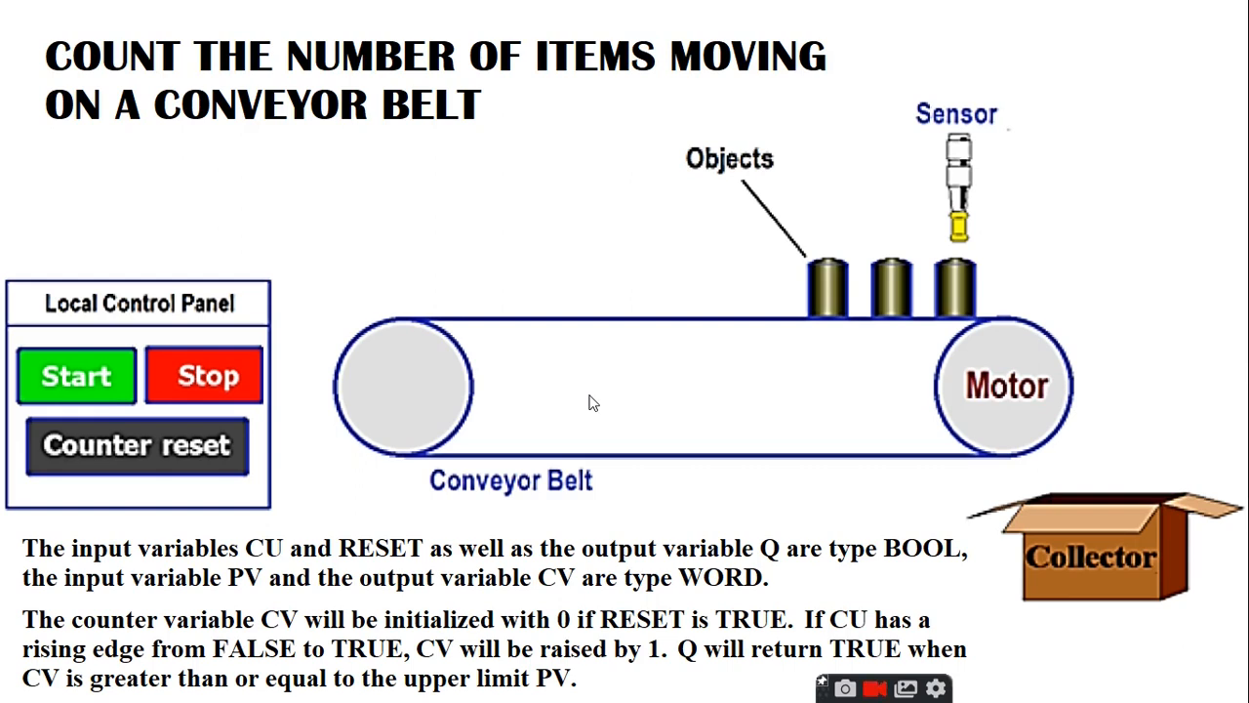
pyautogui.moveTo(957, 288)
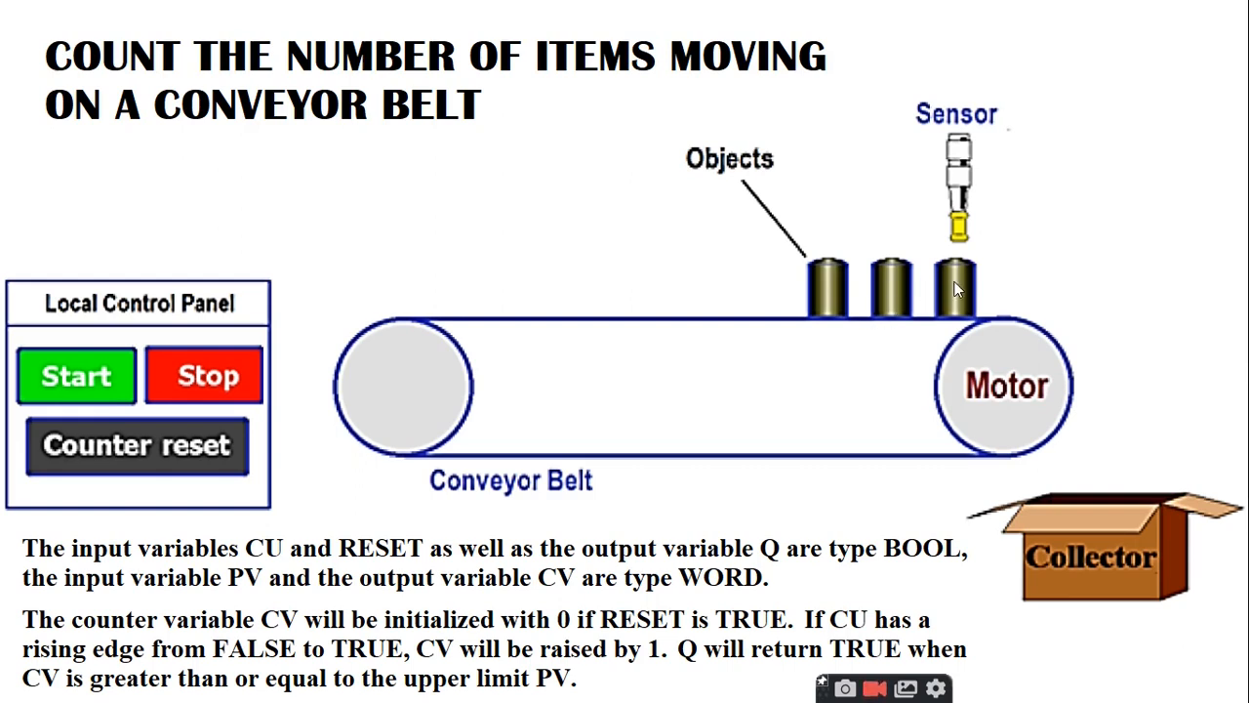
pyautogui.moveTo(971, 166)
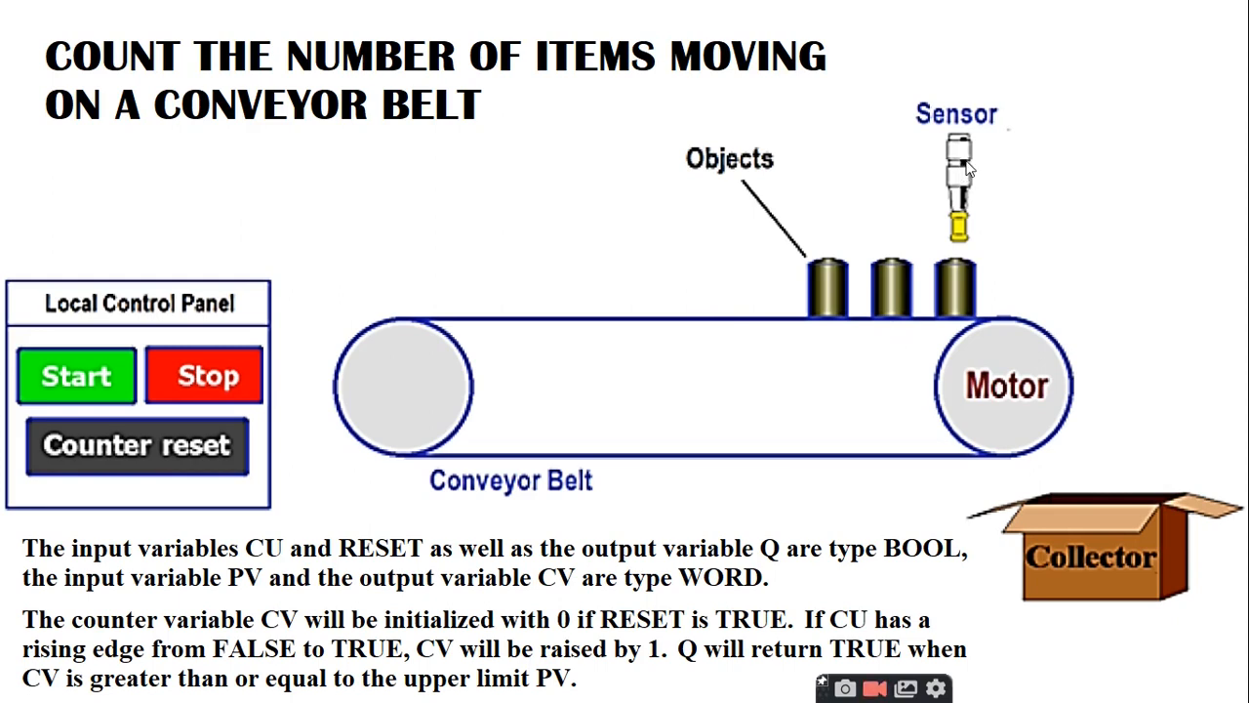
pyautogui.moveTo(800, 293)
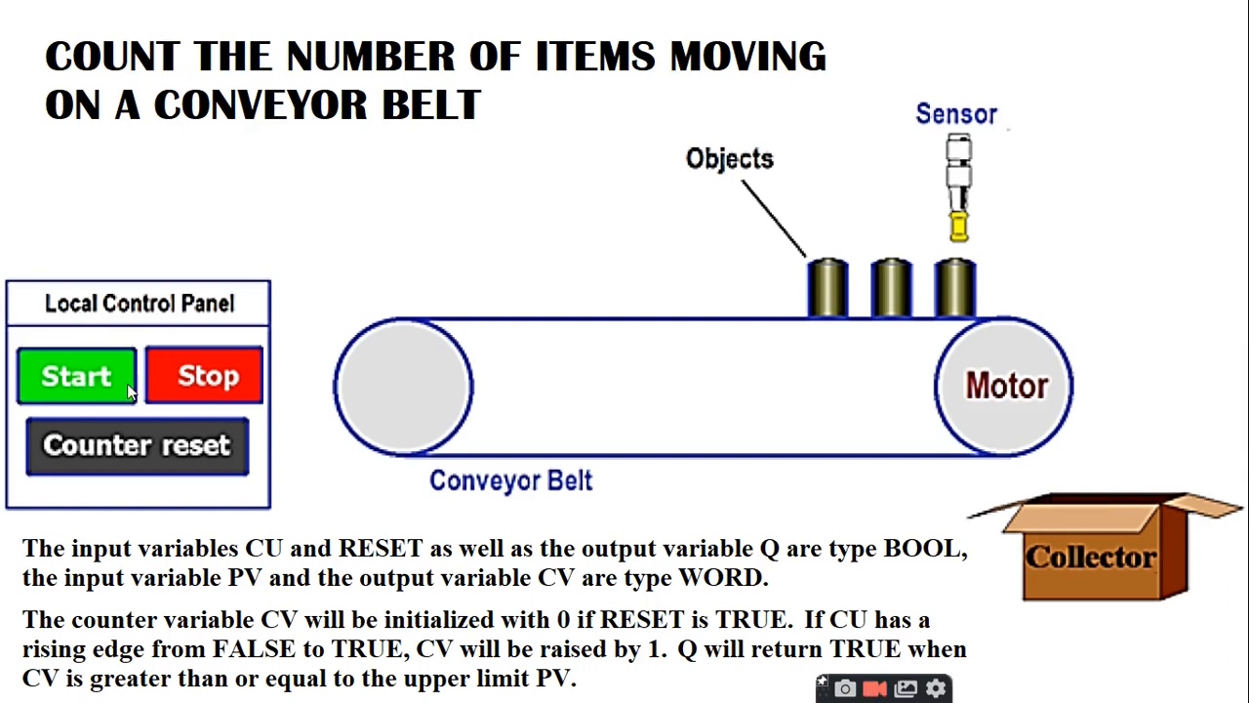
pyautogui.moveTo(63, 376)
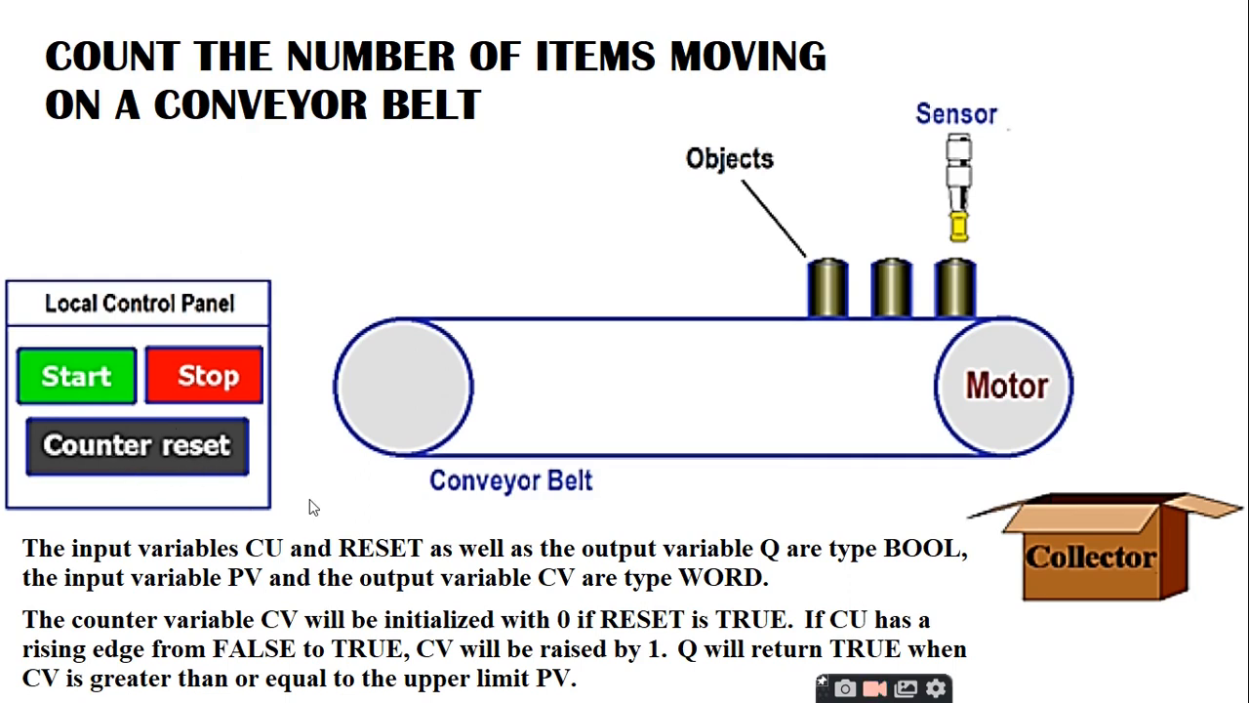
pyautogui.moveTo(59, 568)
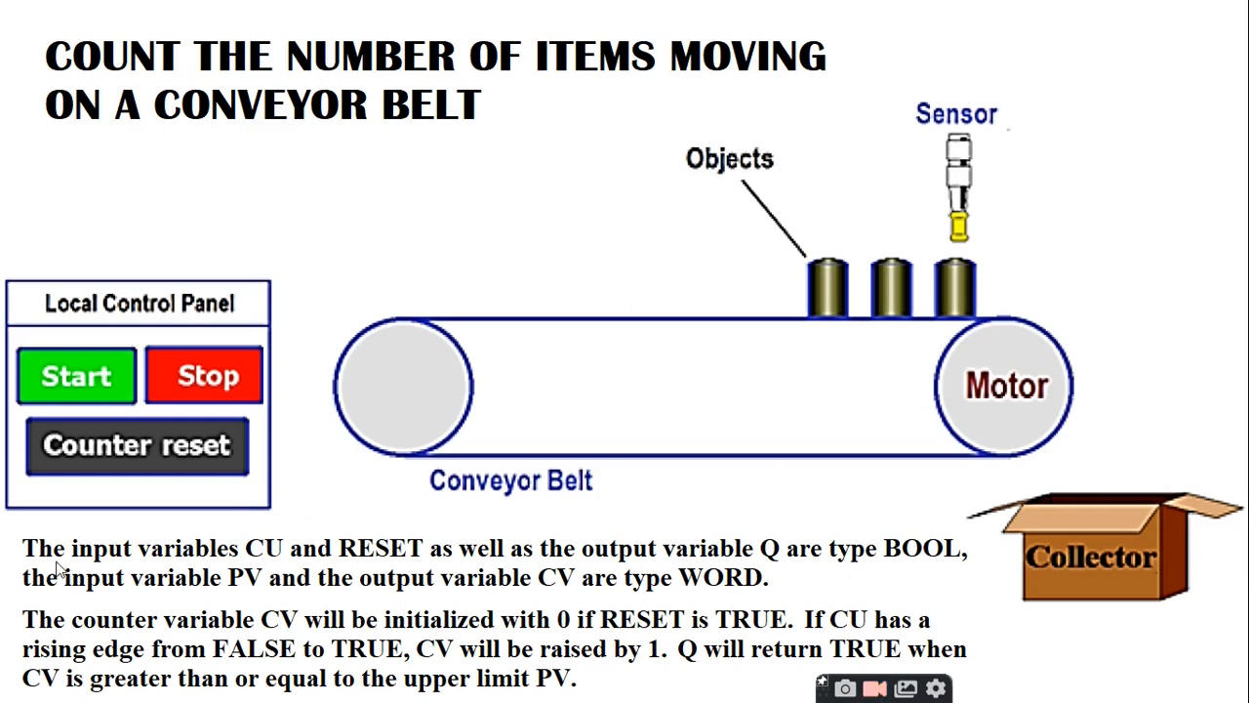
pyautogui.moveTo(271, 550)
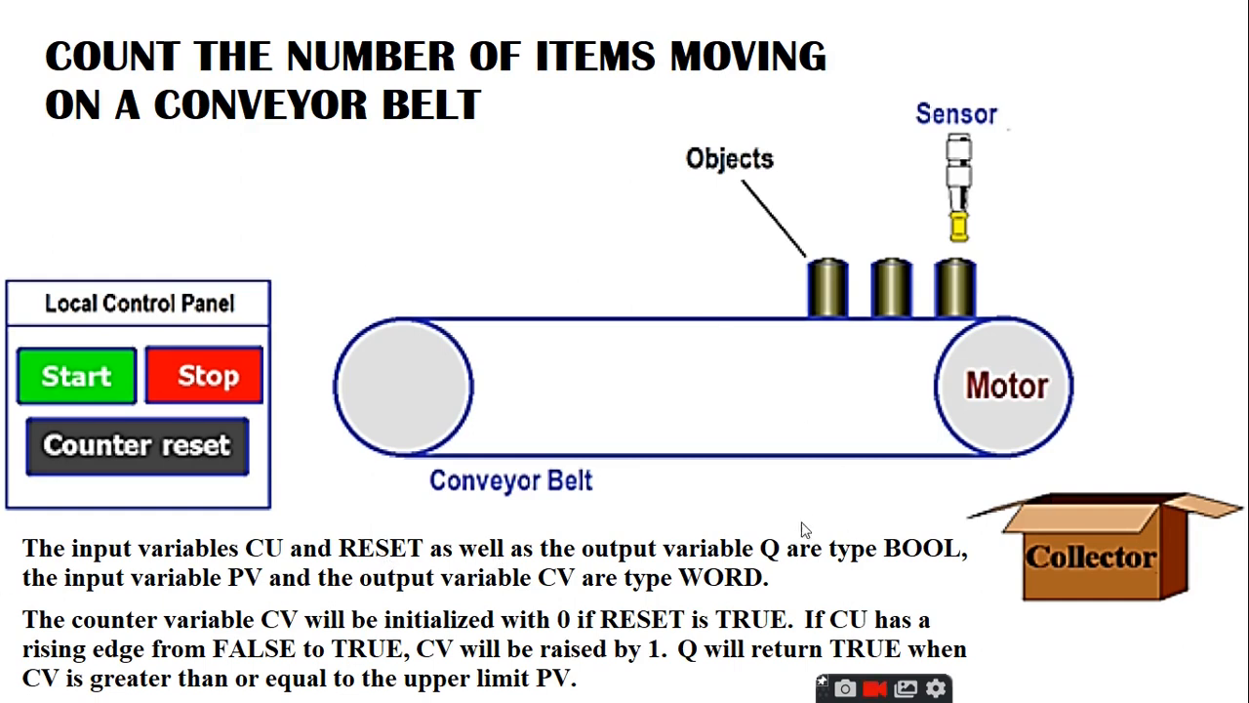
pyautogui.moveTo(781, 571)
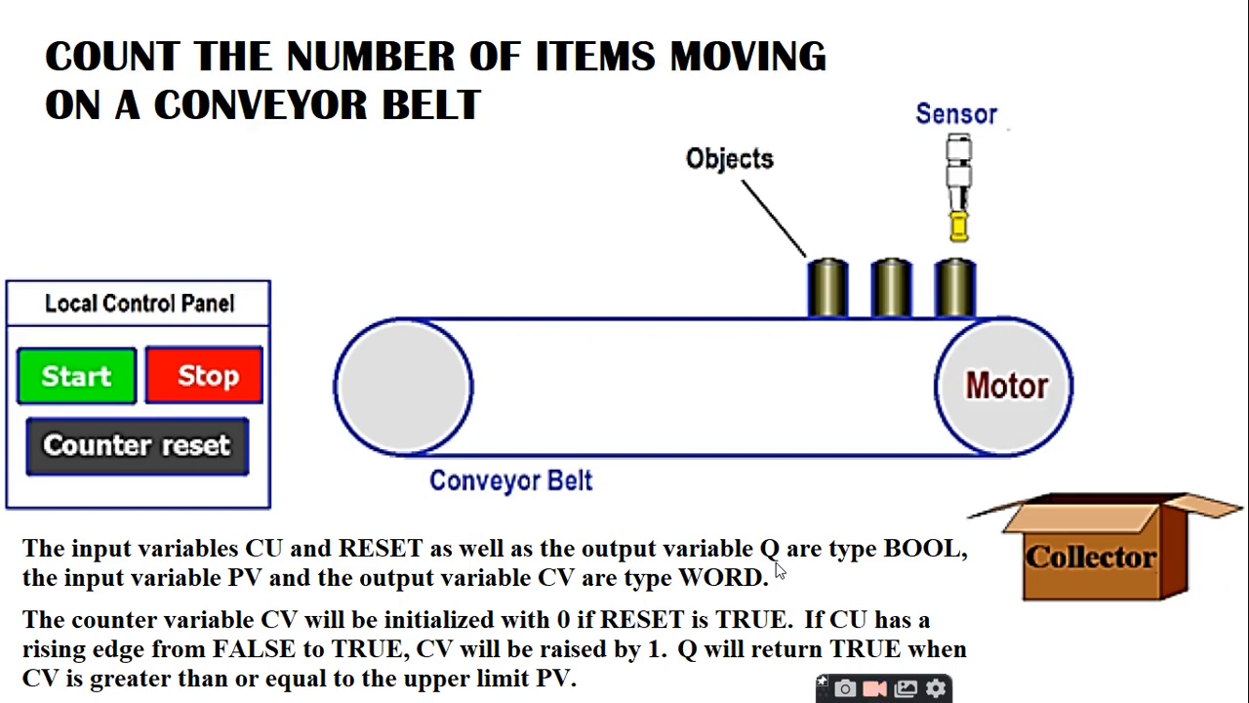
pyautogui.moveTo(242, 589)
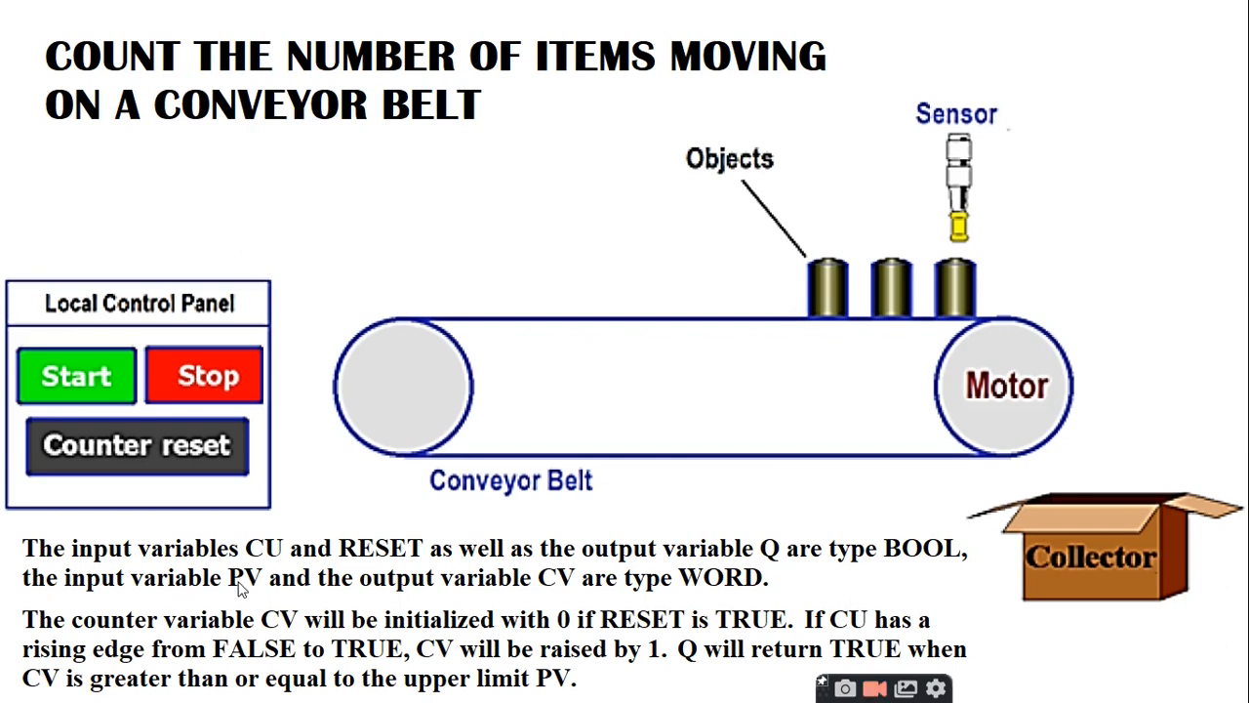
pyautogui.moveTo(441, 595)
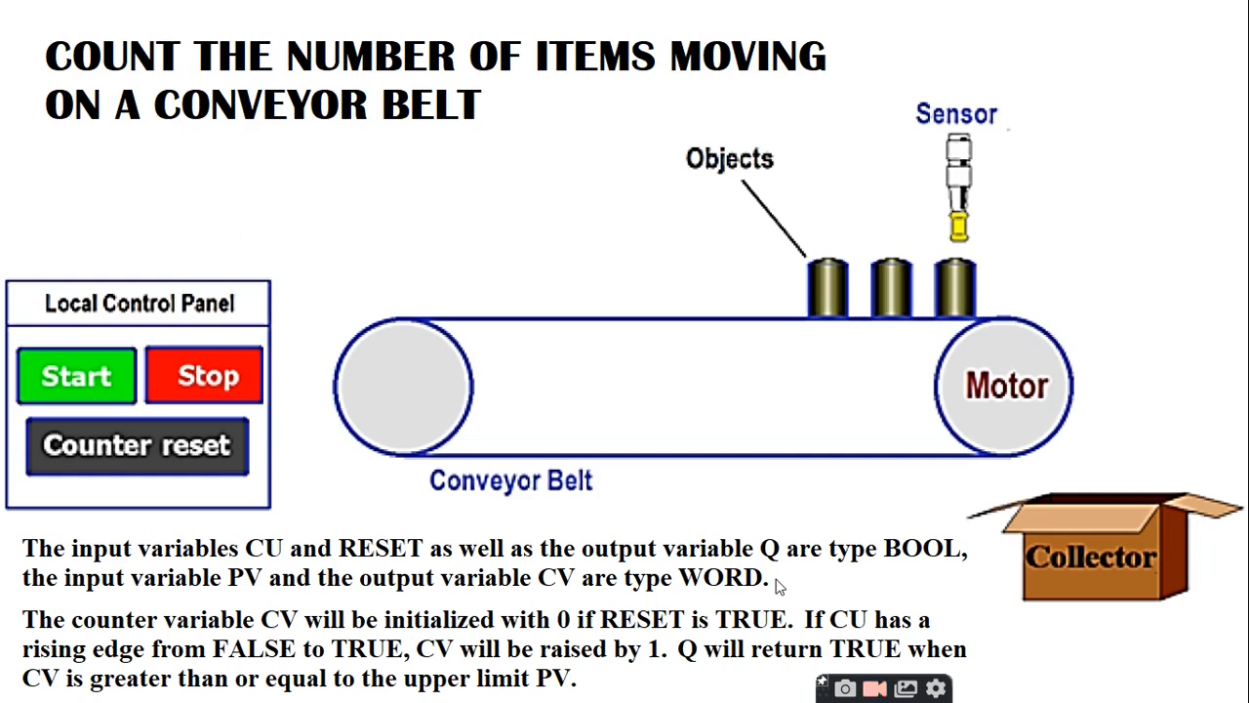
pyautogui.moveTo(214, 572)
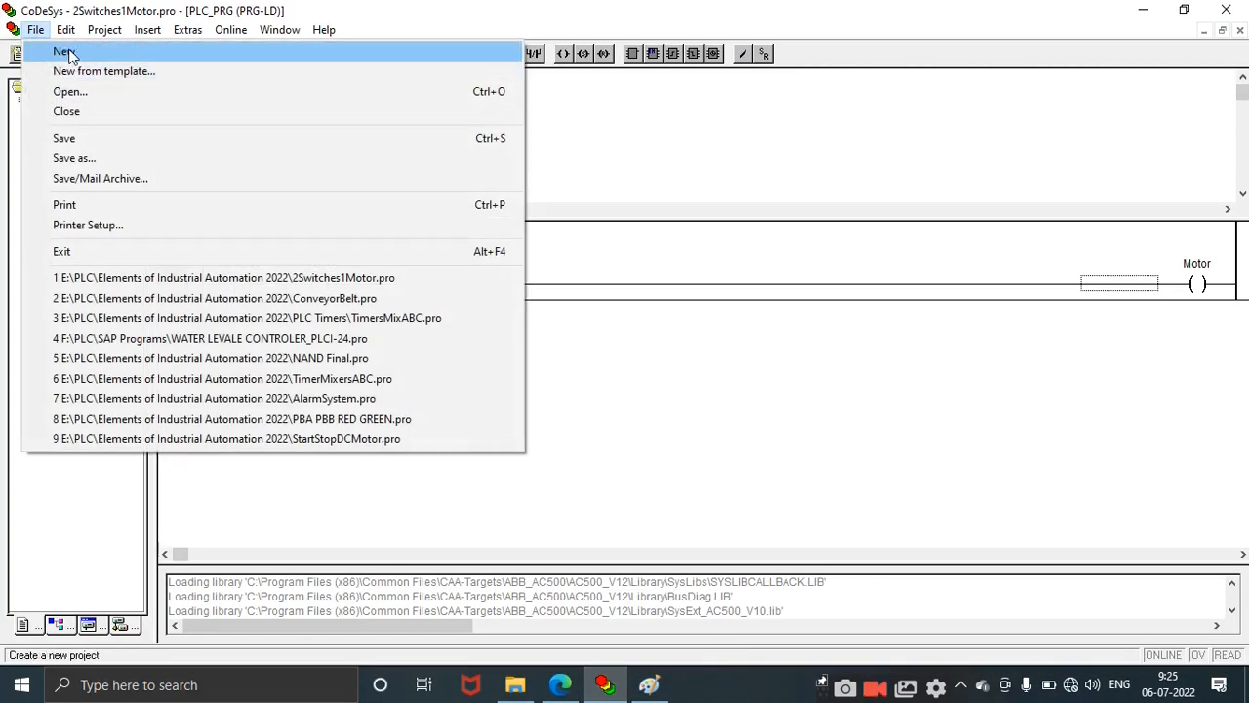
# Step: Create a new project, accepting the AC500 PM564 target configuration
pyautogui.click(62, 51)
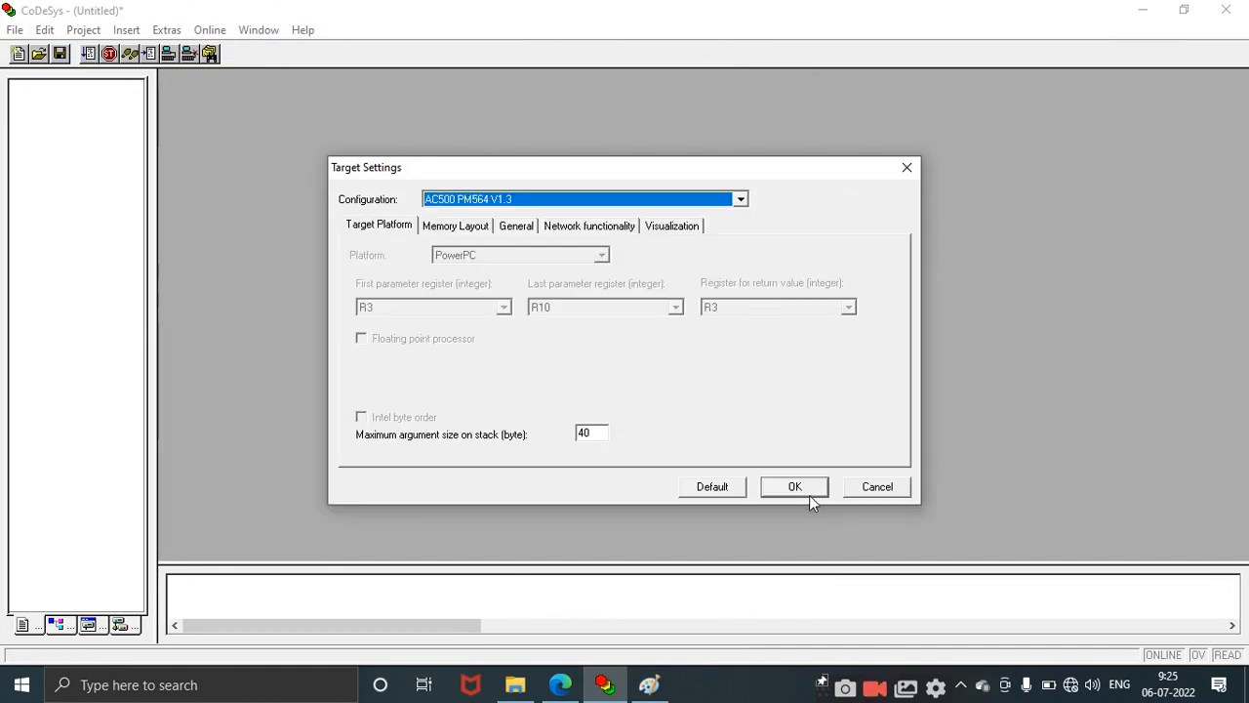
pyautogui.click(794, 486)
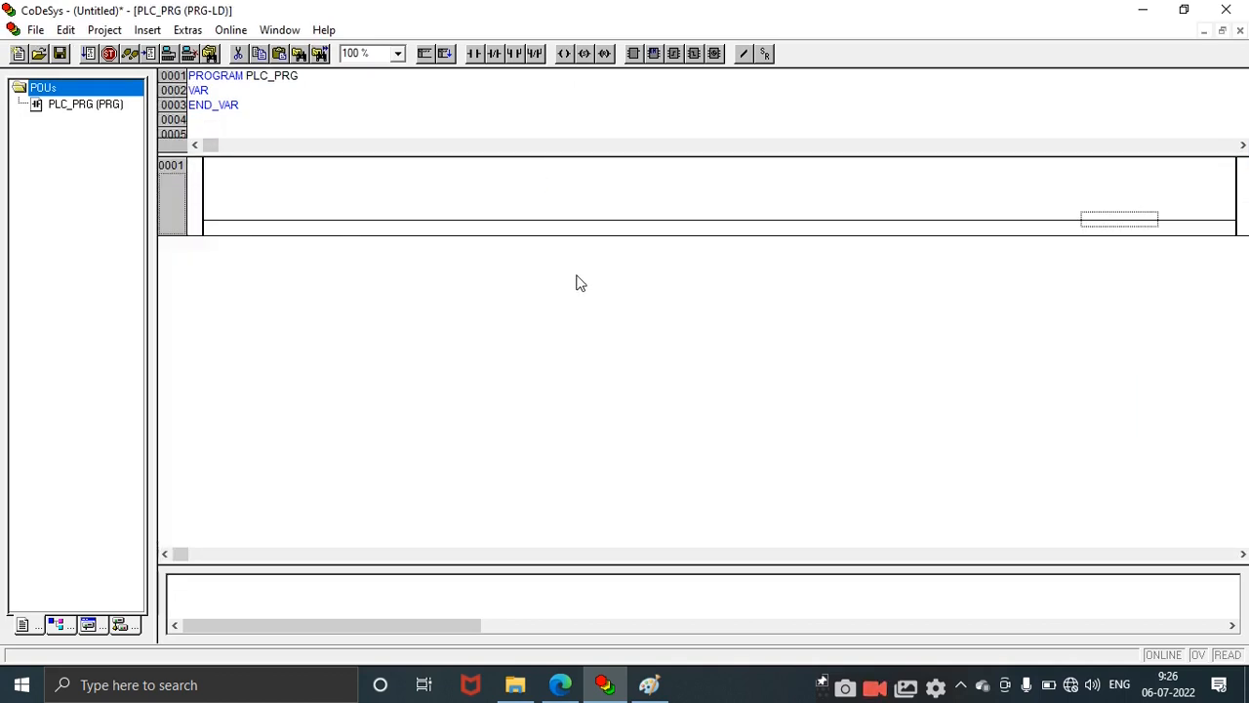
pyautogui.moveTo(249, 227)
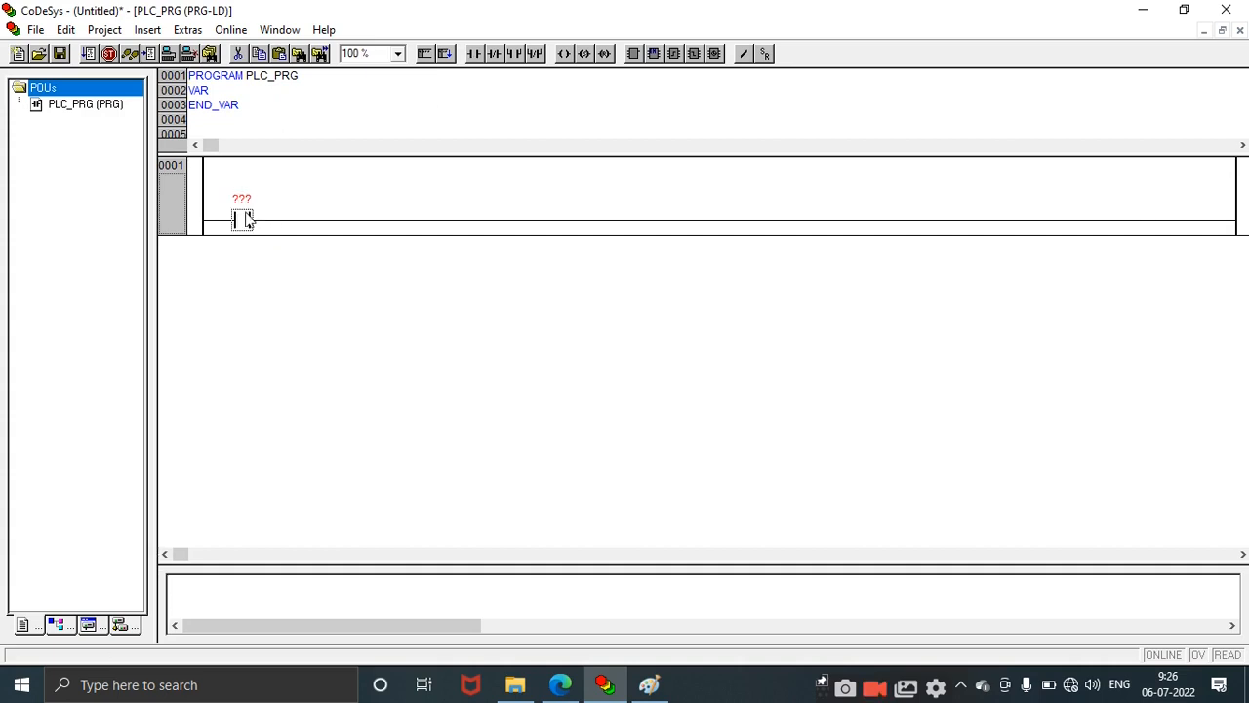
# Step: Build rung 1: START parallel with MOTOR, normally-closed STOP, driving coil MOTOR
pyautogui.write('START')
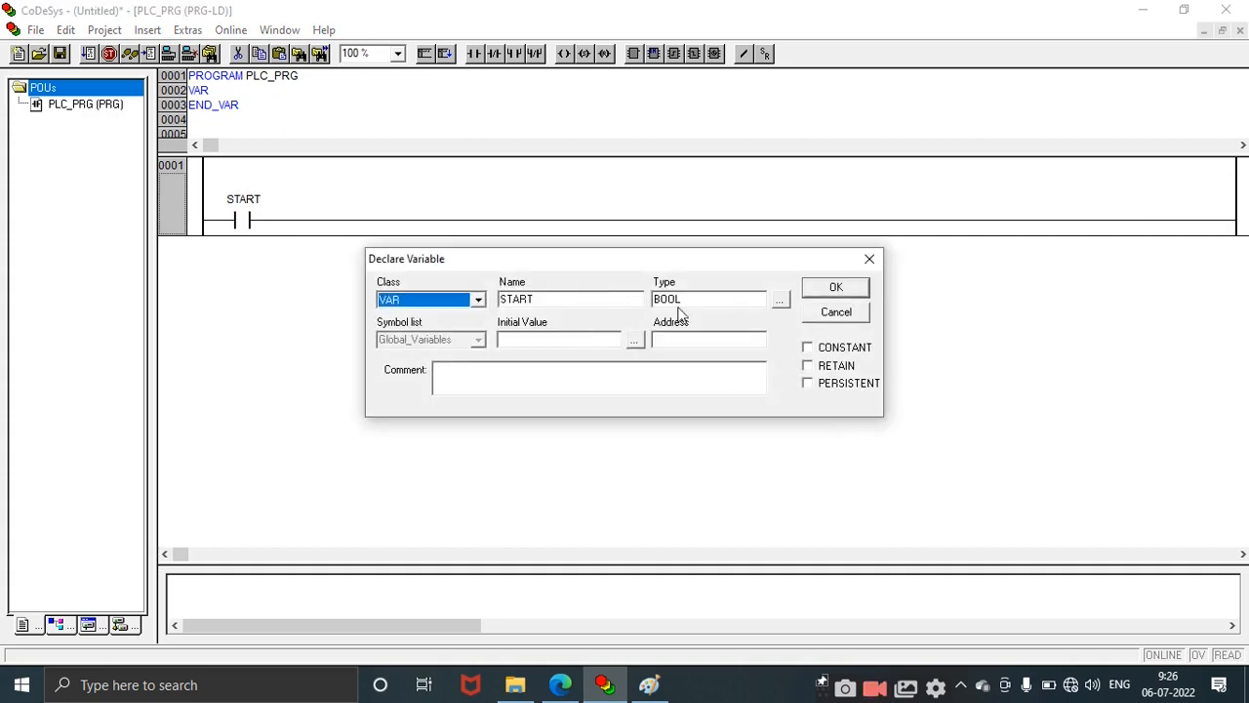
pyautogui.click(834, 286)
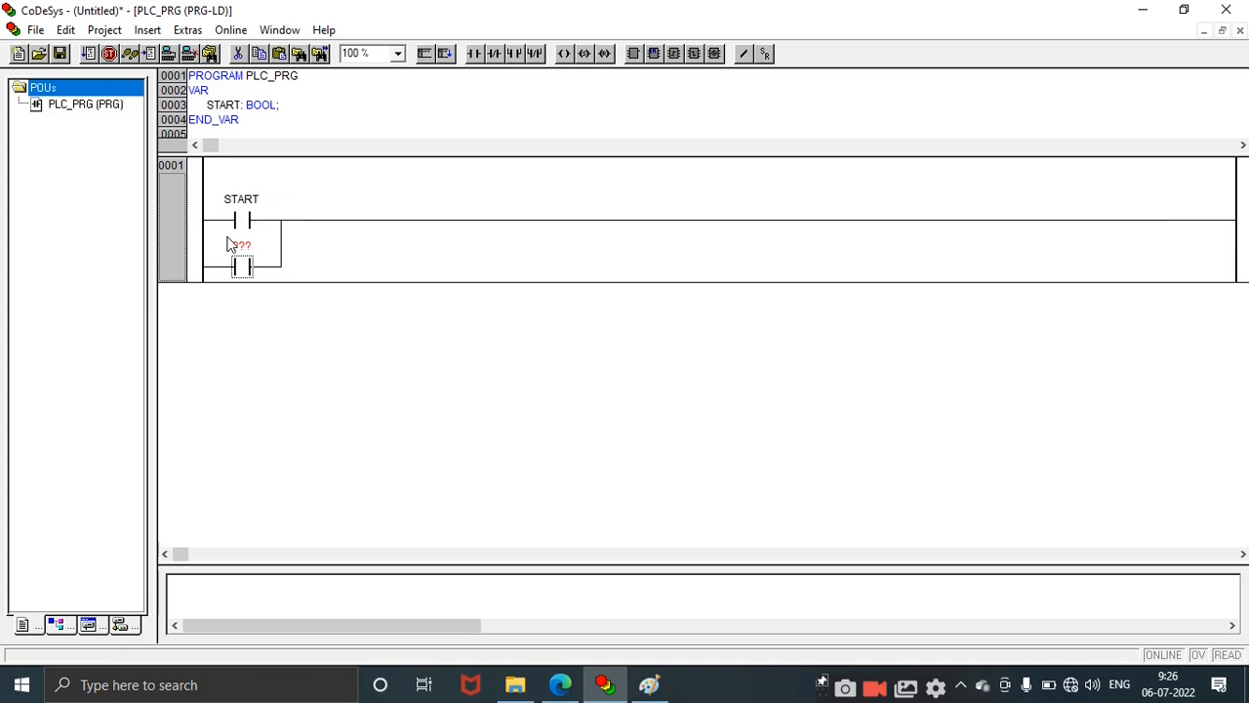
pyautogui.write('MOTOR')
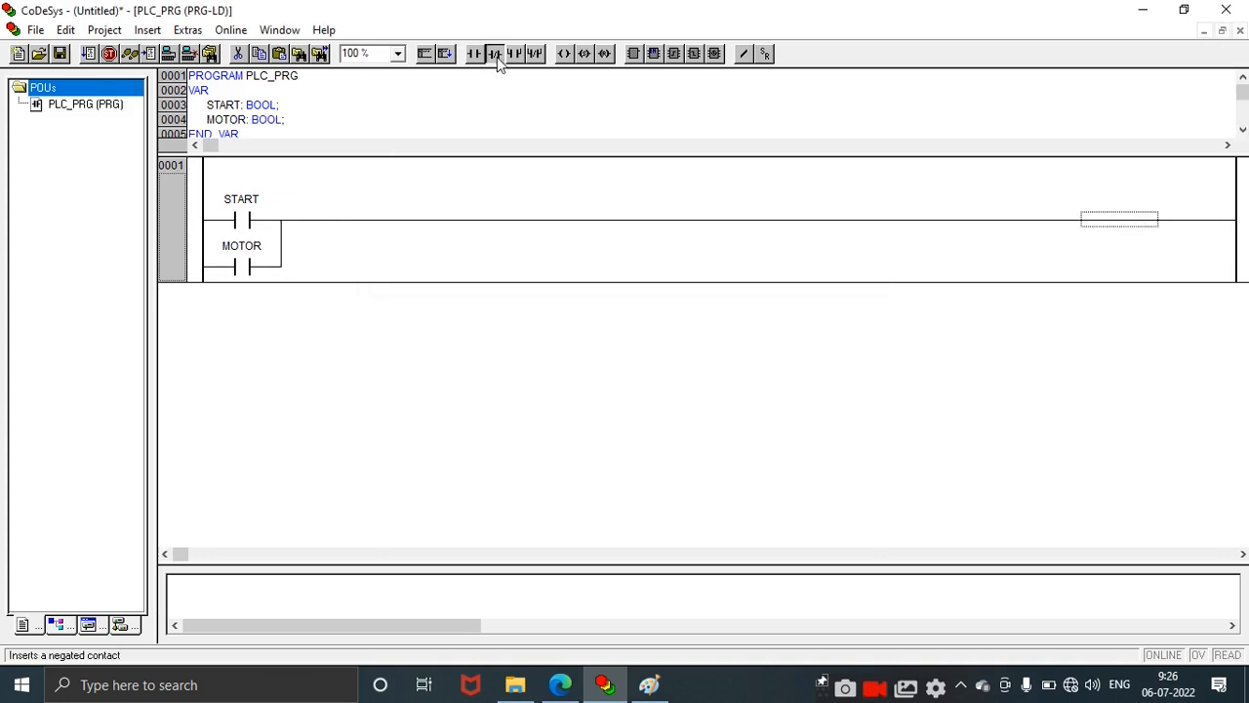
pyautogui.click(495, 54)
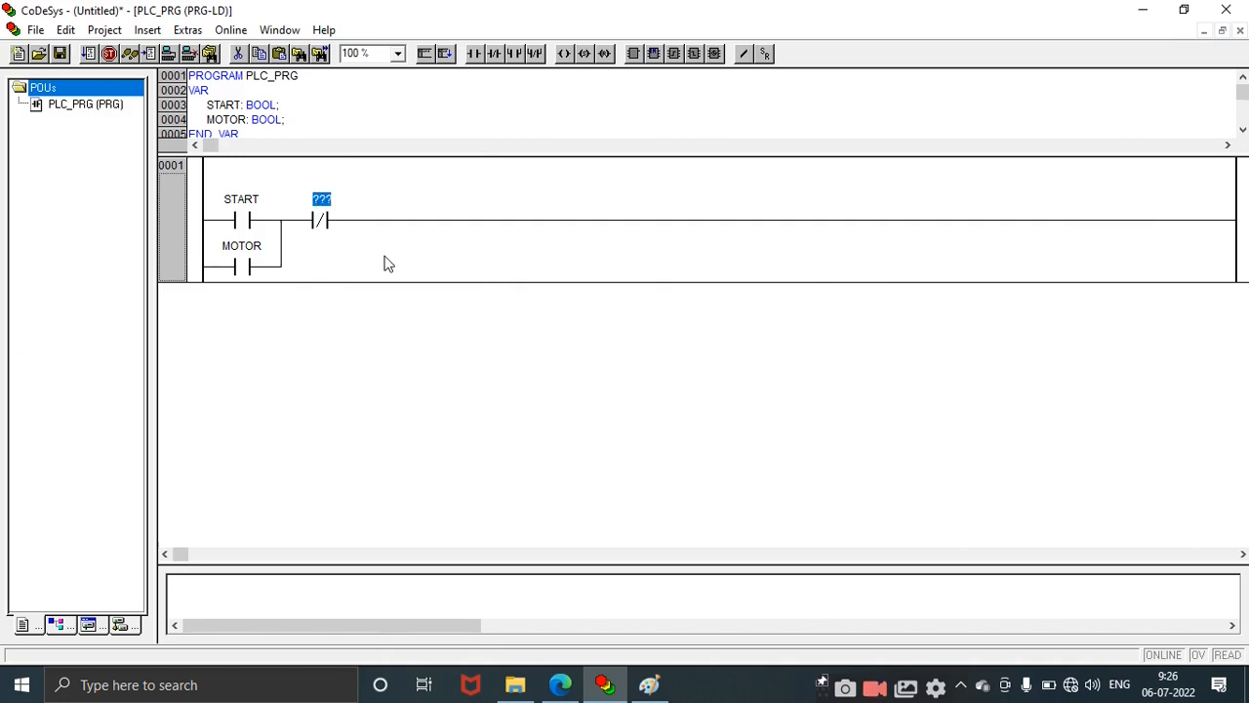
pyautogui.write('STOP')
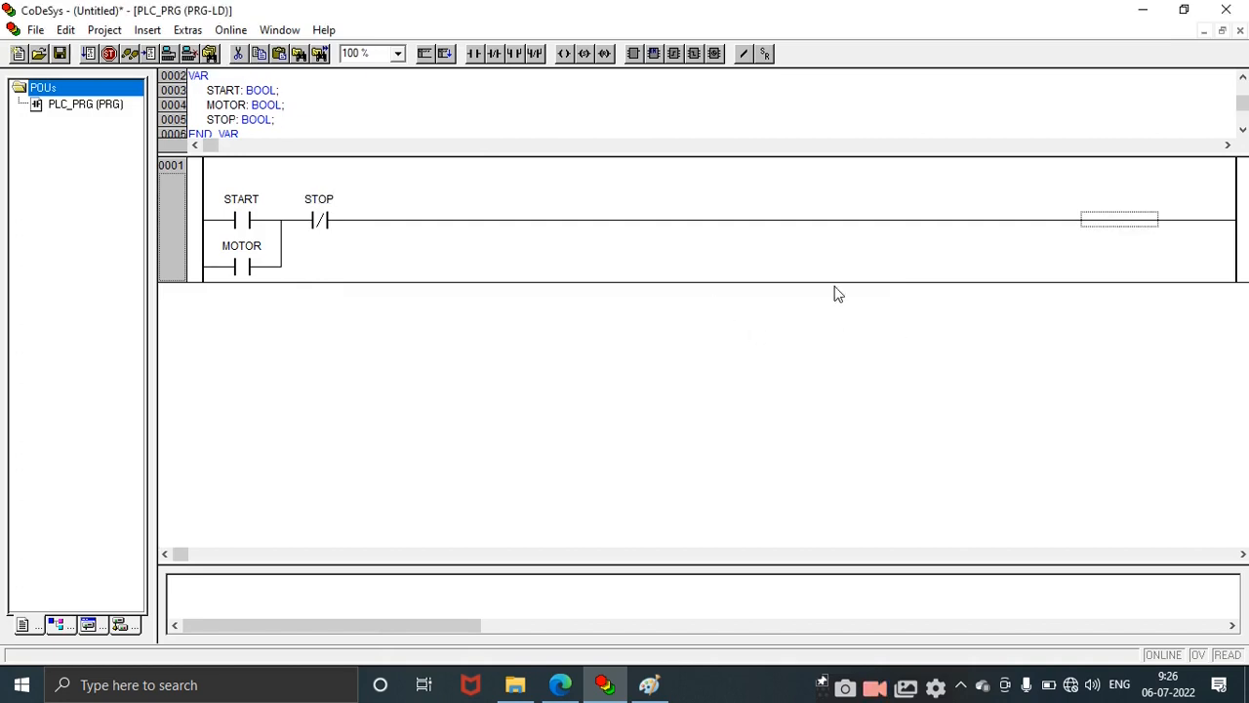
pyautogui.moveTo(558, 60)
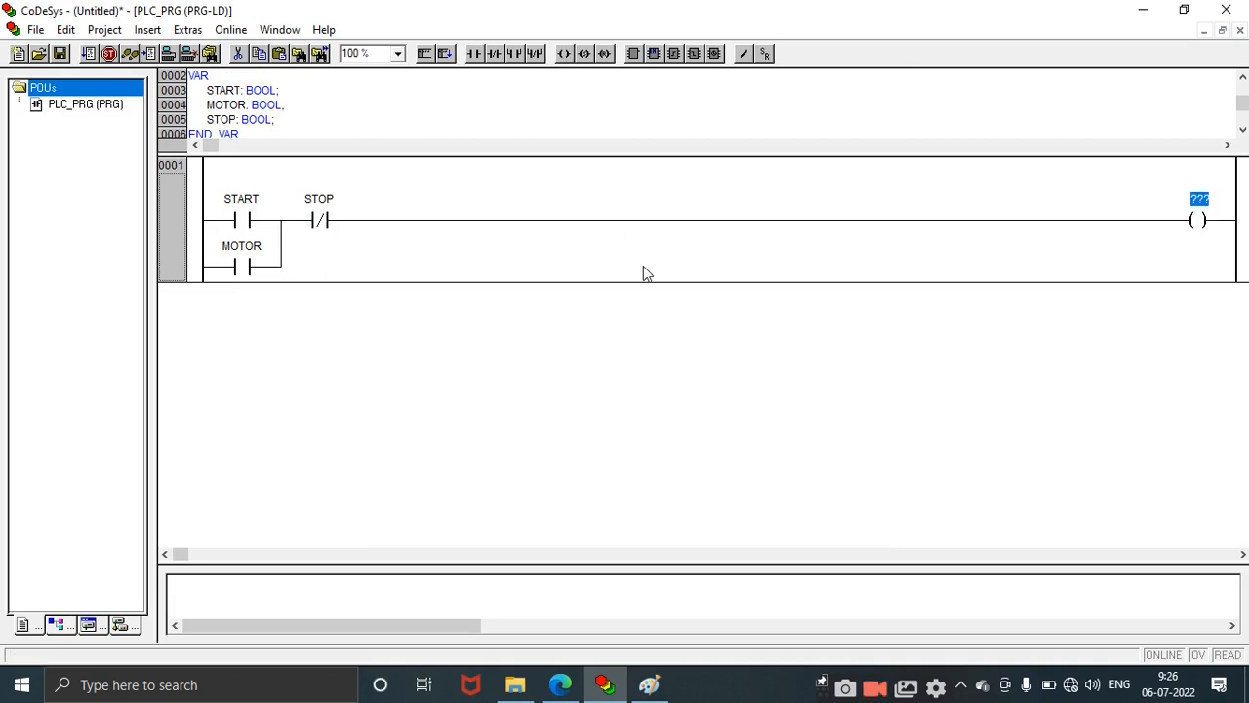
pyautogui.write('MOTOR')
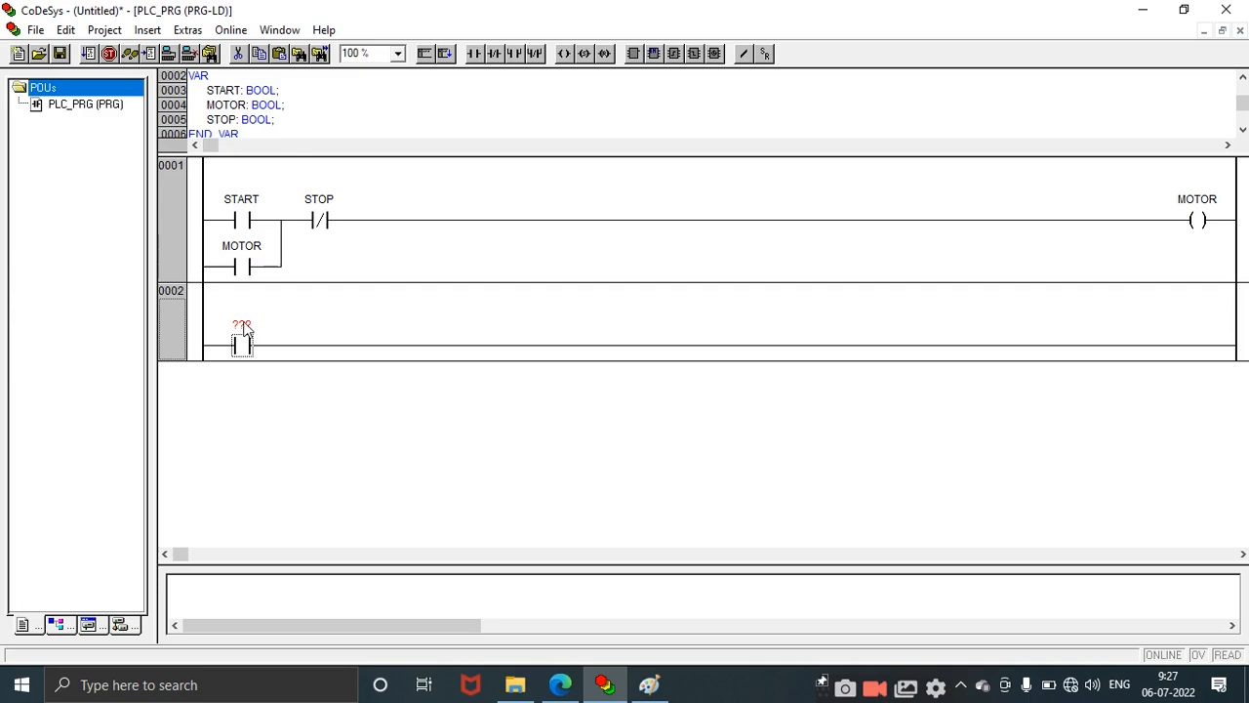
# Step: Begin rung 2 with a SENSOR contact declared as BOOL
pyautogui.click(242, 325)
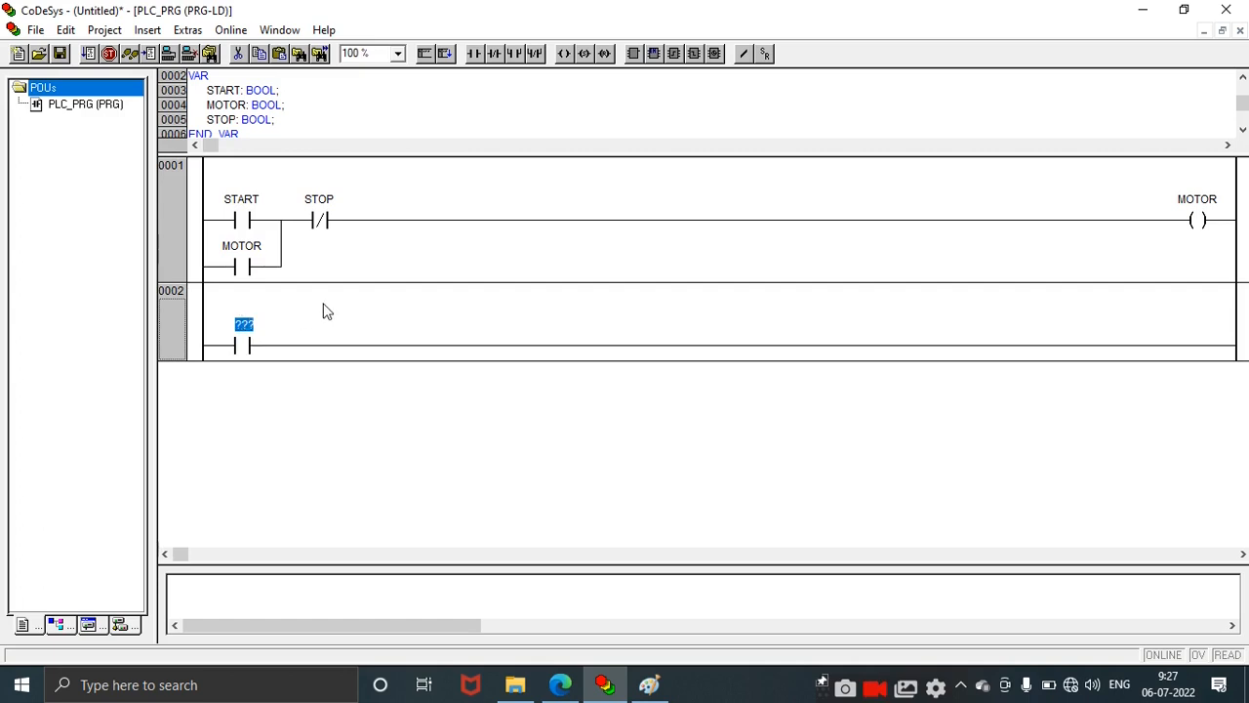
pyautogui.write('SENSOR')
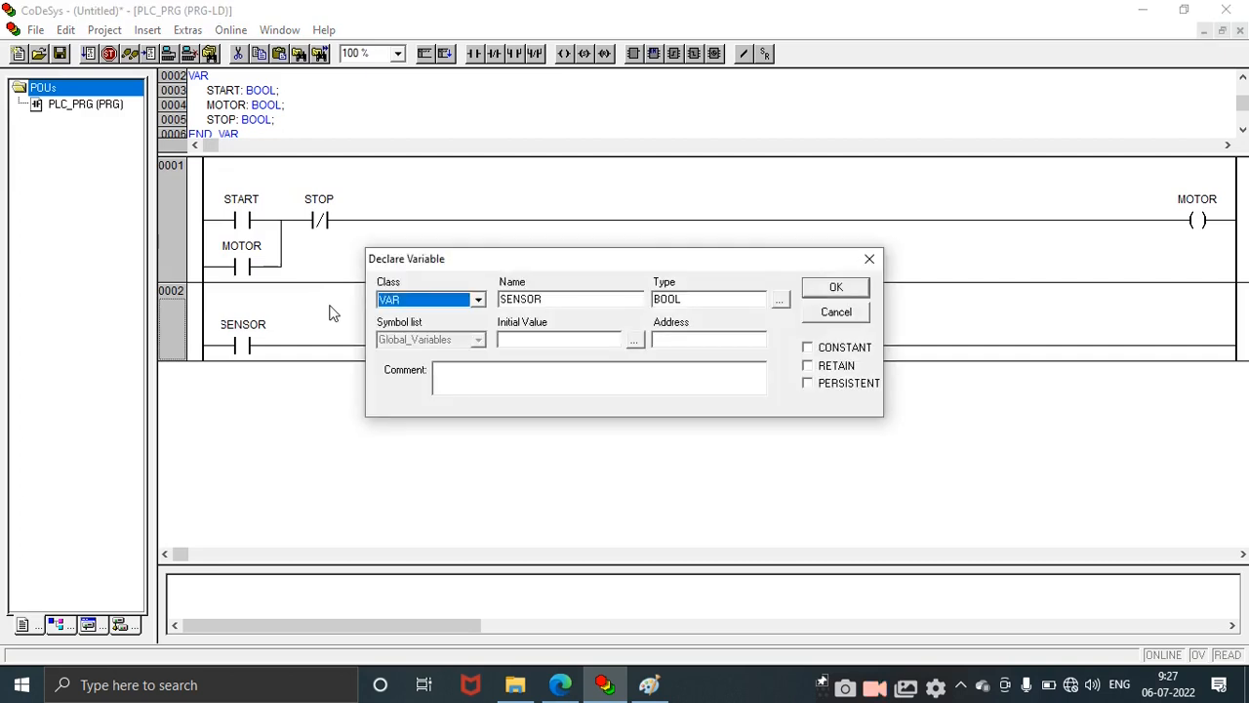
pyautogui.moveTo(242, 353)
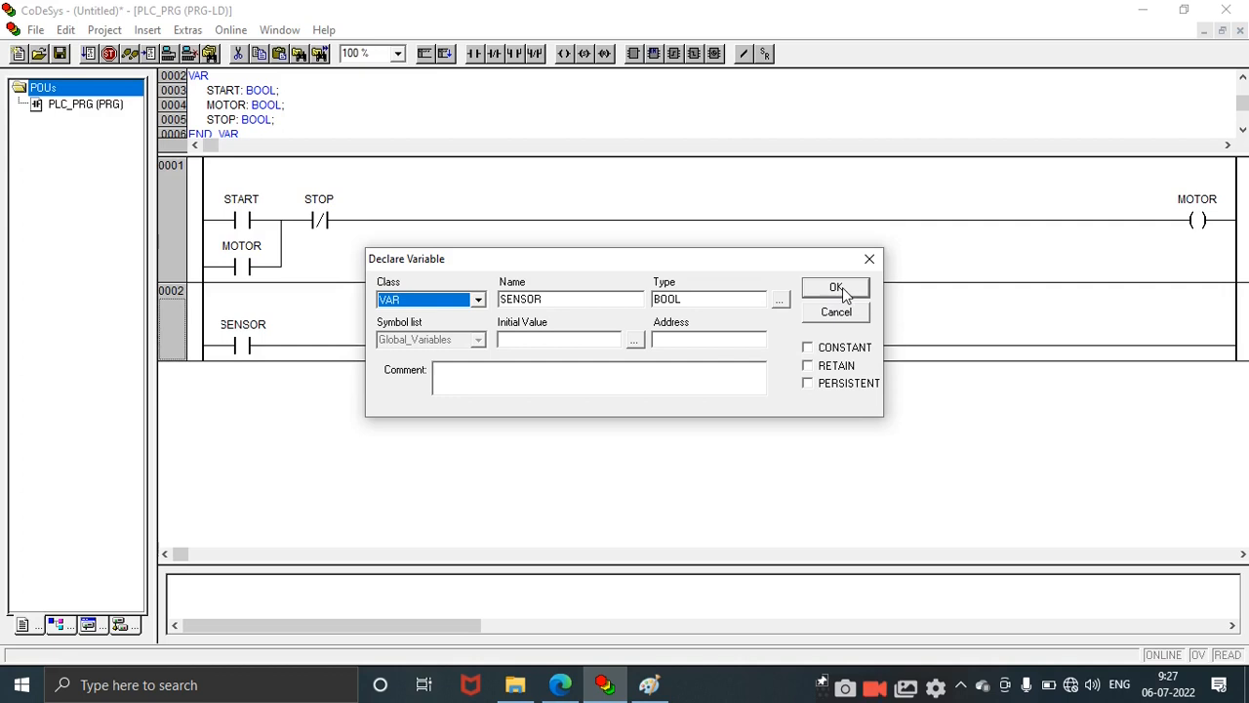
pyautogui.click(836, 287)
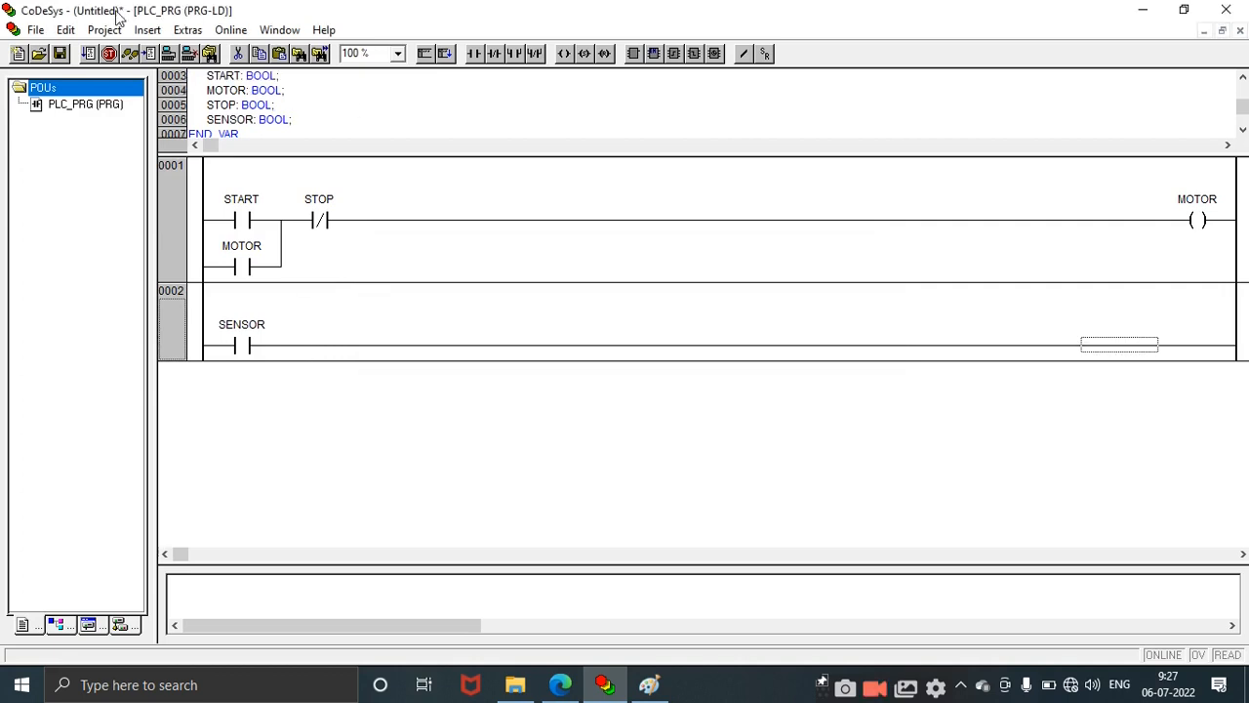
# Step: Add a CTU counter block instance CNTR1 after the SENSOR contact
pyautogui.click(148, 29)
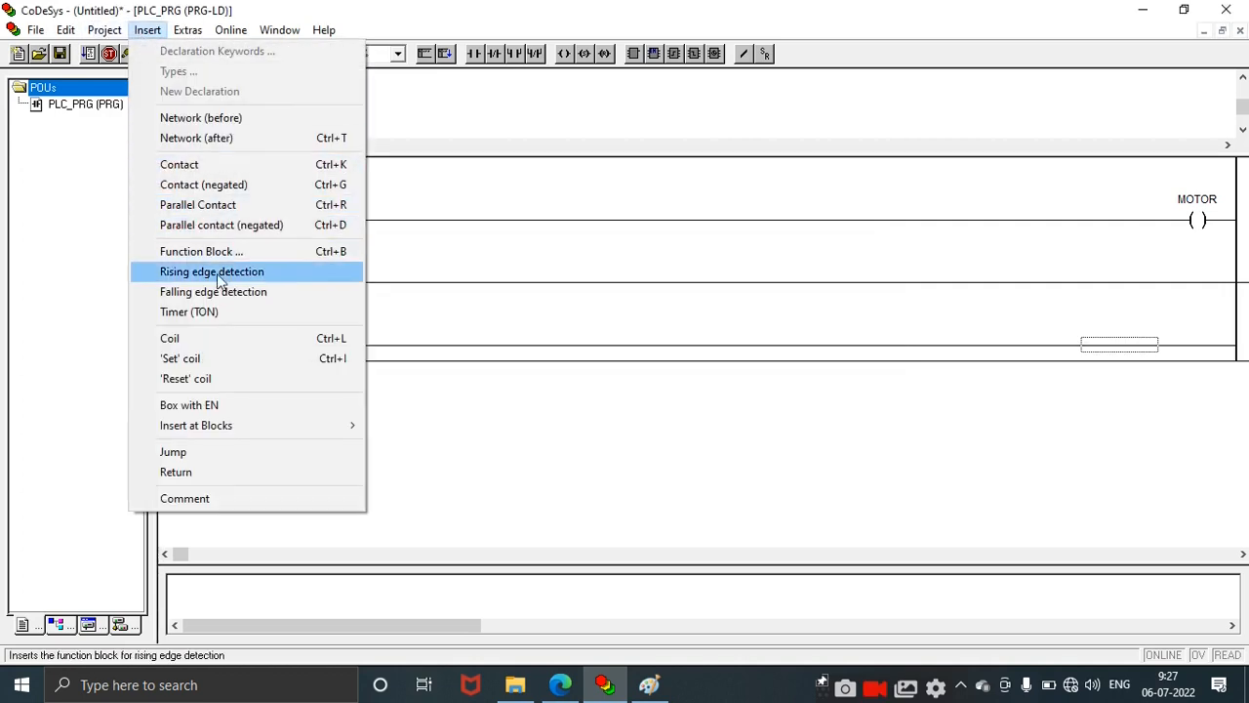
pyautogui.click(201, 251)
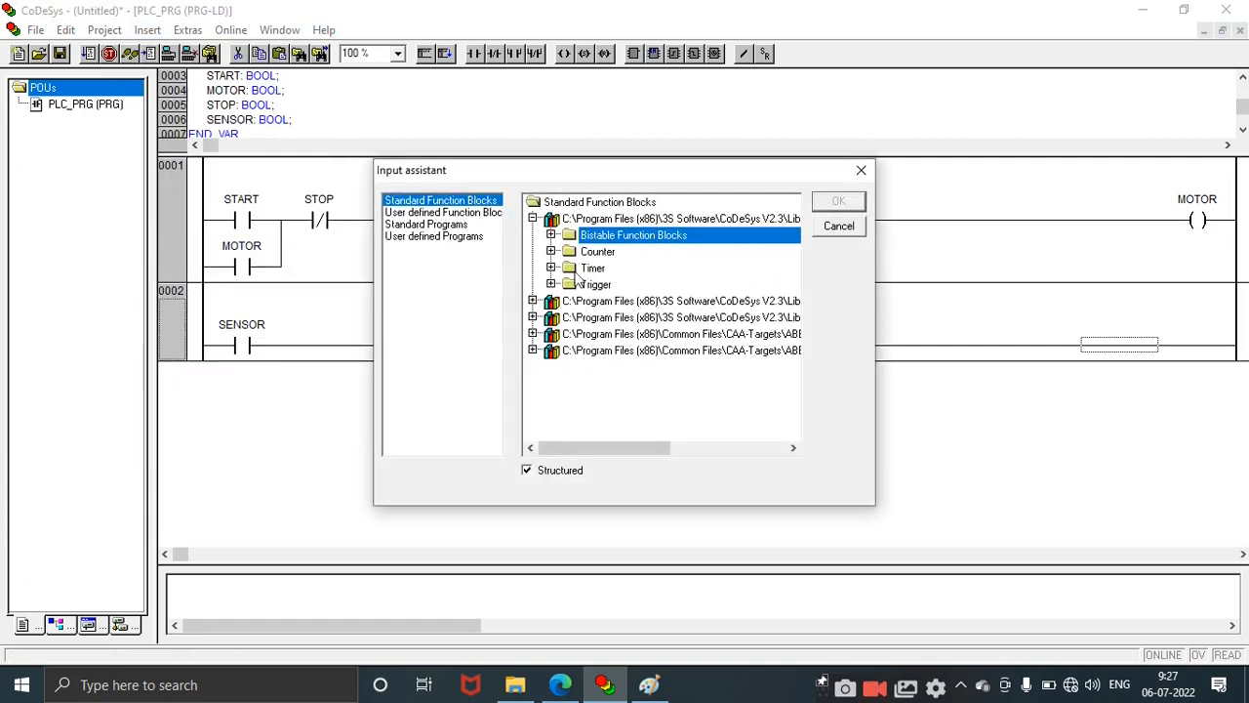
pyautogui.click(551, 251)
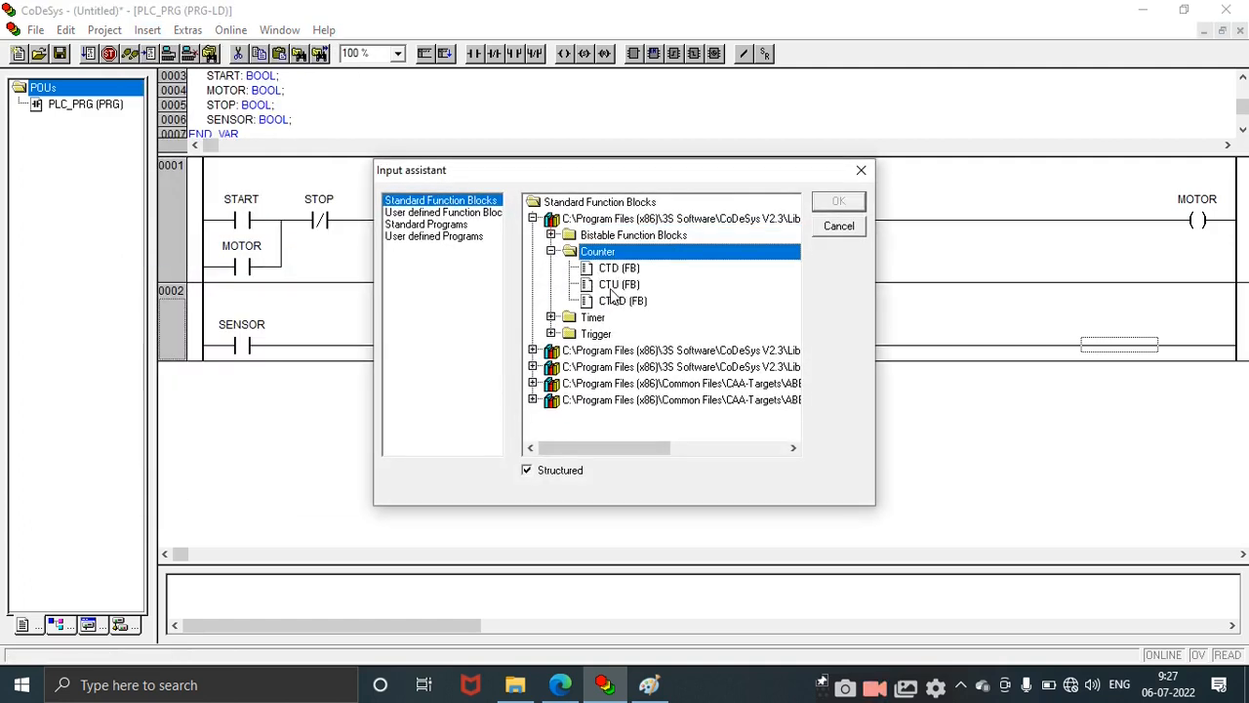
pyautogui.click(619, 284)
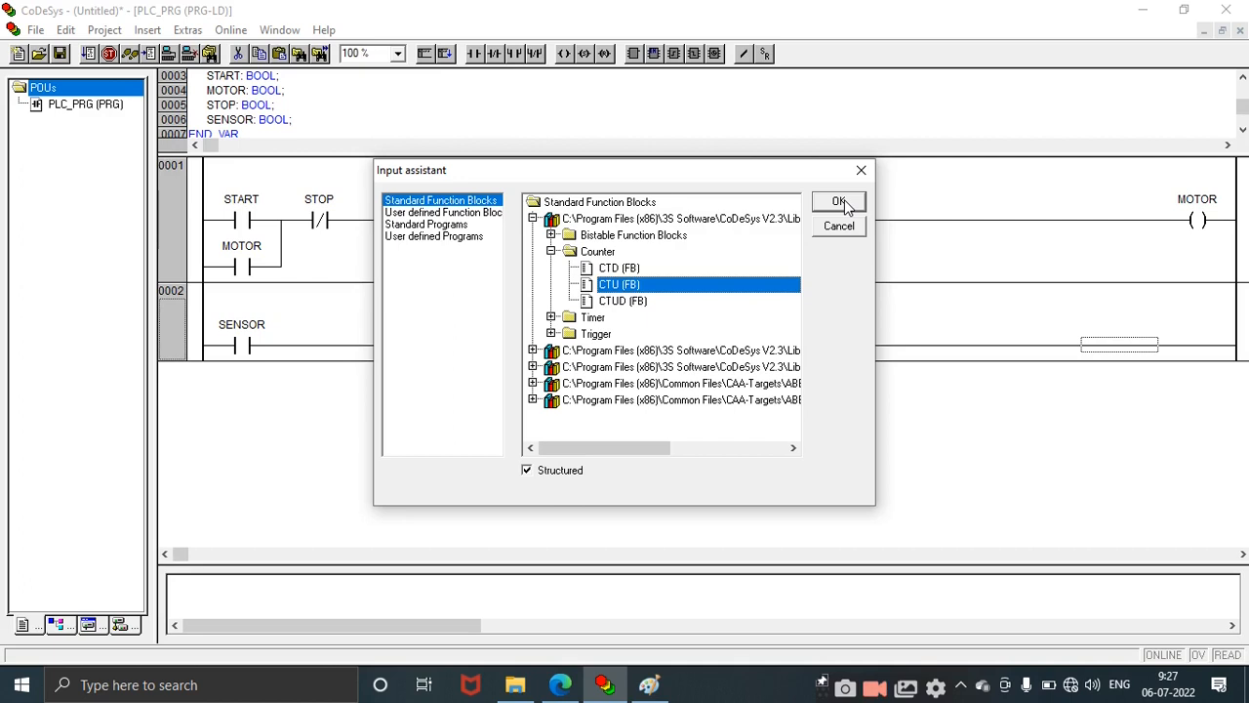
pyautogui.click(839, 202)
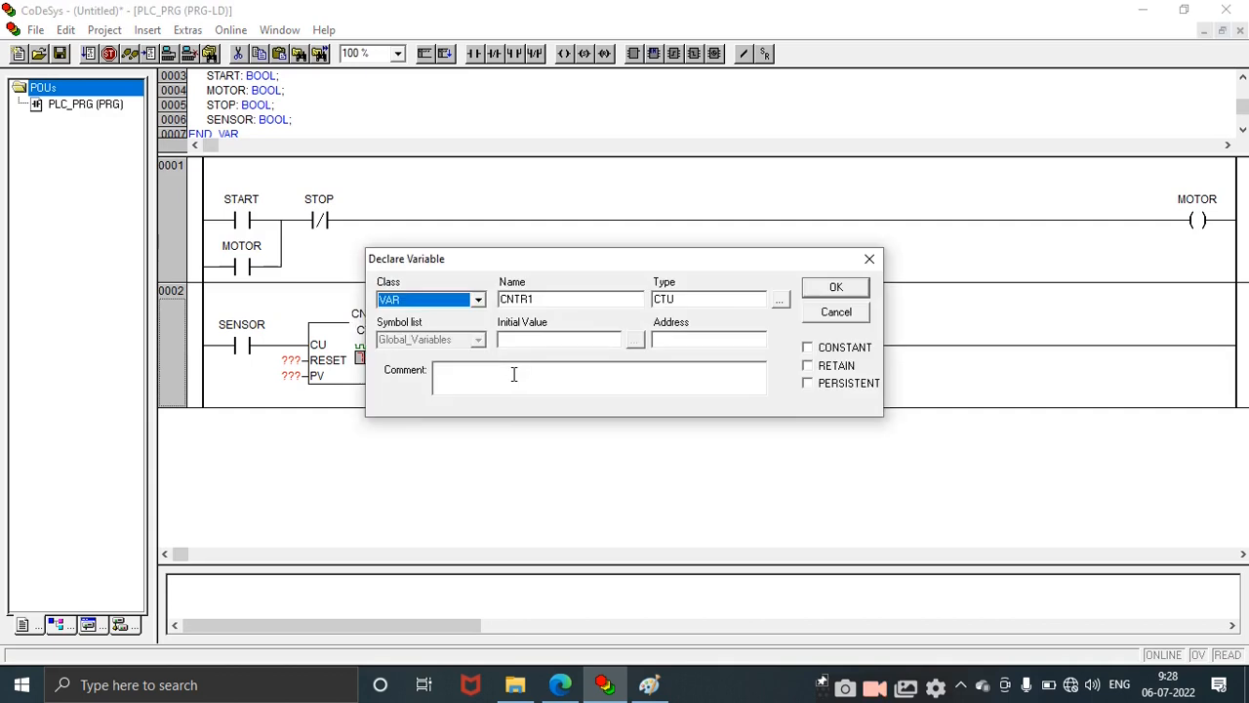
pyautogui.click(834, 286)
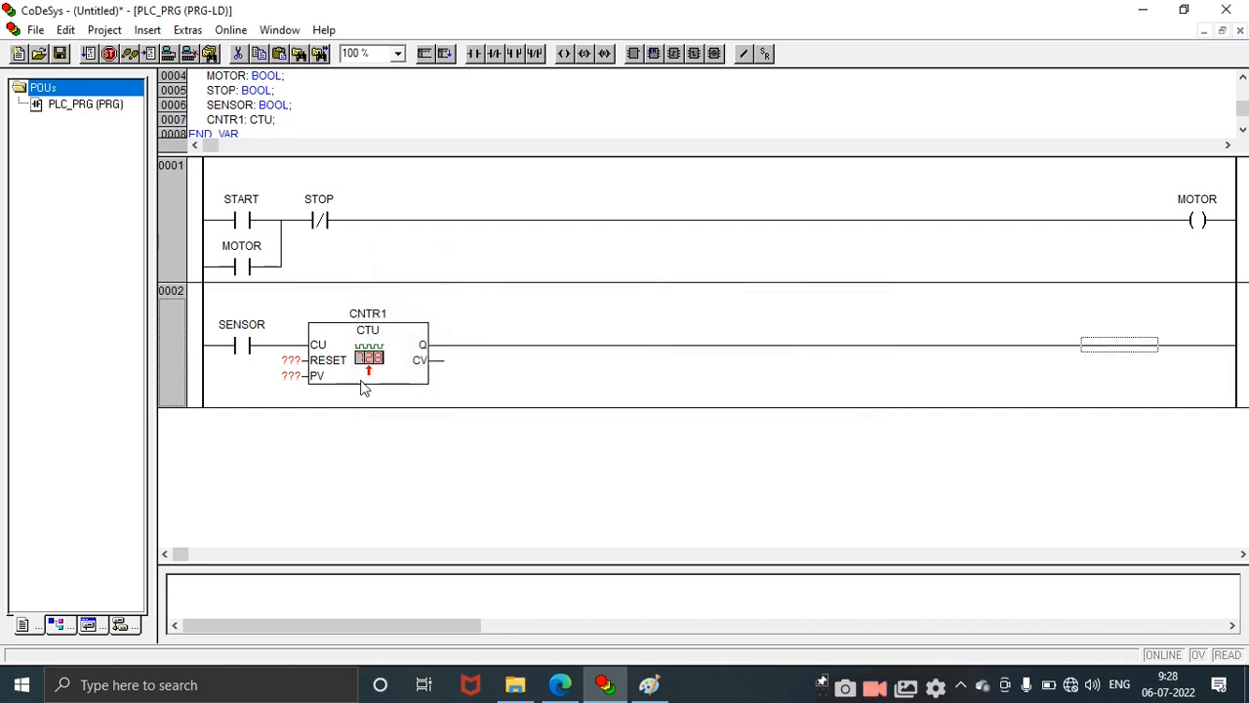
# Step: Wire CNTR1's RESET to BOOL variable BIT and set preset PV to 5
pyautogui.click(292, 360)
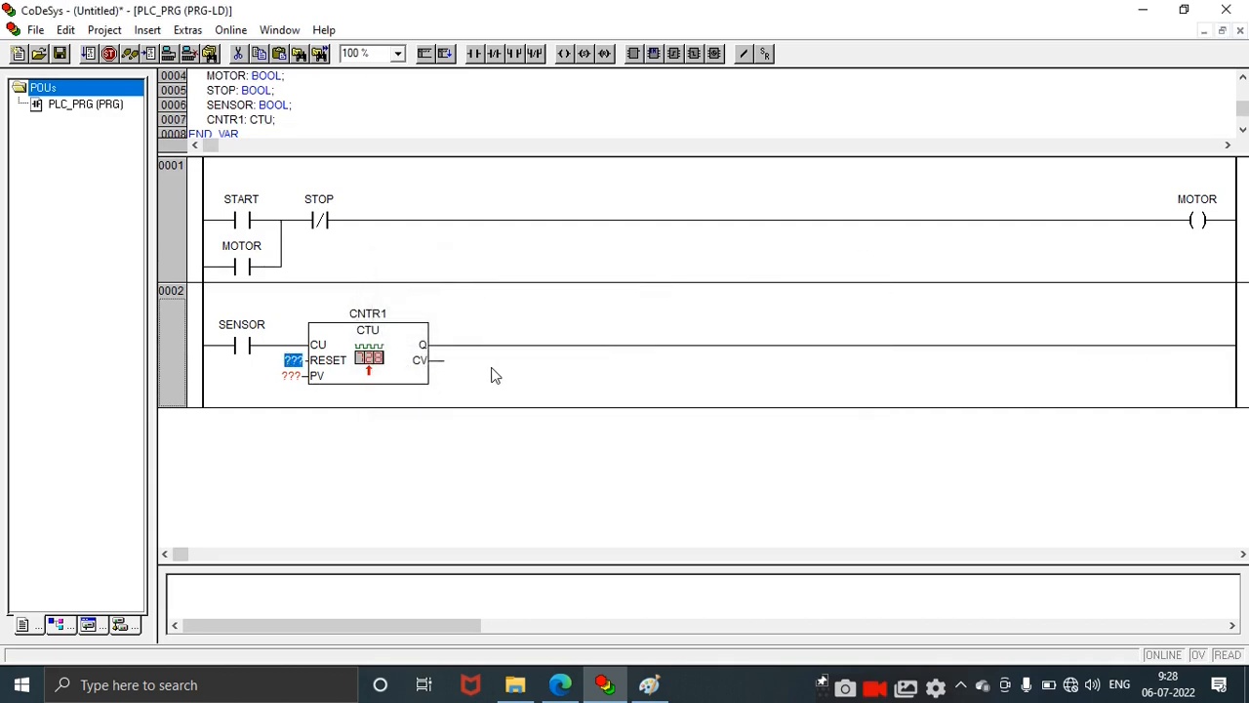
pyautogui.write('BIT')
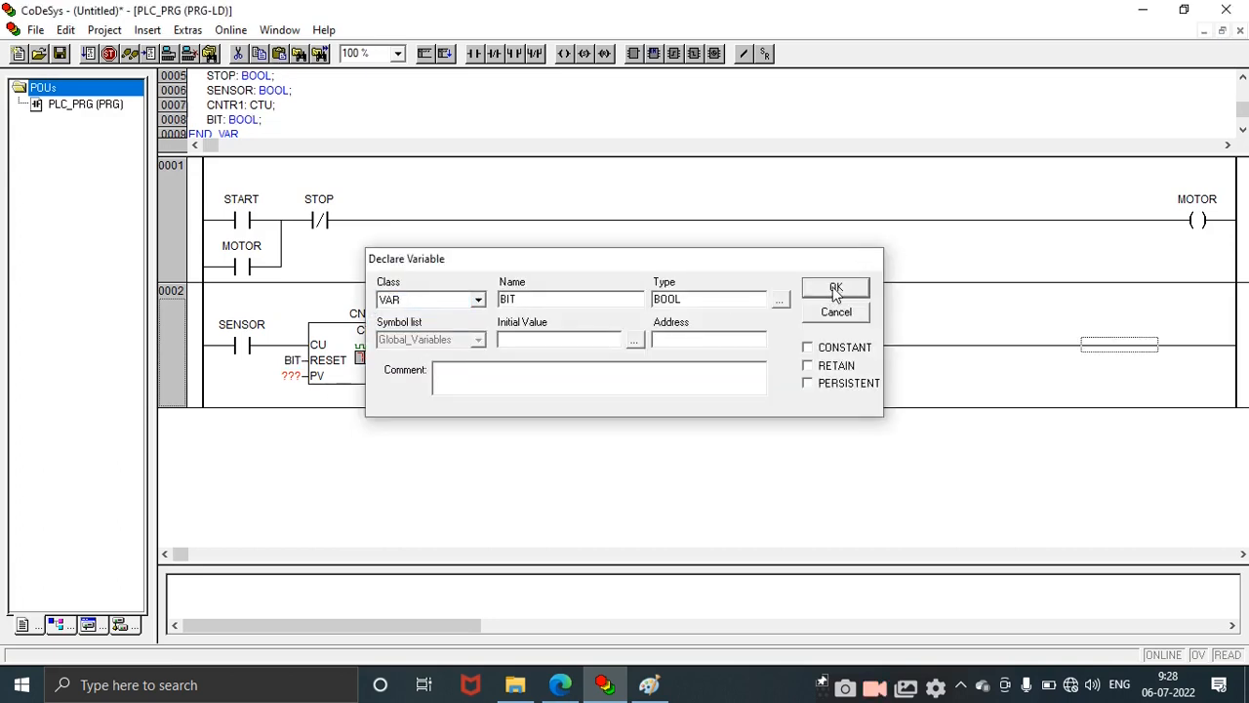
pyautogui.click(836, 287)
pyautogui.write('5')
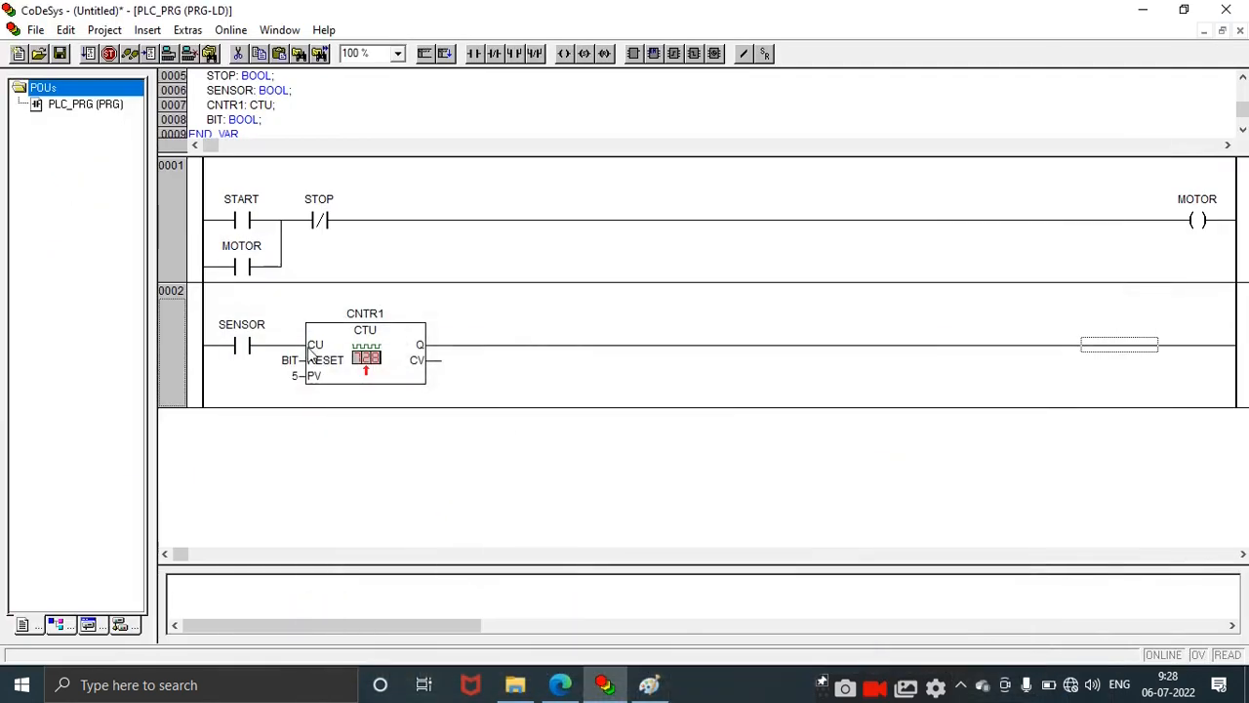
pyautogui.moveTo(448, 381)
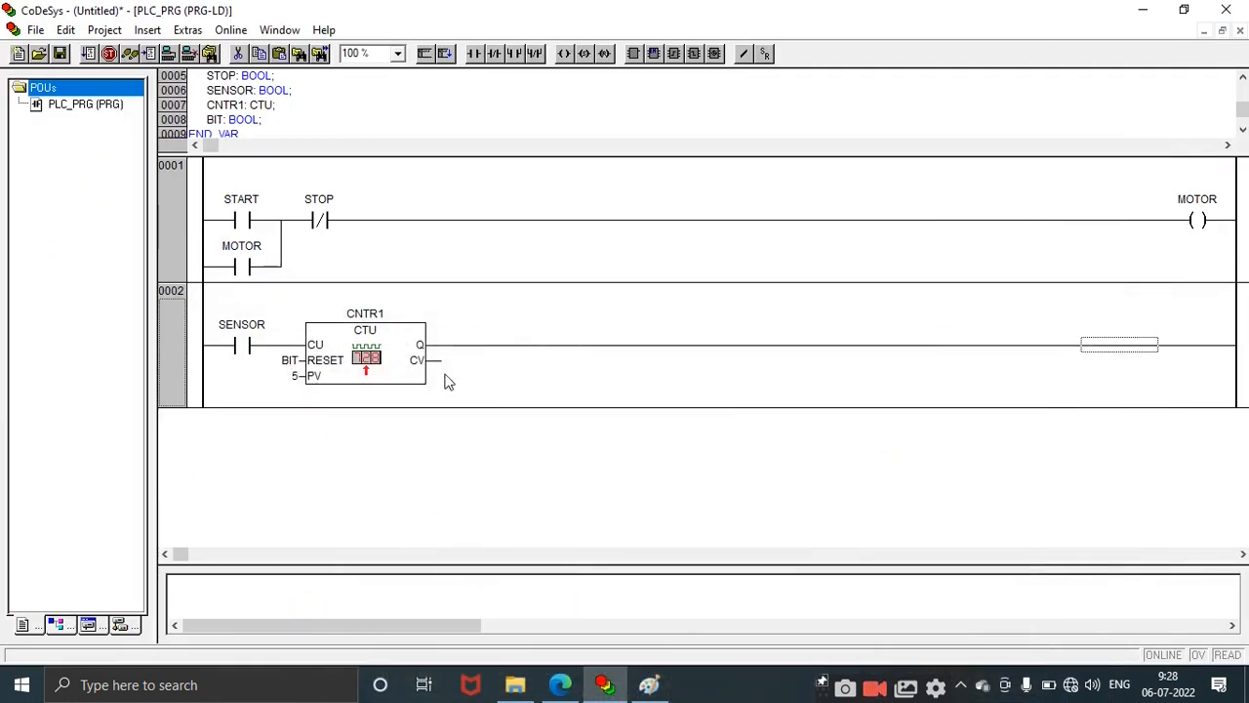
pyautogui.moveTo(312, 360)
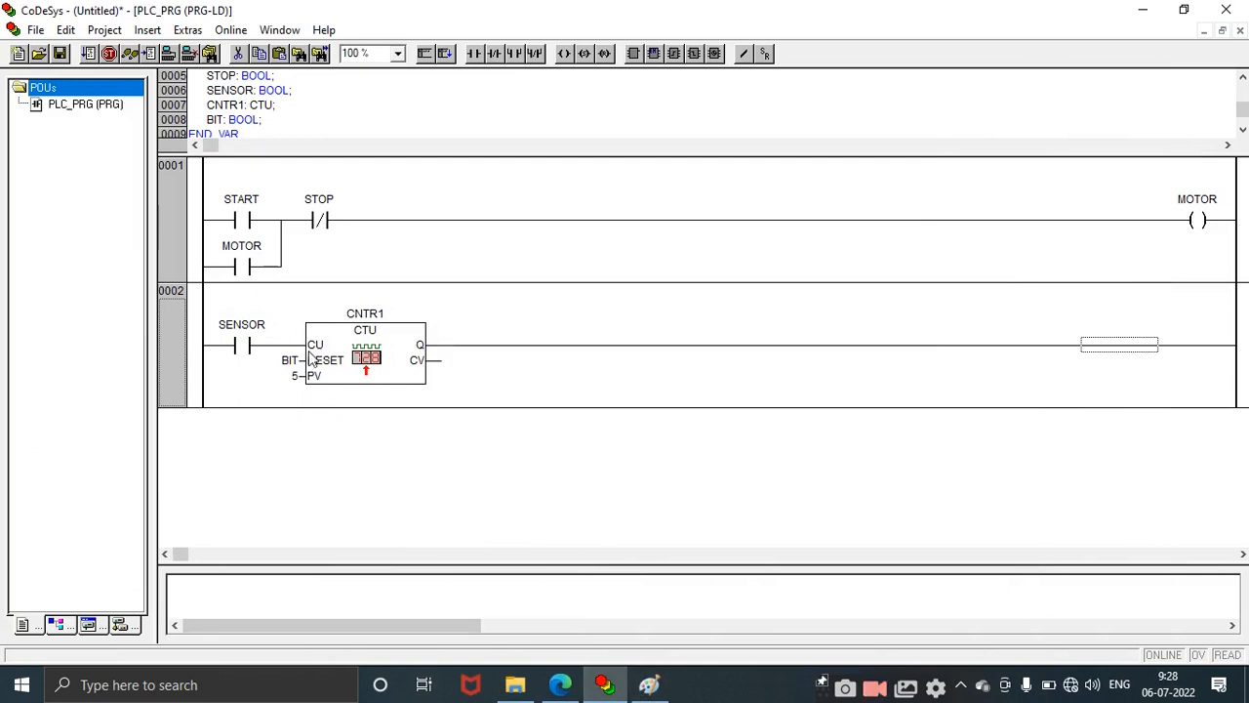
pyautogui.click(649, 685)
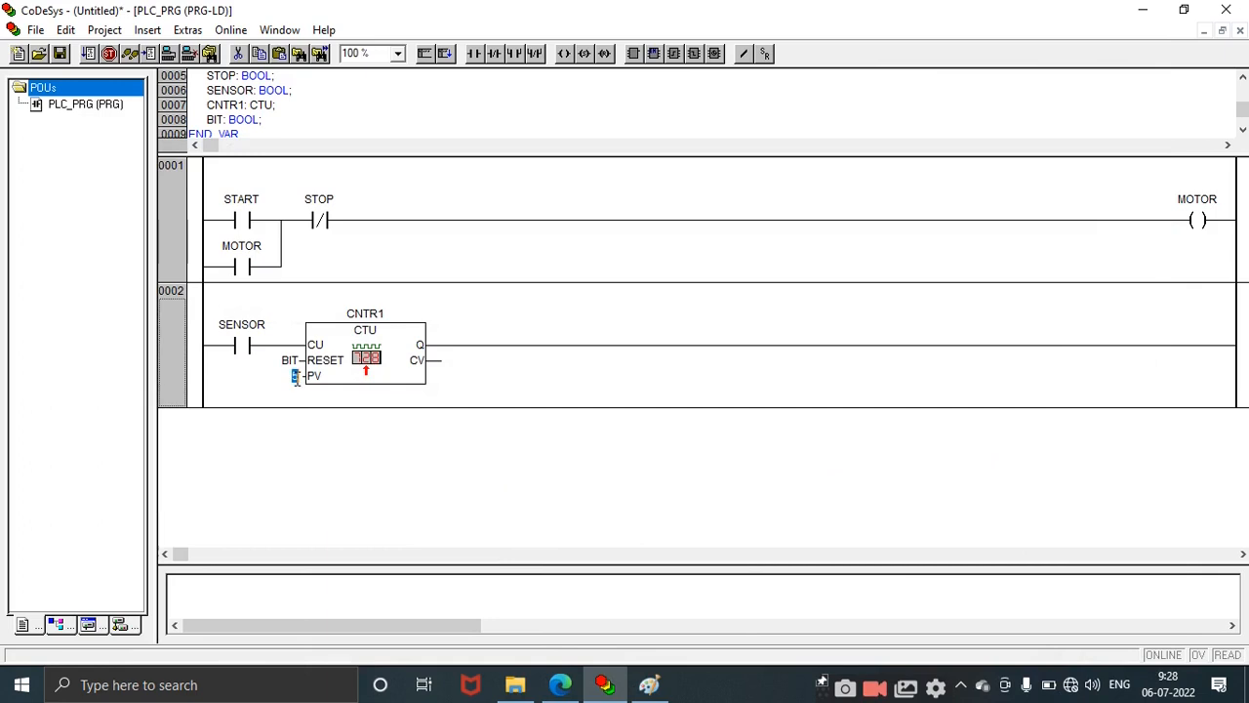
pyautogui.write('5')
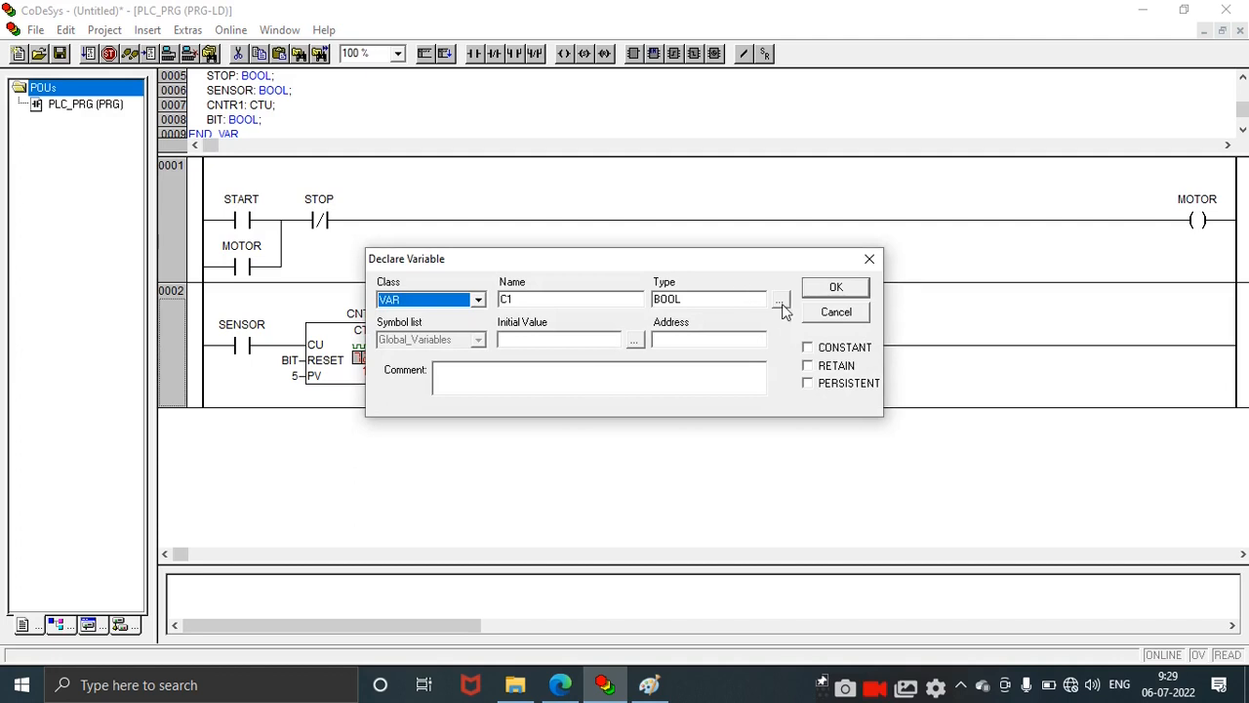
# Step: Declare count output C1 as WORD and end rung 2 with a BOOL RESET coil
pyautogui.click(781, 299)
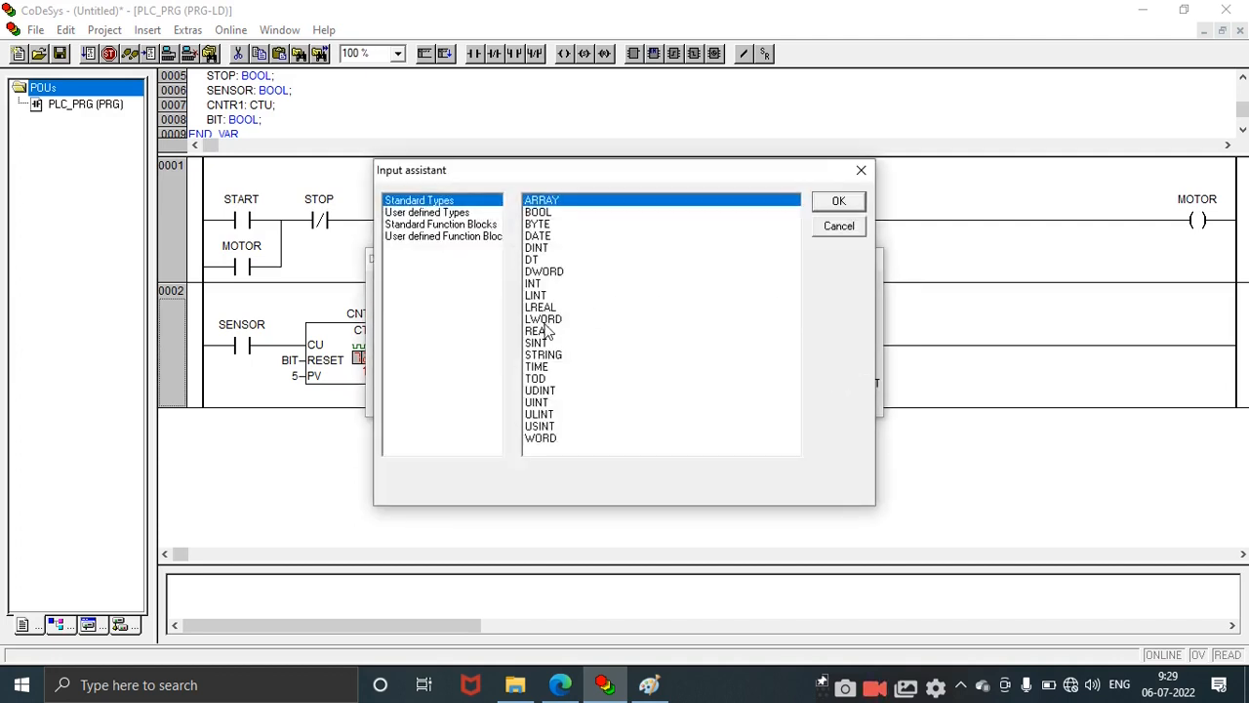
pyautogui.click(838, 200)
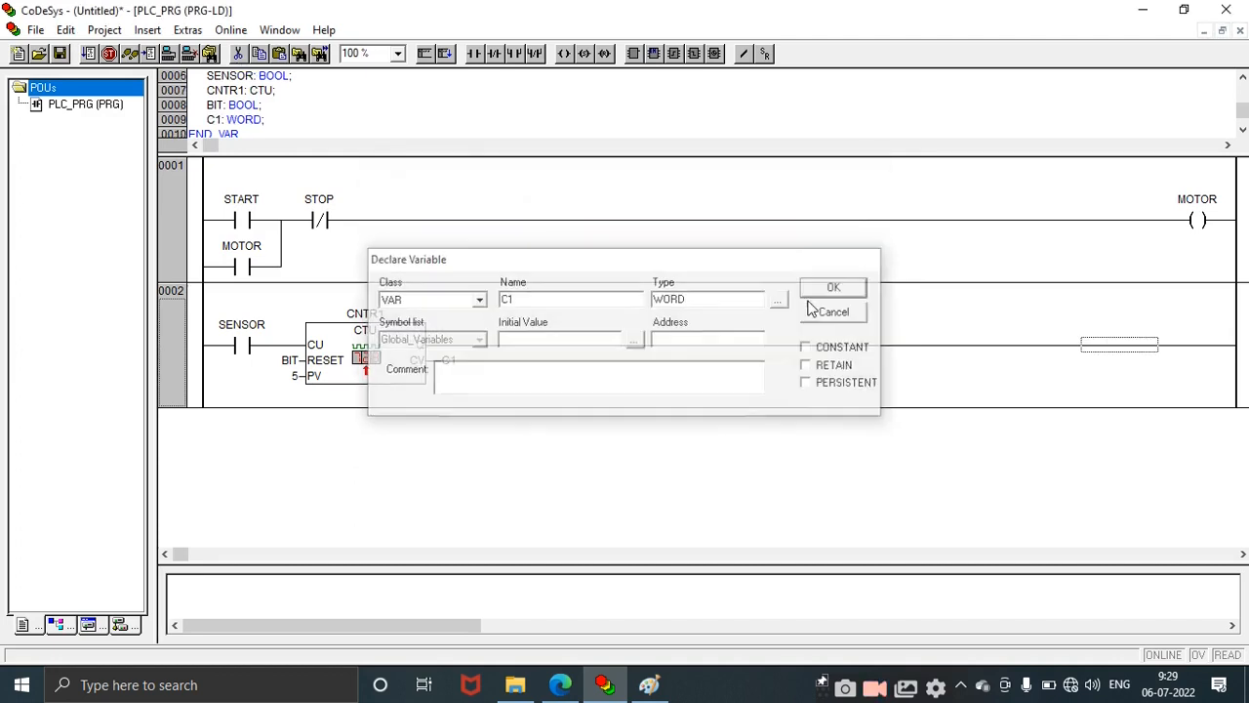
pyautogui.click(834, 287)
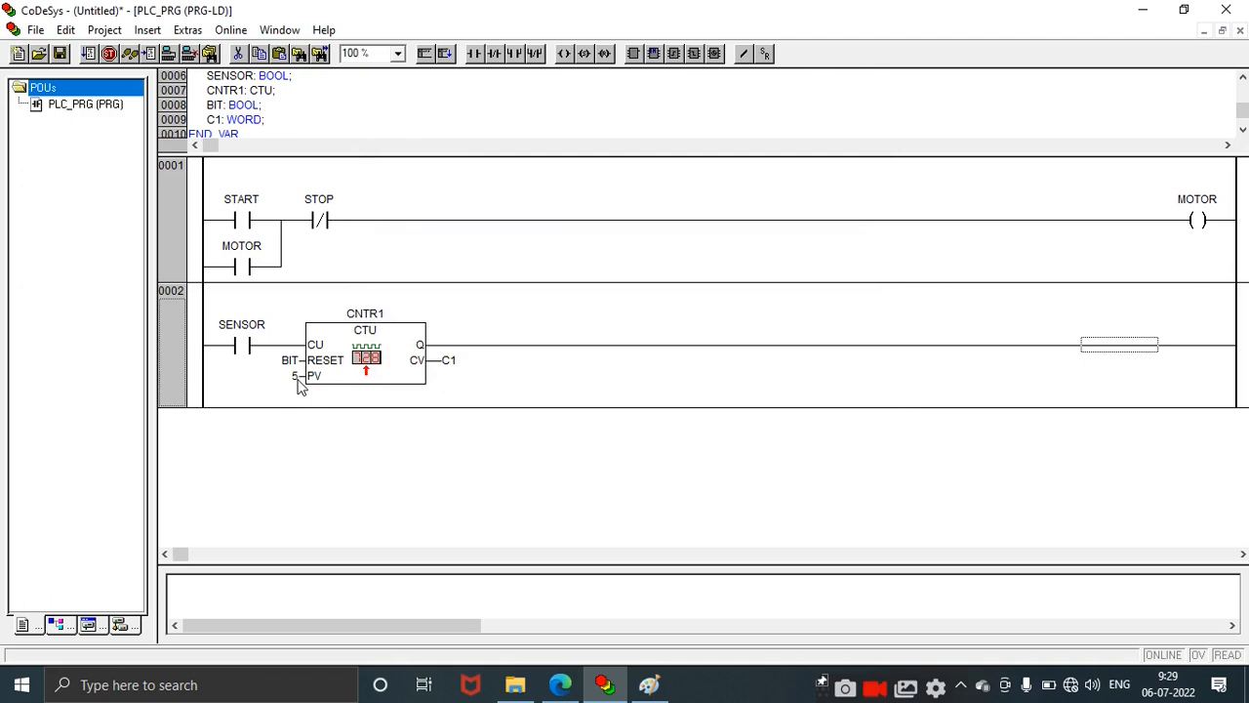
pyautogui.moveTo(452, 374)
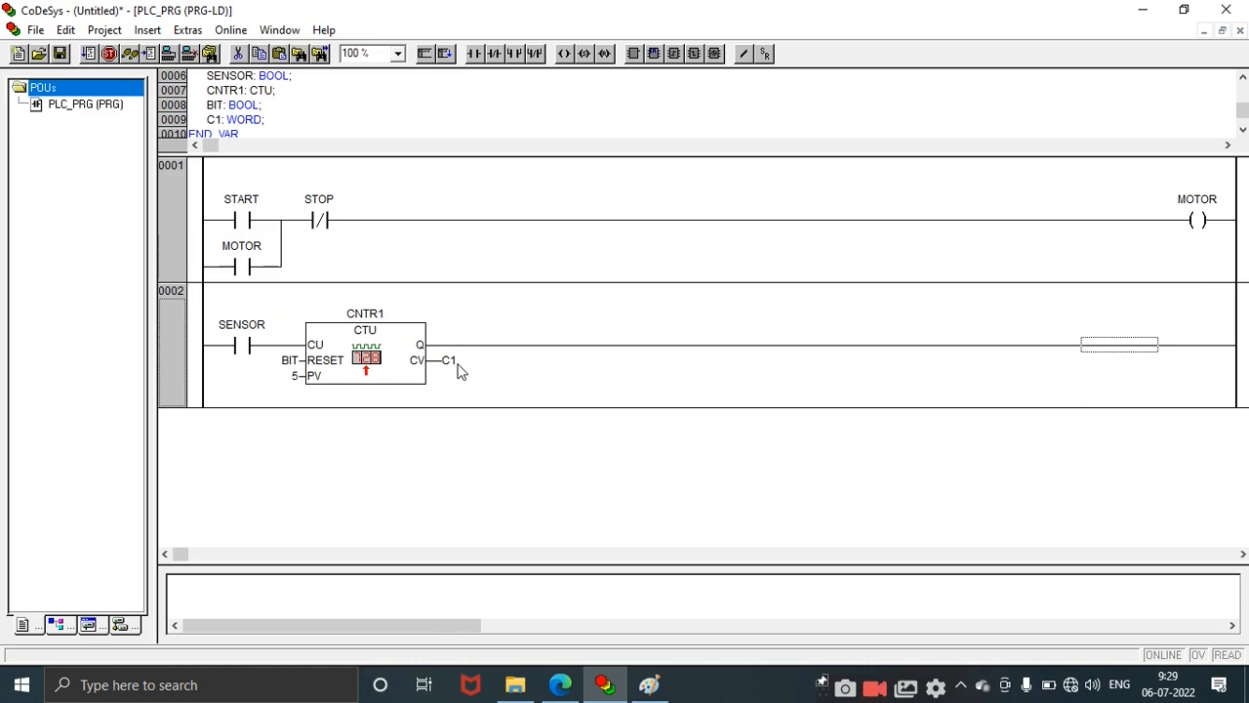
pyautogui.moveTo(369, 405)
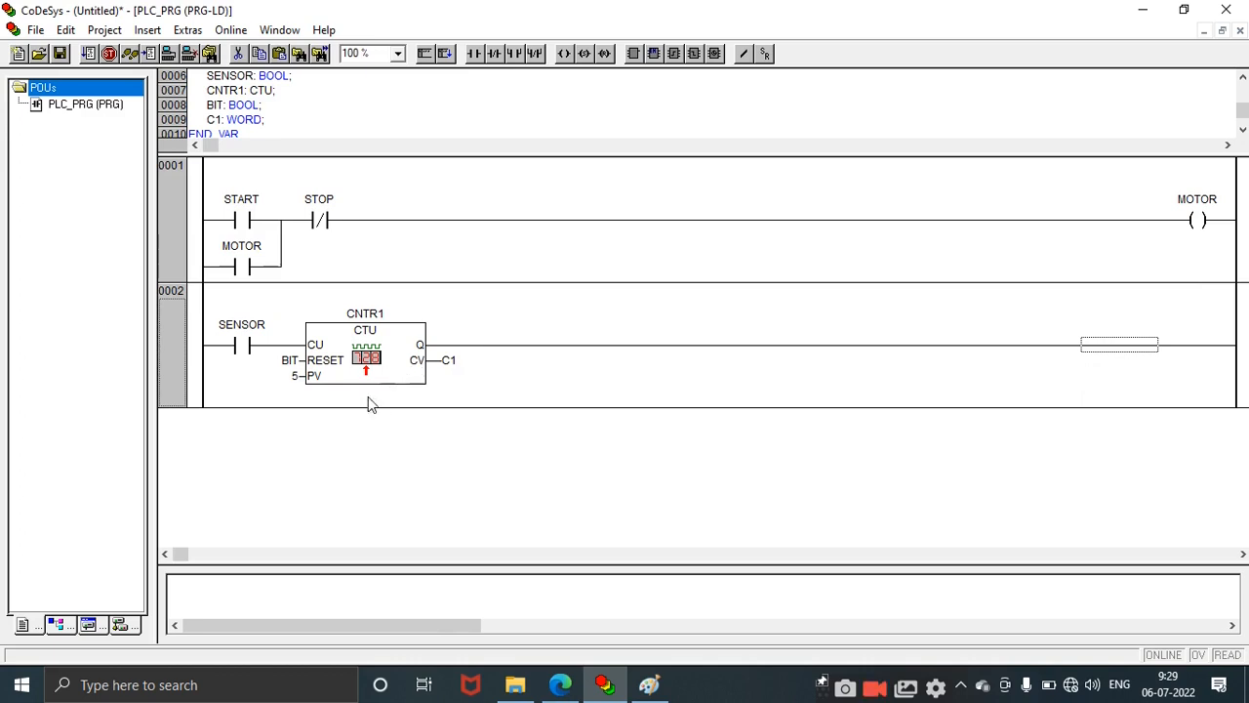
pyautogui.moveTo(300, 388)
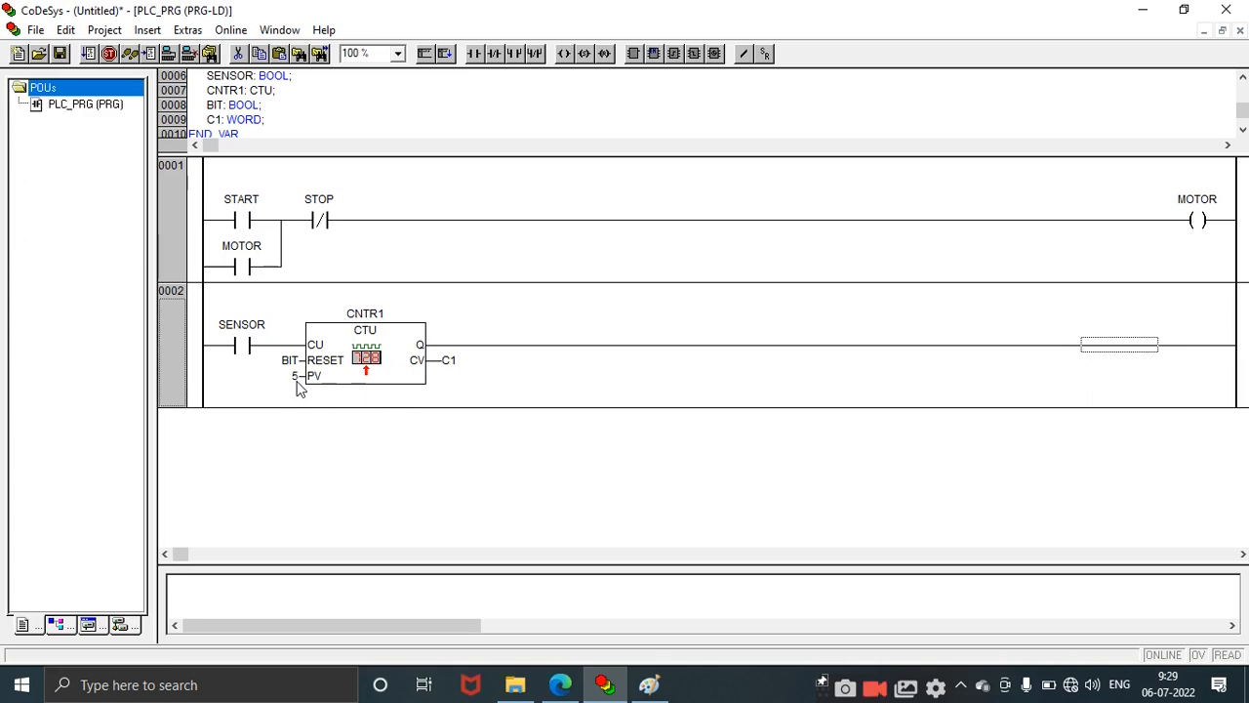
pyautogui.moveTo(456, 375)
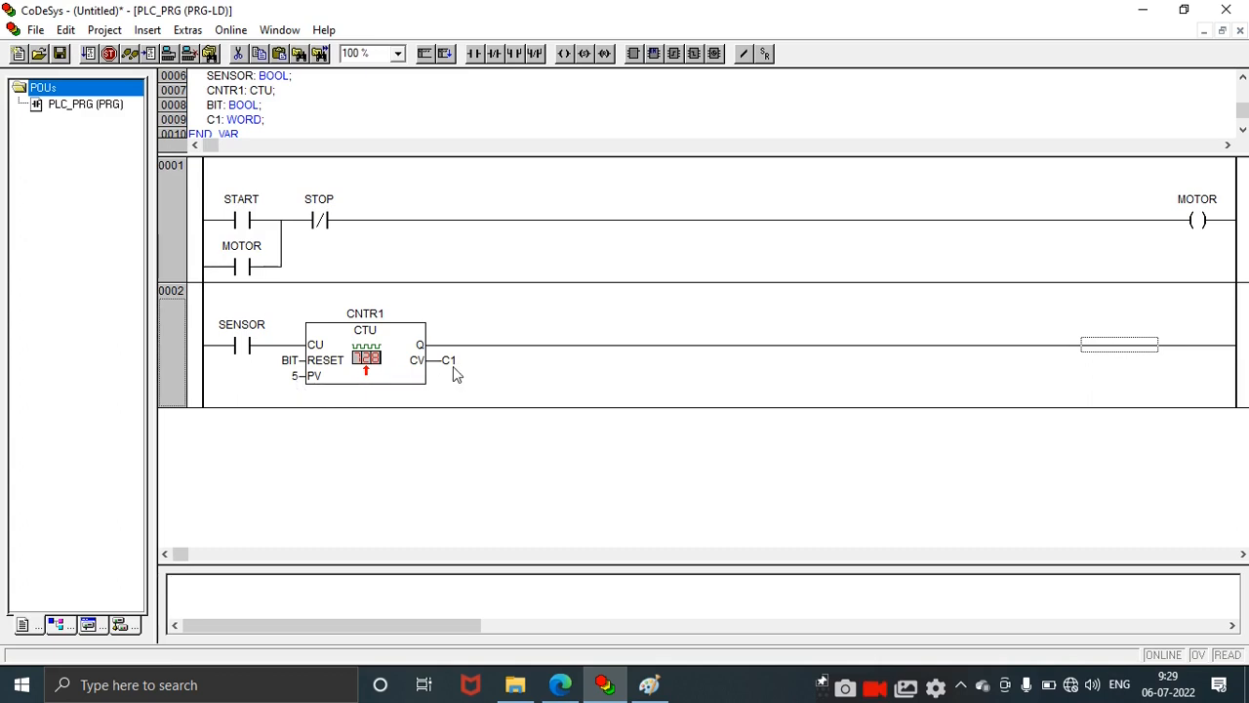
pyautogui.moveTo(1161, 361)
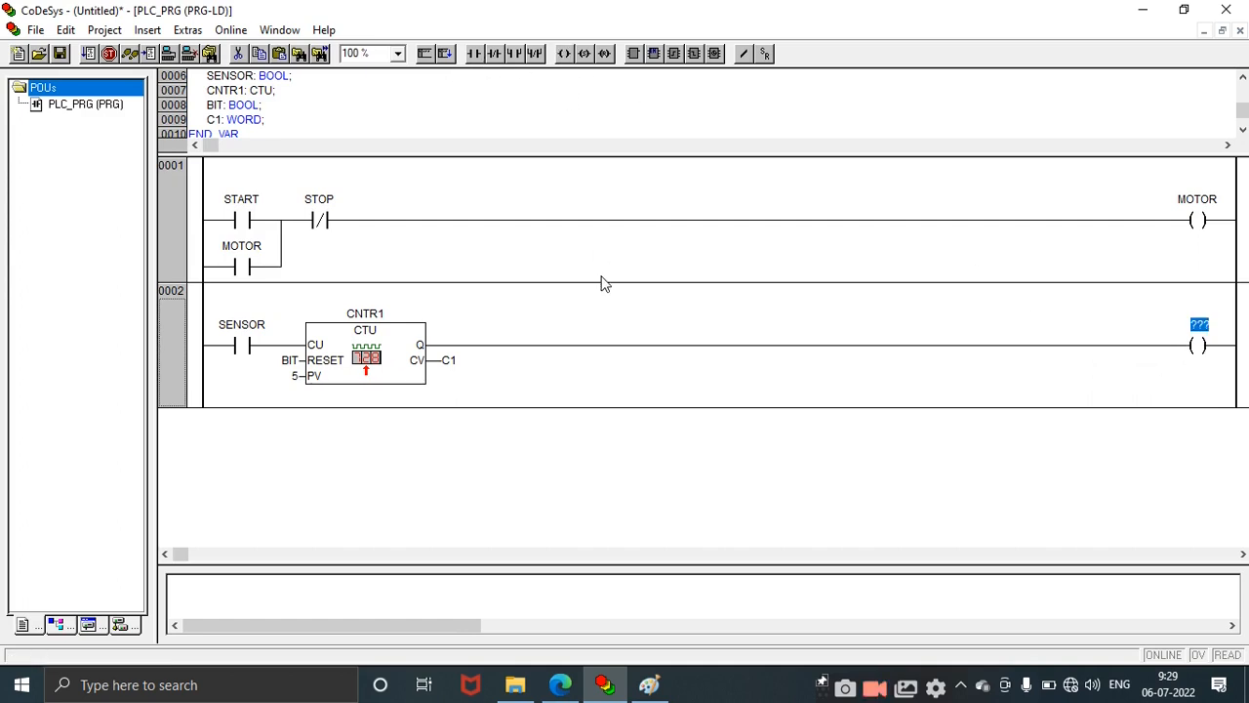
pyautogui.write('RESET')
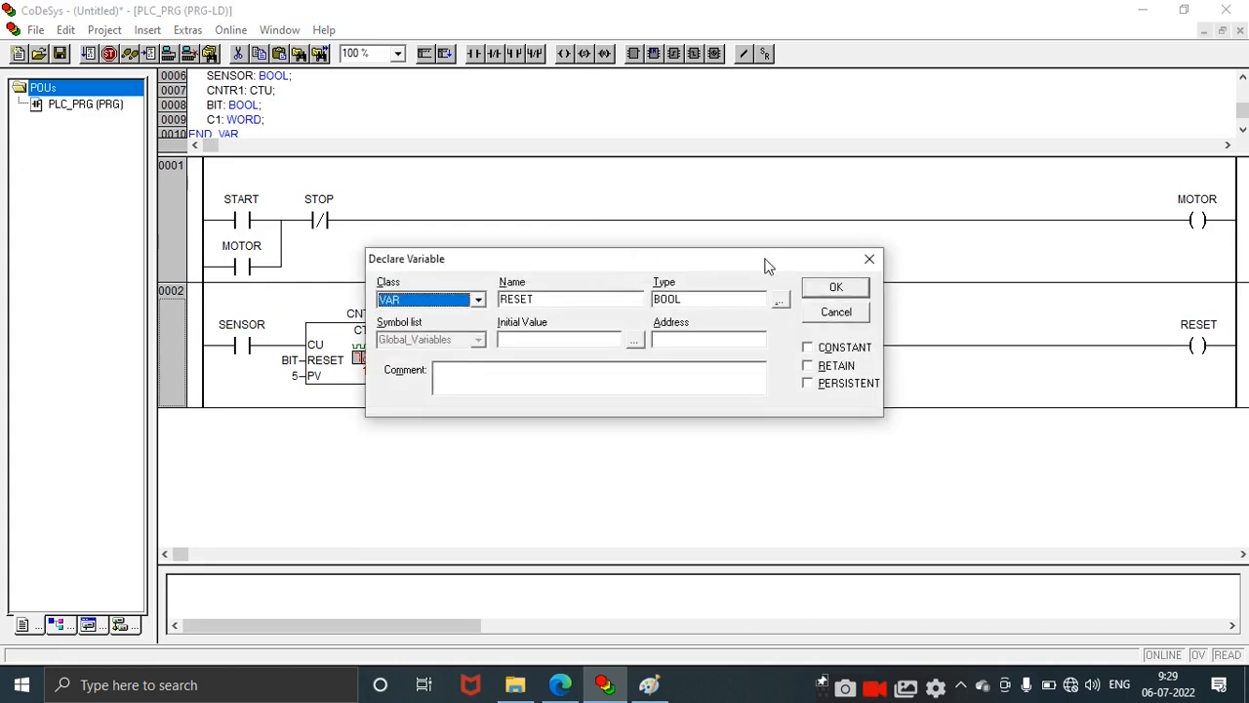
pyautogui.click(836, 286)
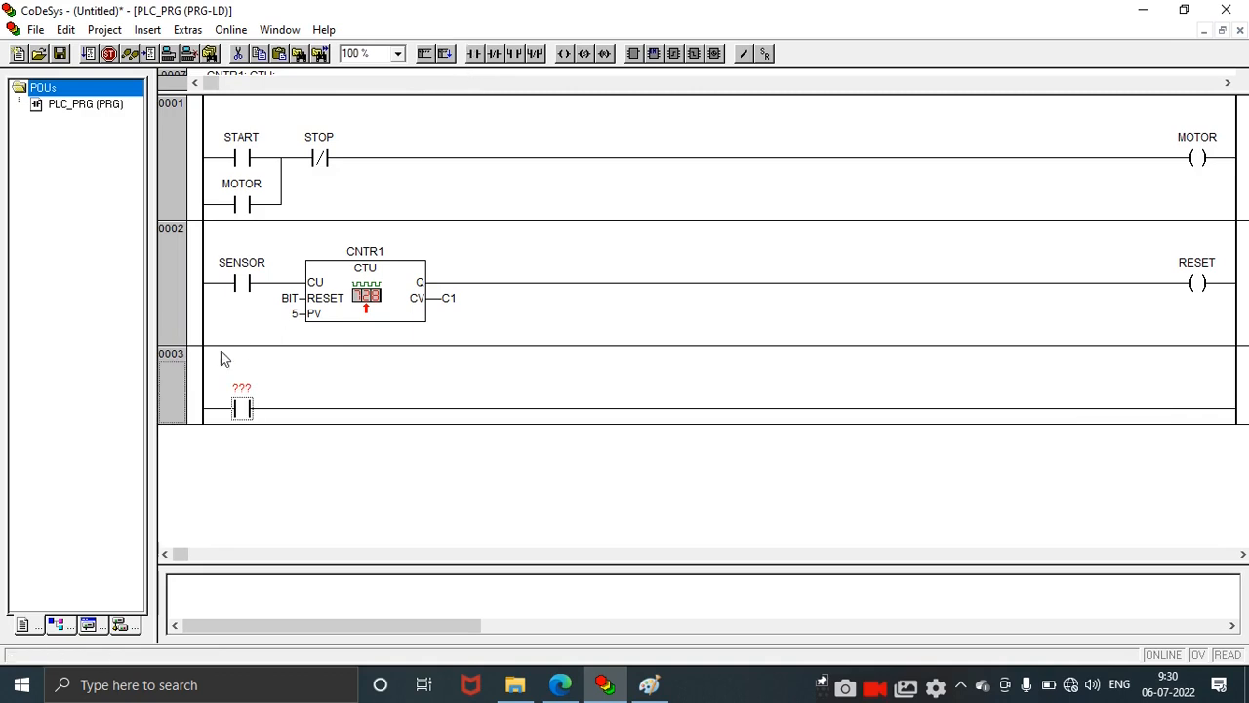
# Step: Name rung 3's contact RESET and its coil BIT
pyautogui.write('SE')
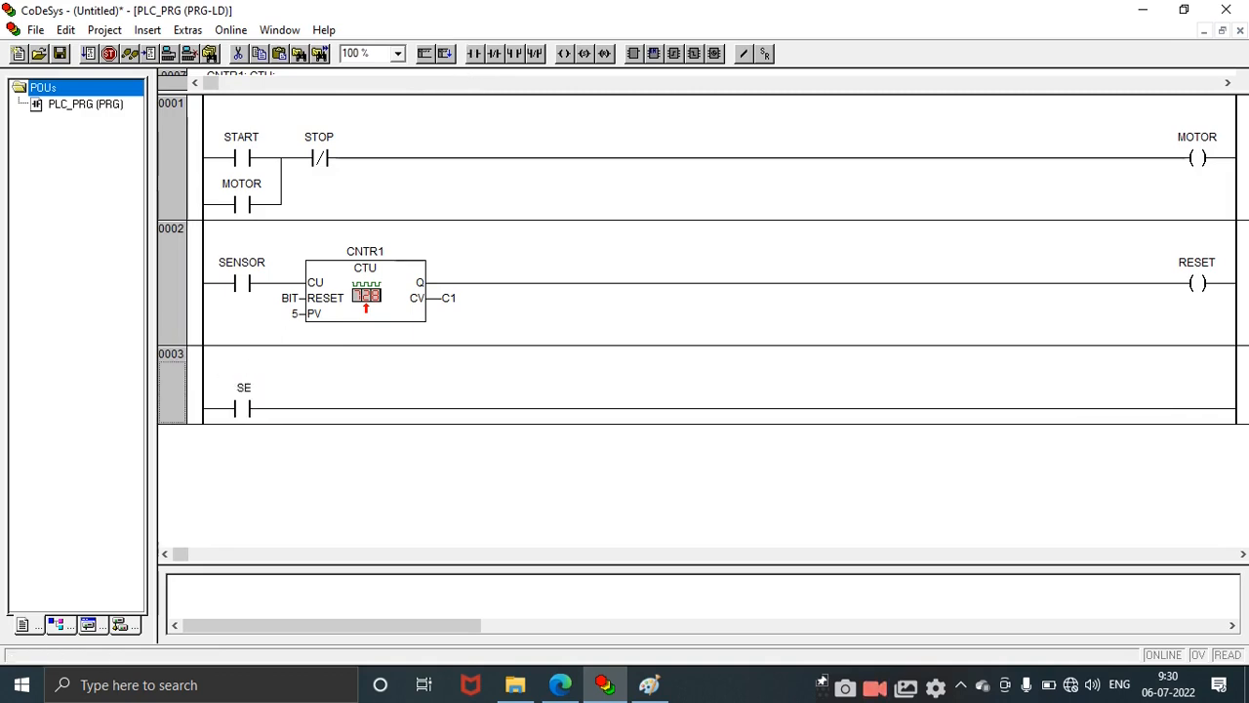
pyautogui.write('S')
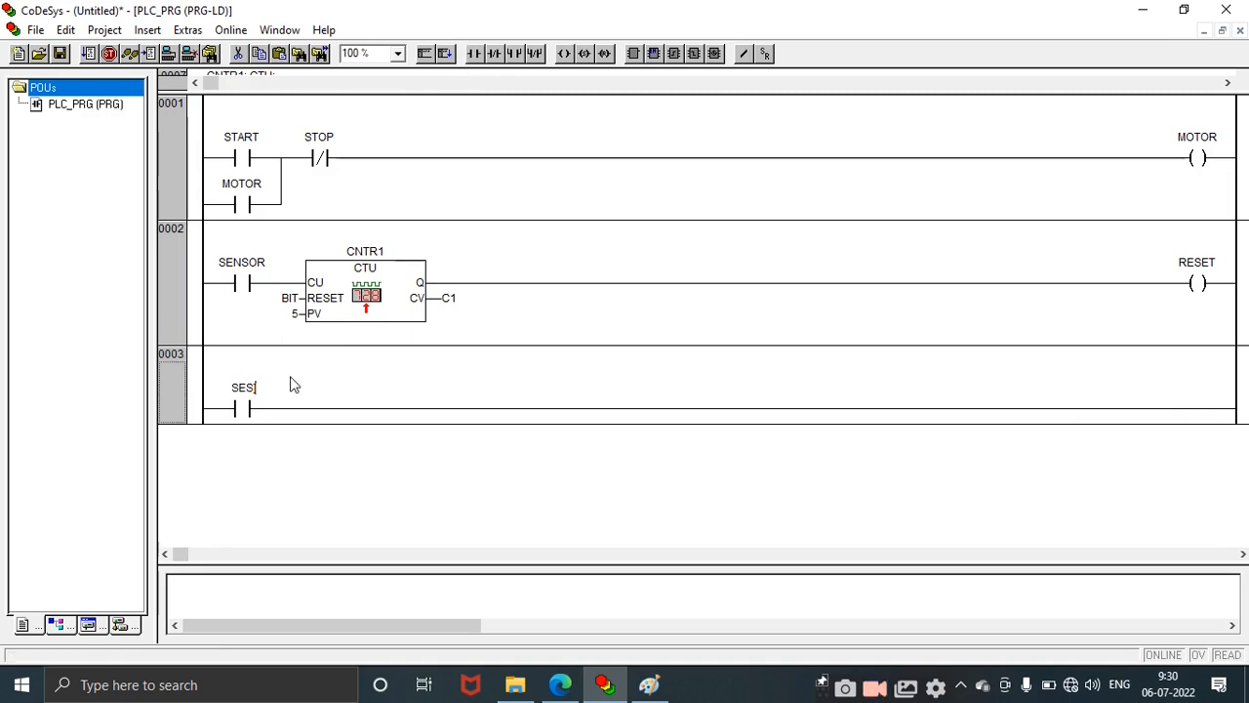
pyautogui.write('RESET')
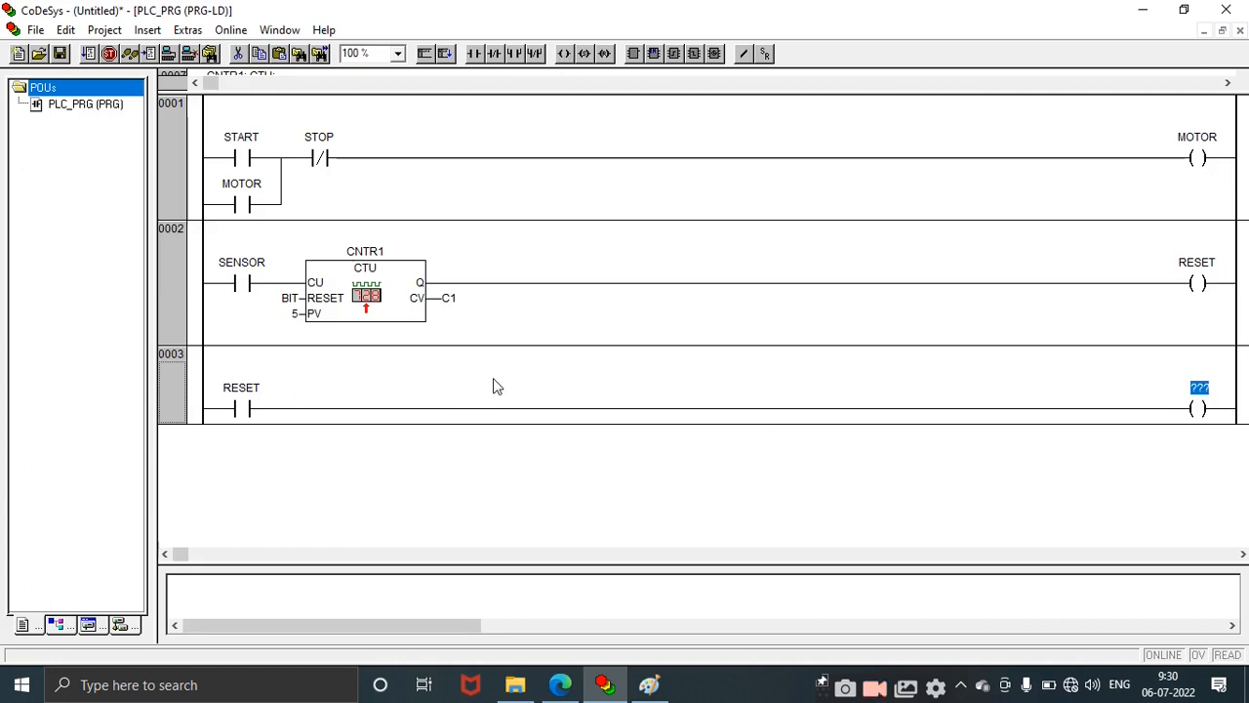
pyautogui.write('BIT')
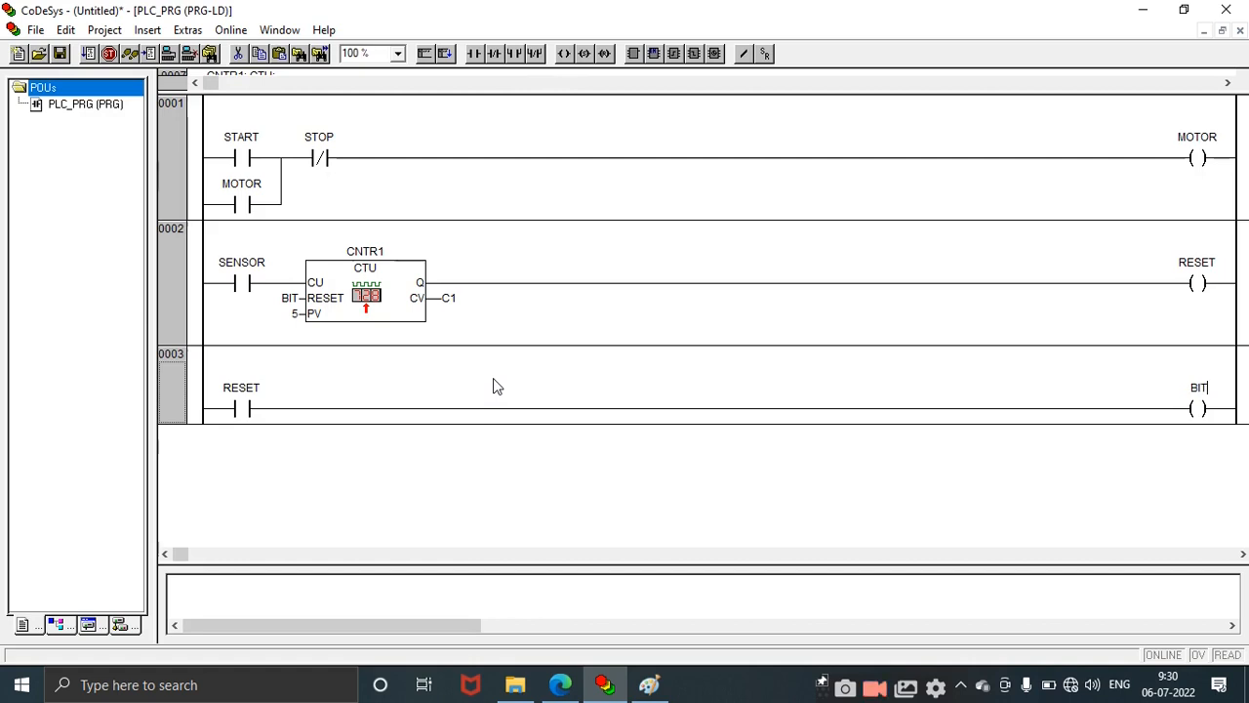
pyautogui.click(1201, 408)
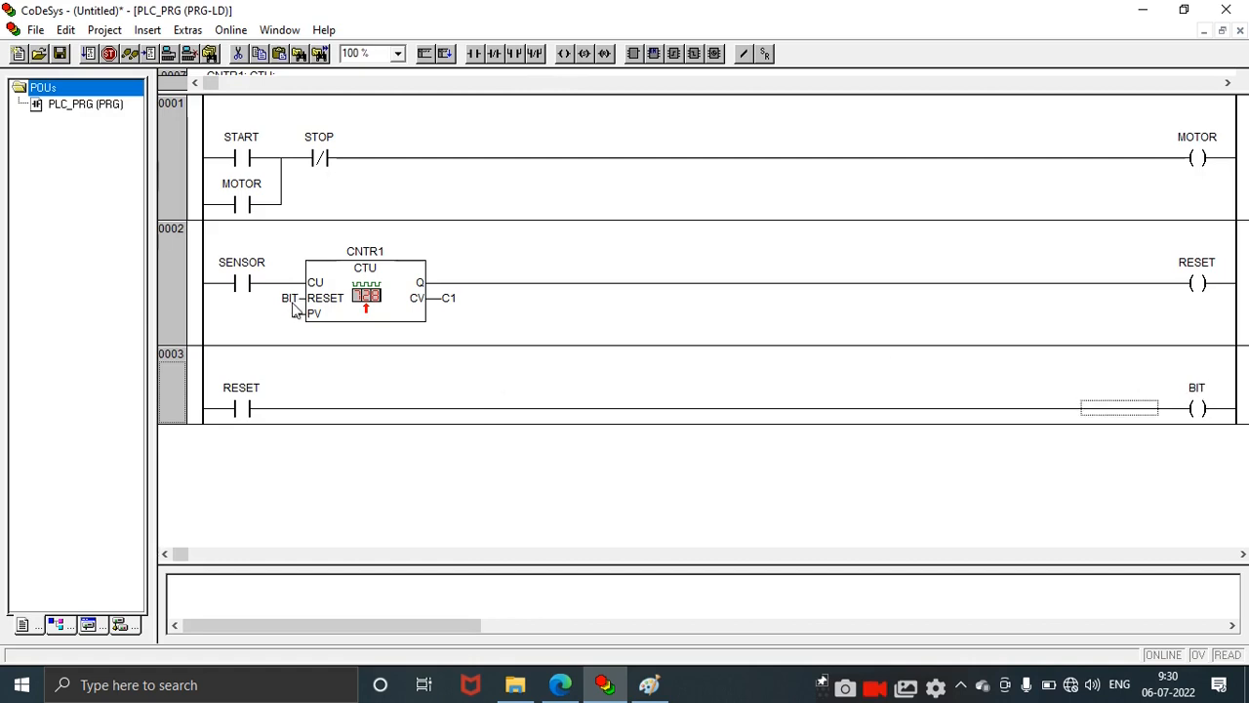
pyautogui.write('5')
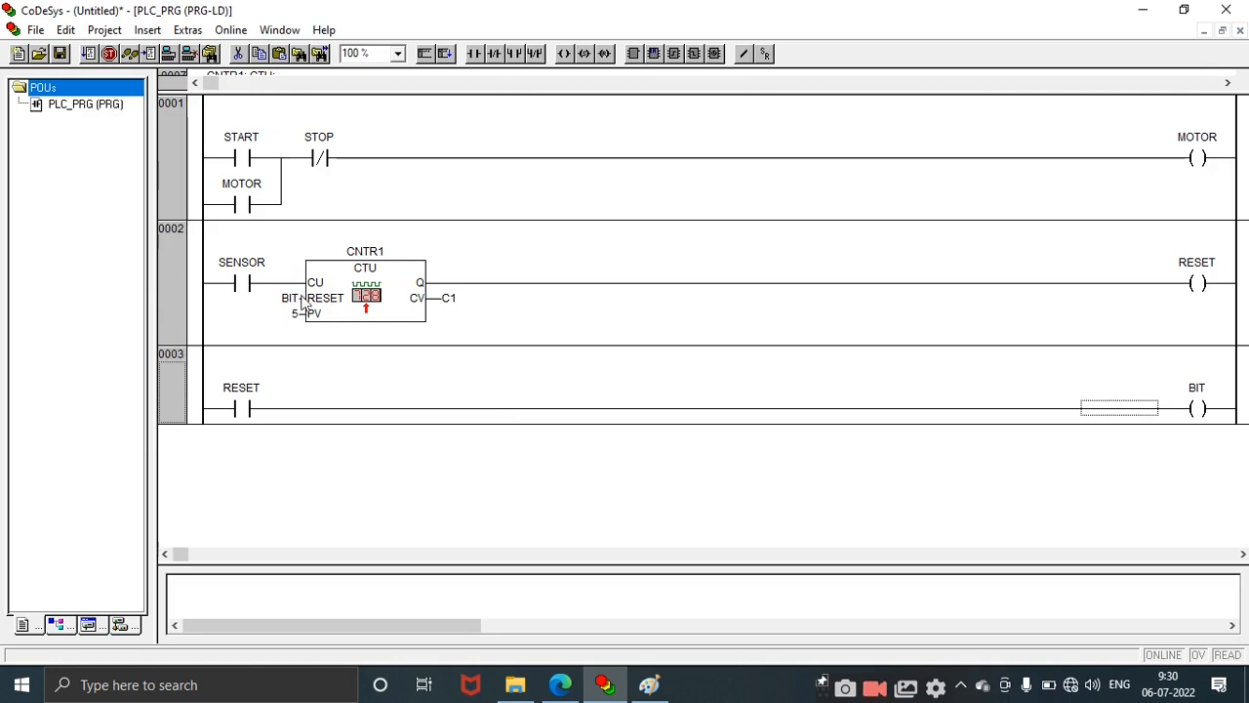
pyautogui.moveTo(320, 311)
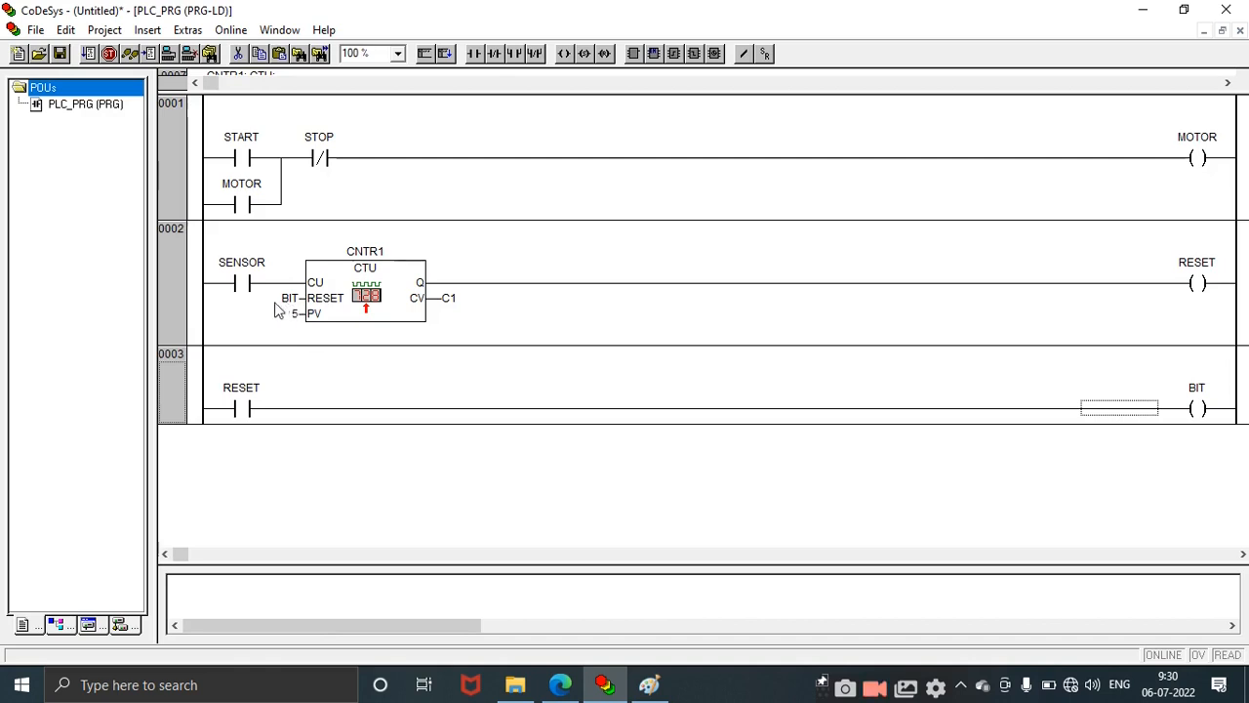
pyautogui.moveTo(1152, 437)
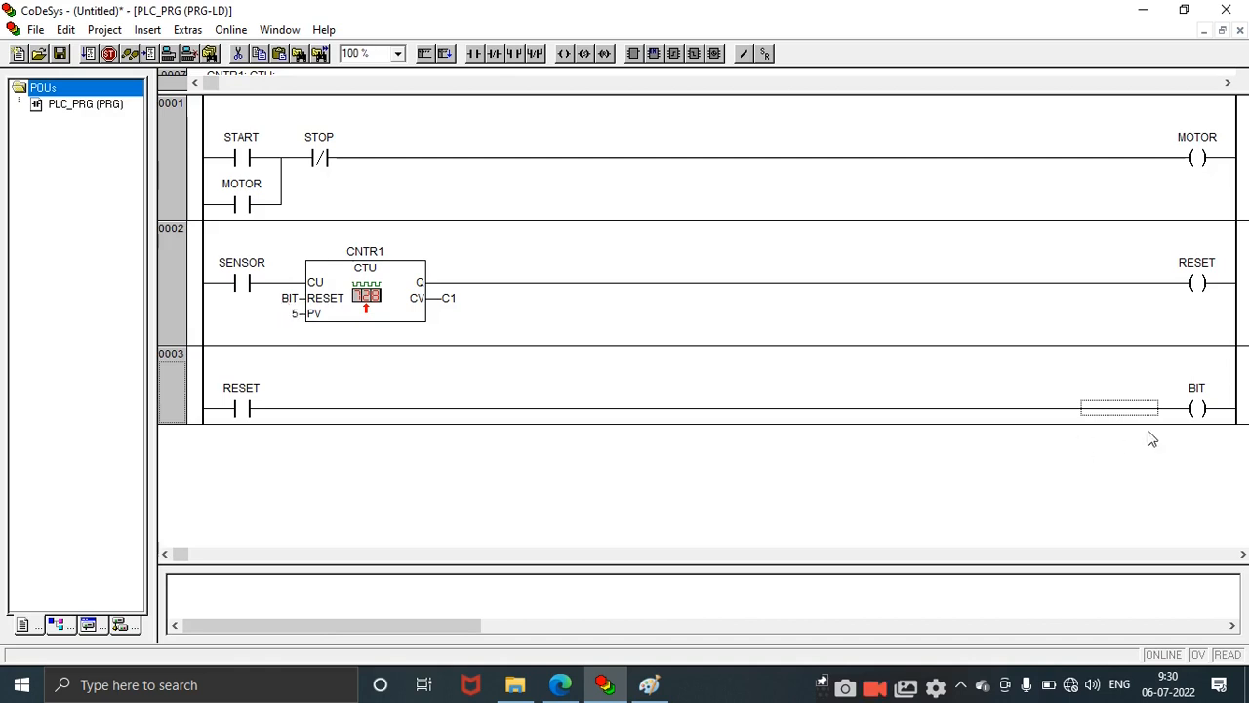
pyautogui.moveTo(1199, 273)
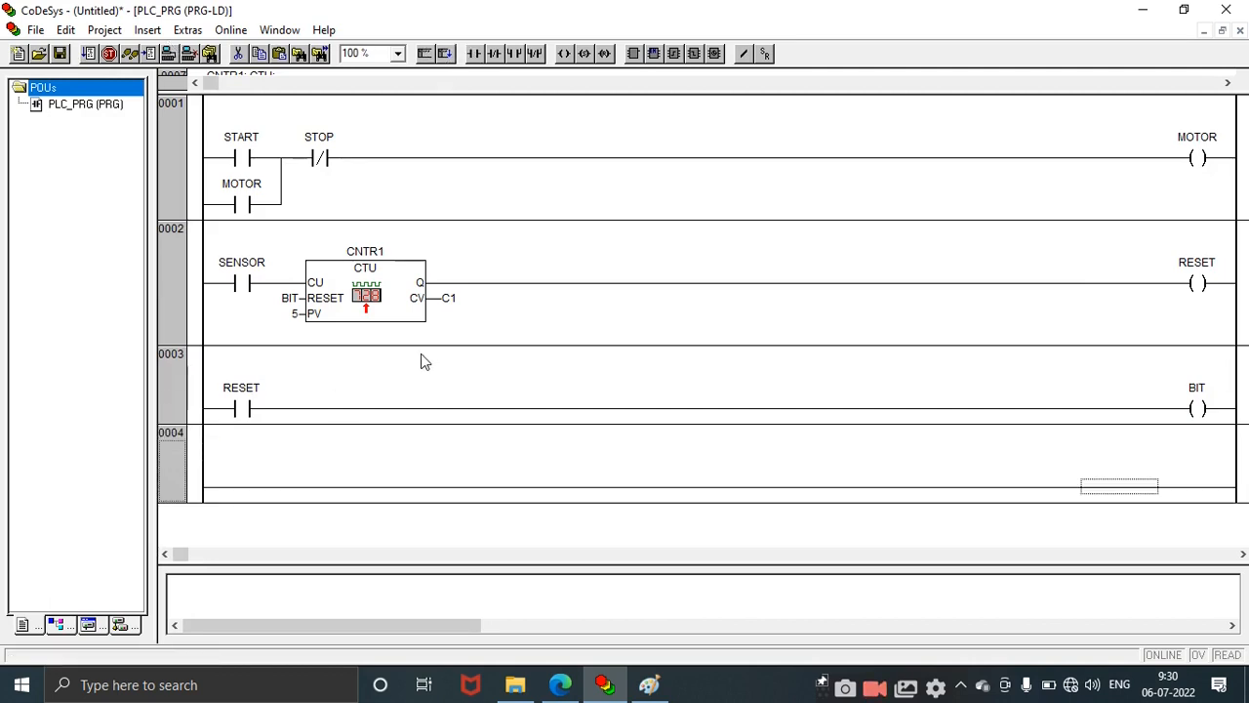
pyautogui.moveTo(296, 481)
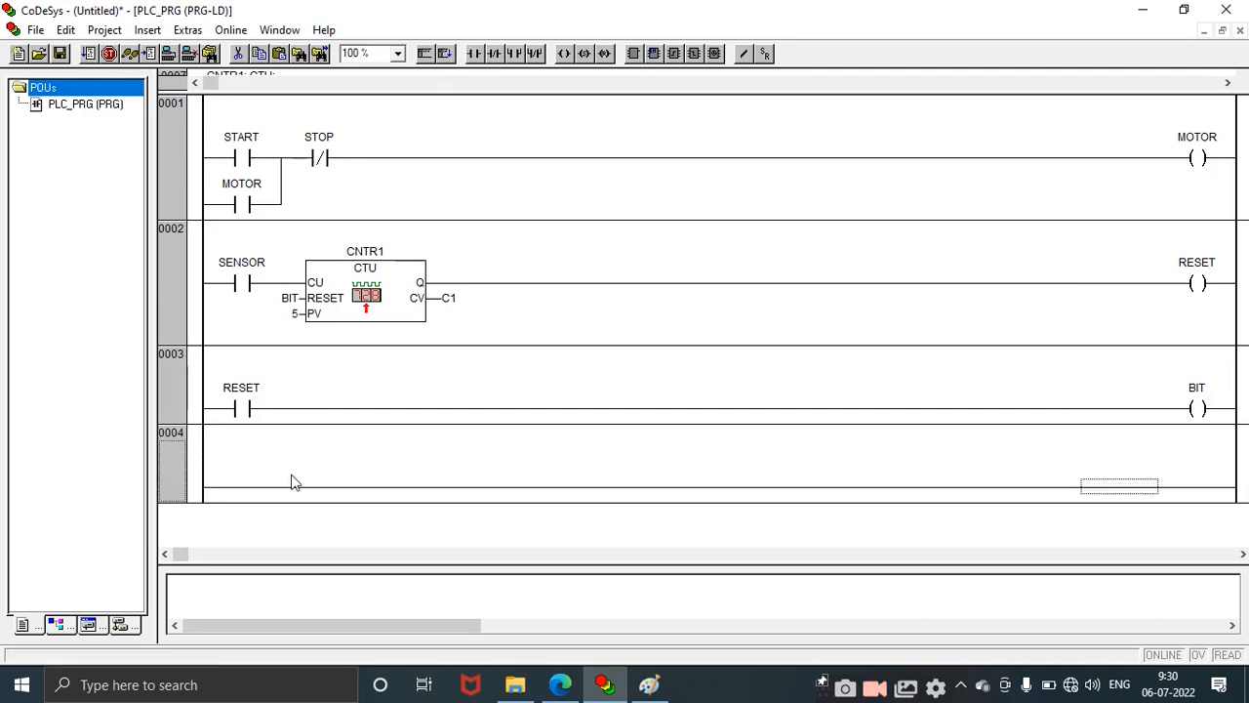
pyautogui.moveTo(195, 437)
pyautogui.write('CNTR')
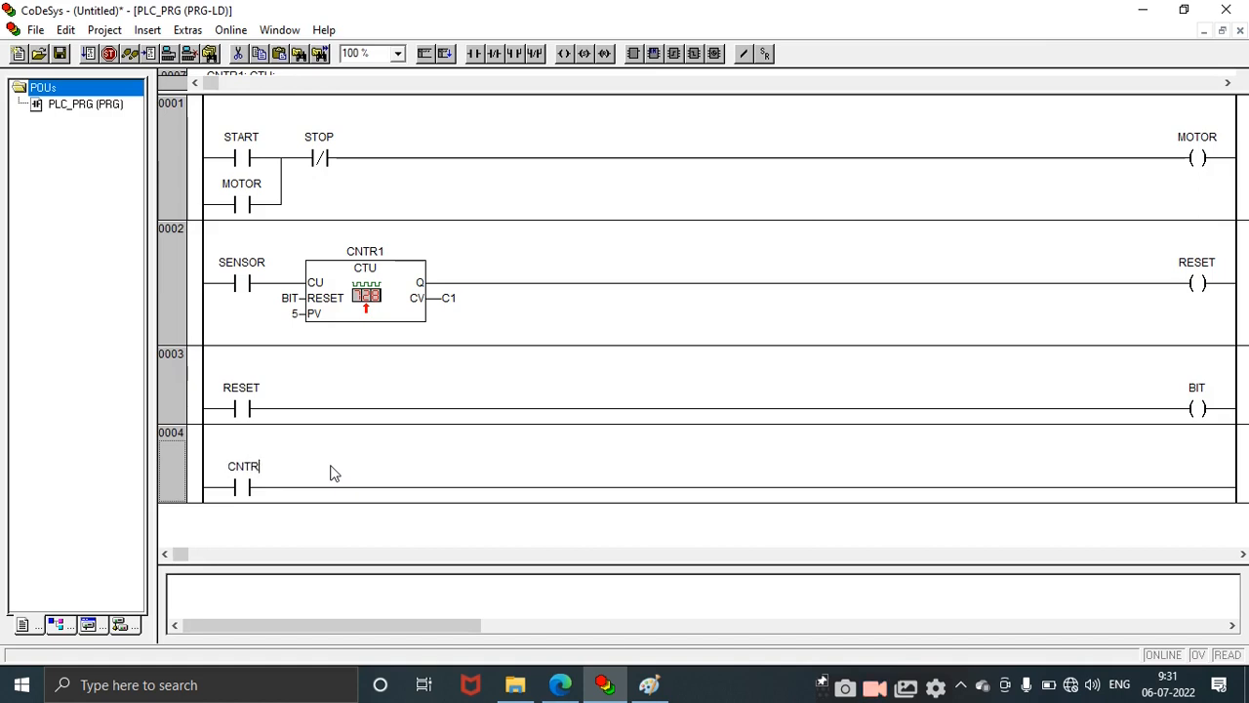
# Step: Give rung 4 a CNTR1.CU contact driving a new BOOL coil OUT1
pyautogui.write('1')
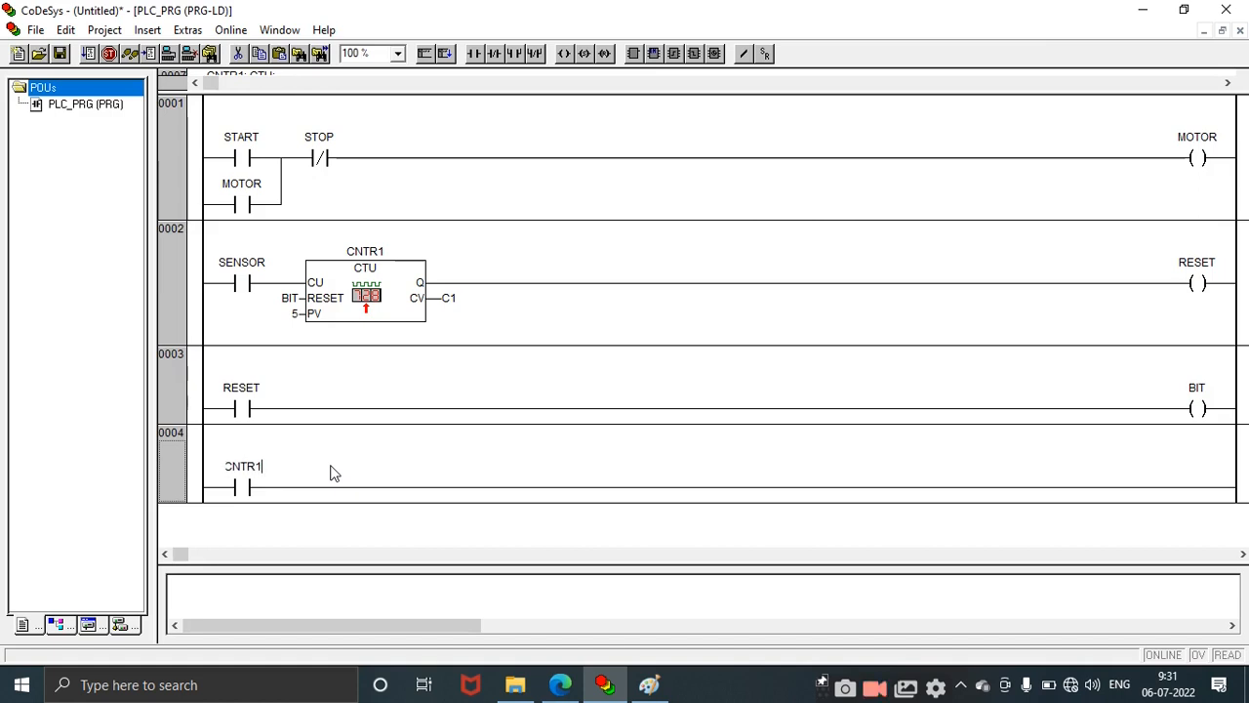
pyautogui.write('.')
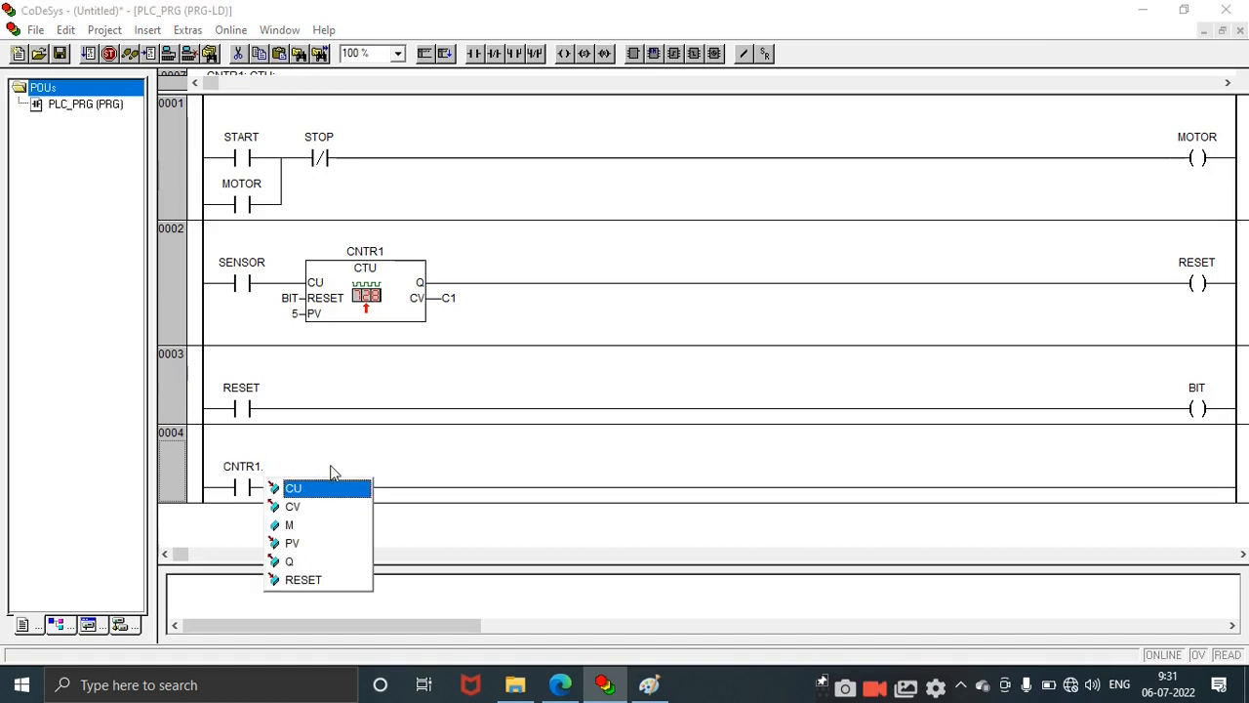
pyautogui.click(293, 488)
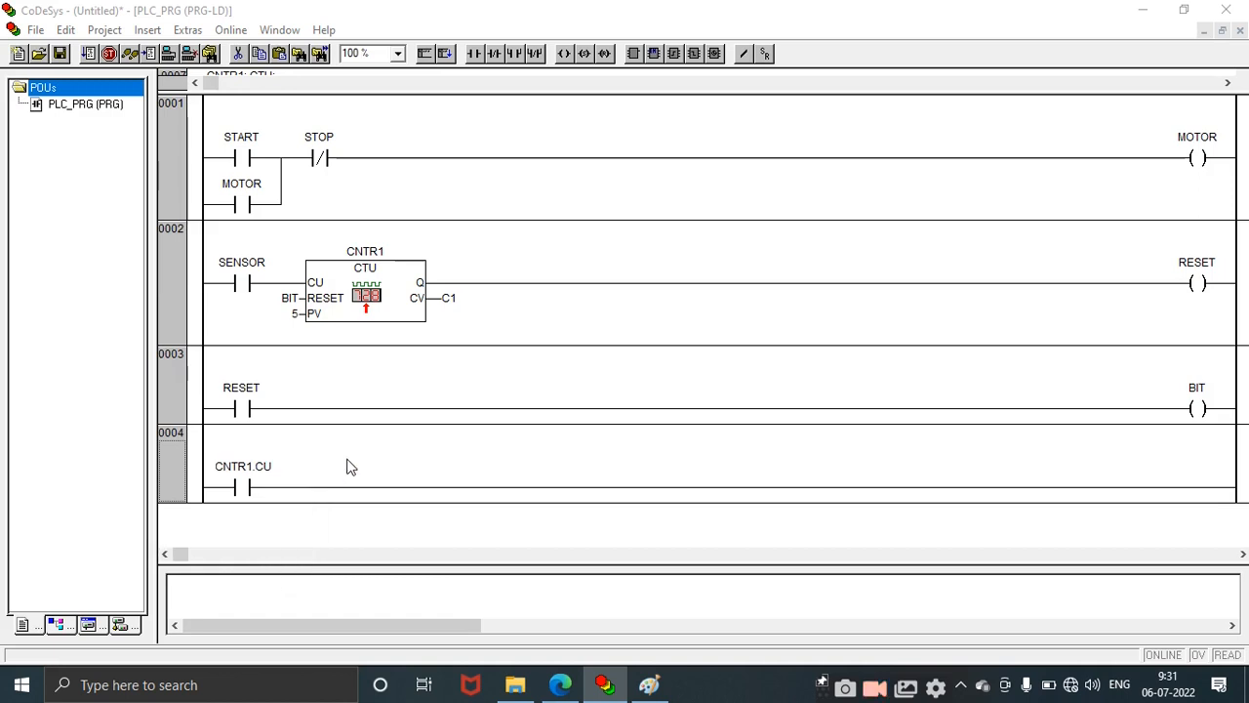
pyautogui.moveTo(322, 290)
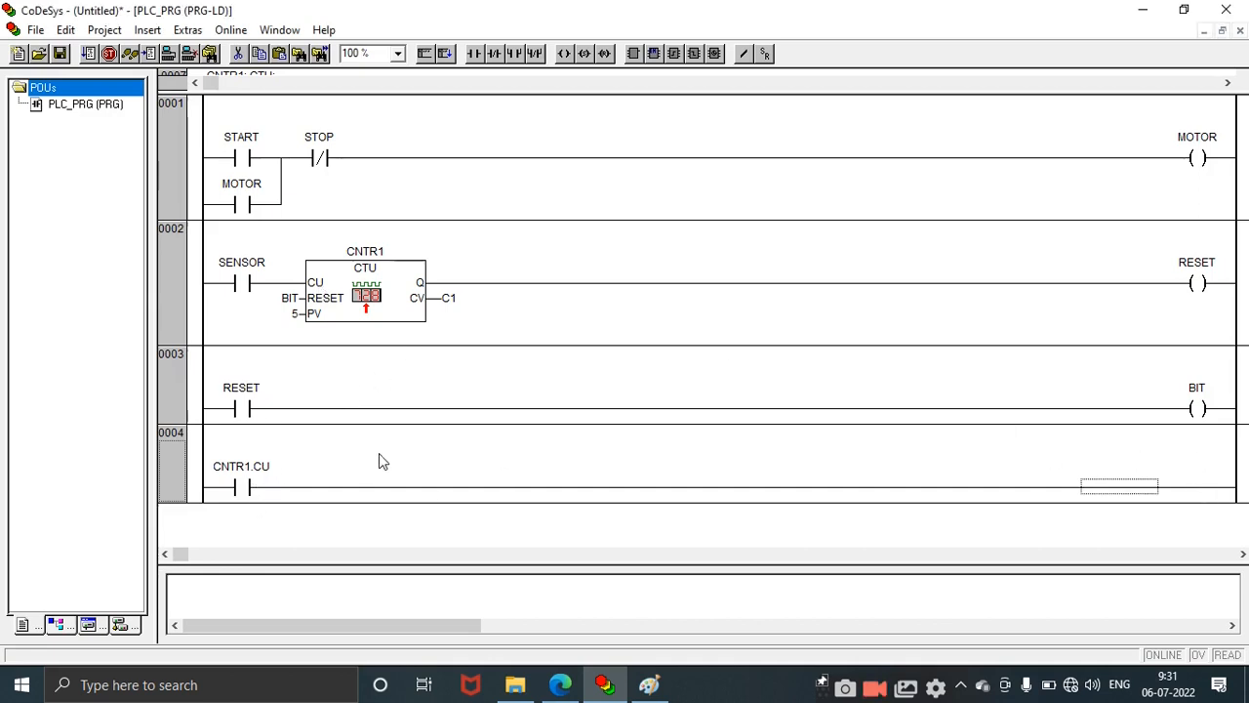
pyautogui.moveTo(1201, 497)
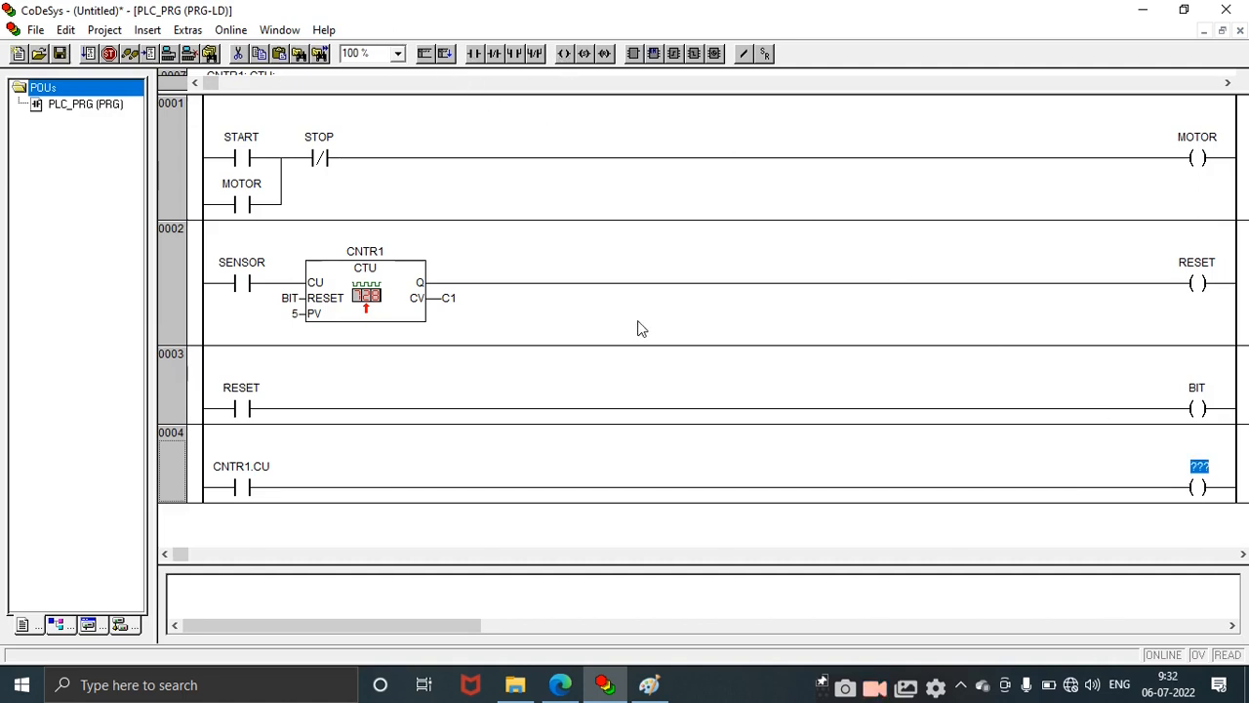
pyautogui.moveTo(647, 378)
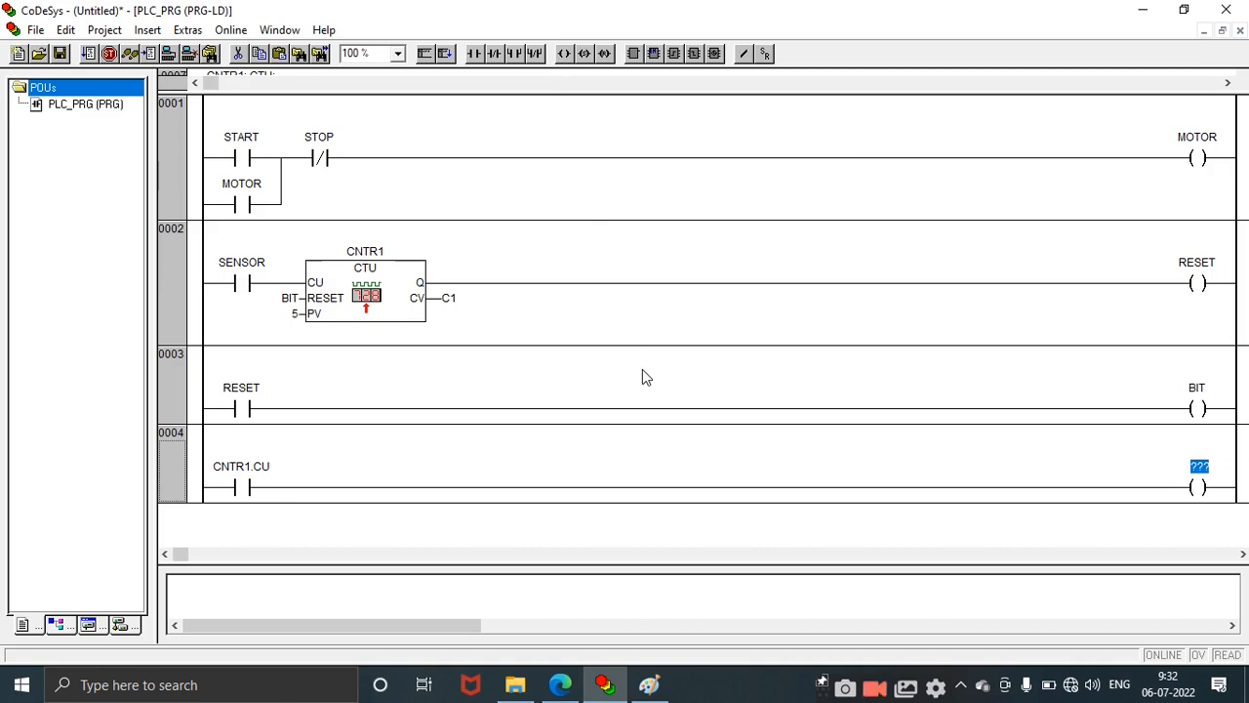
pyautogui.write('OUT1')
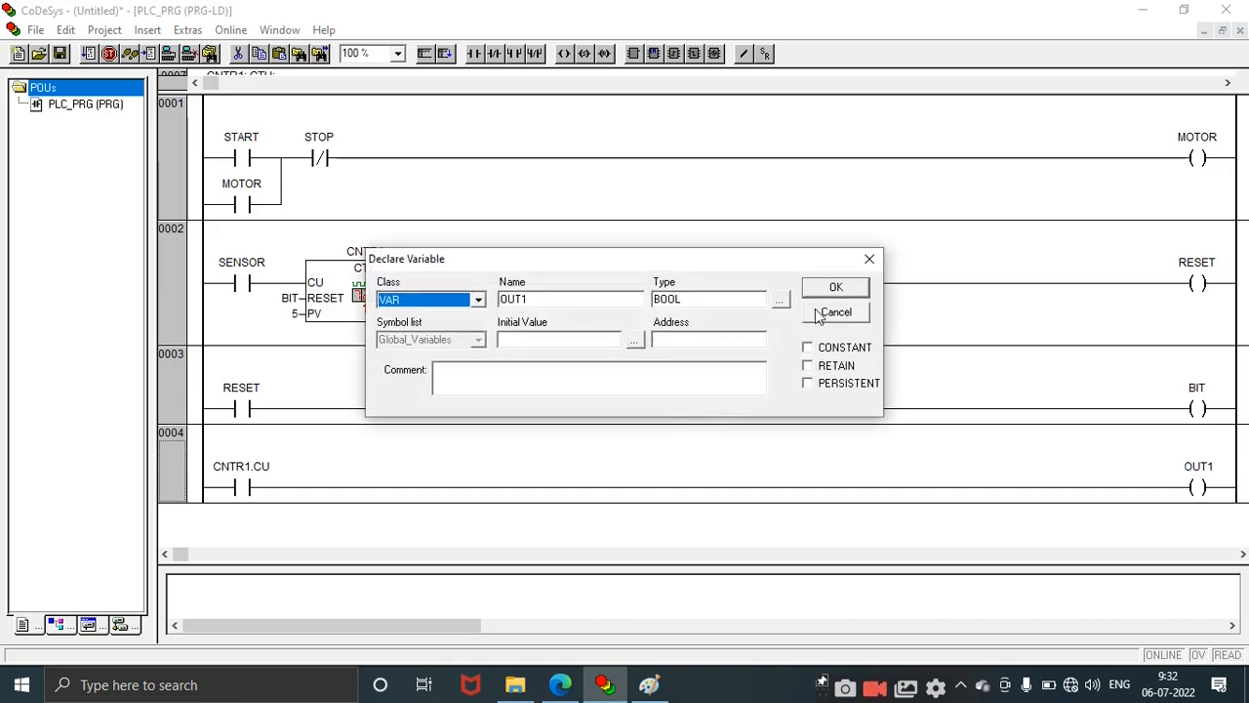
pyautogui.click(836, 286)
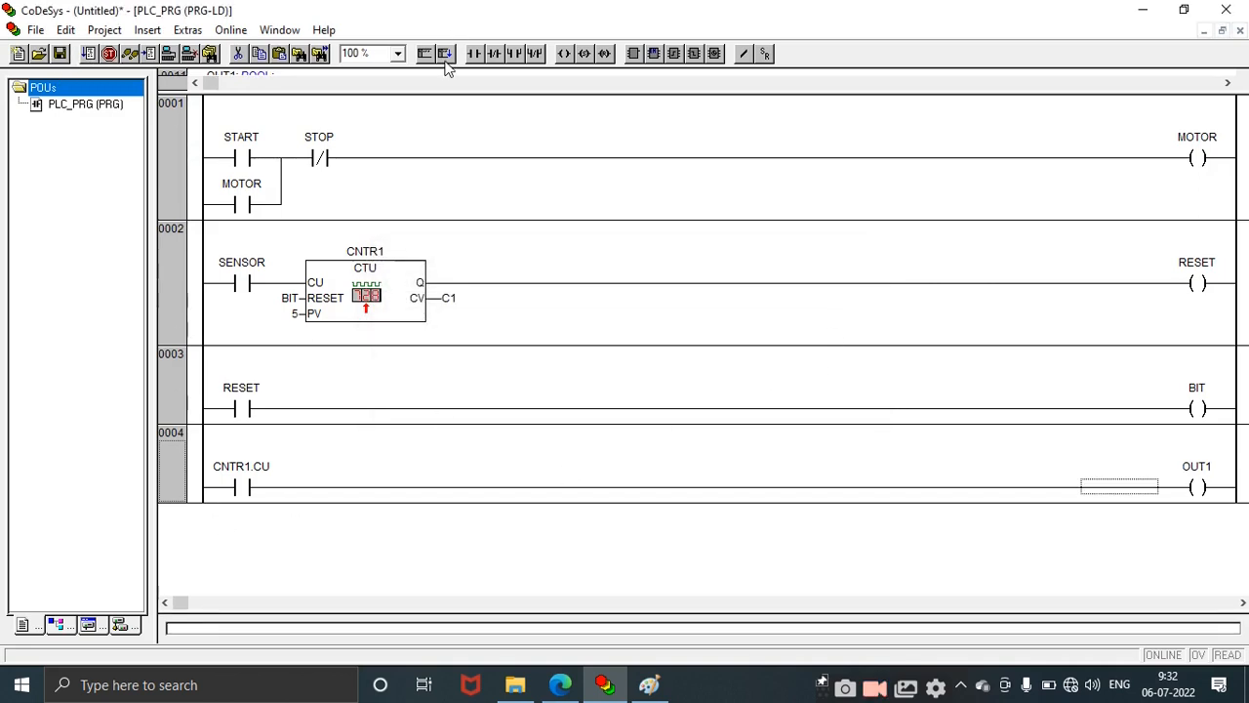
pyautogui.click(444, 54)
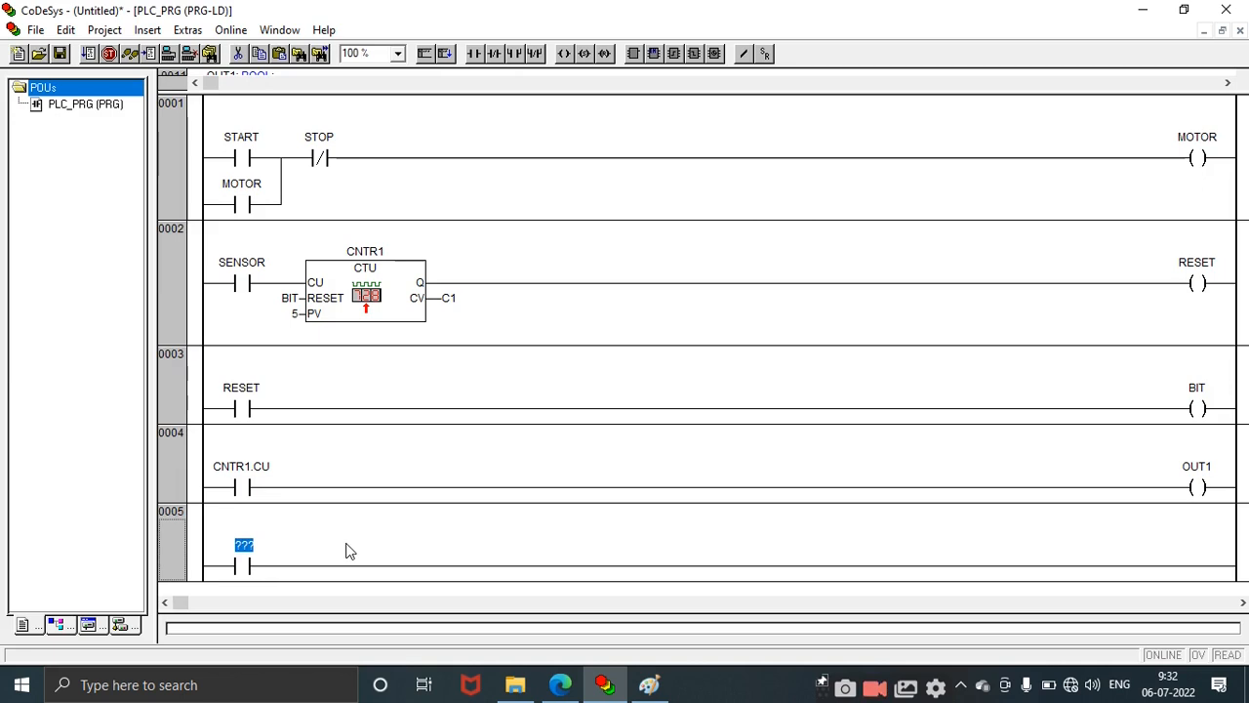
# Step: Name rung 5's contact CNTR1.Q and declare its coil OUT2 as BOOL
pyautogui.write('C')
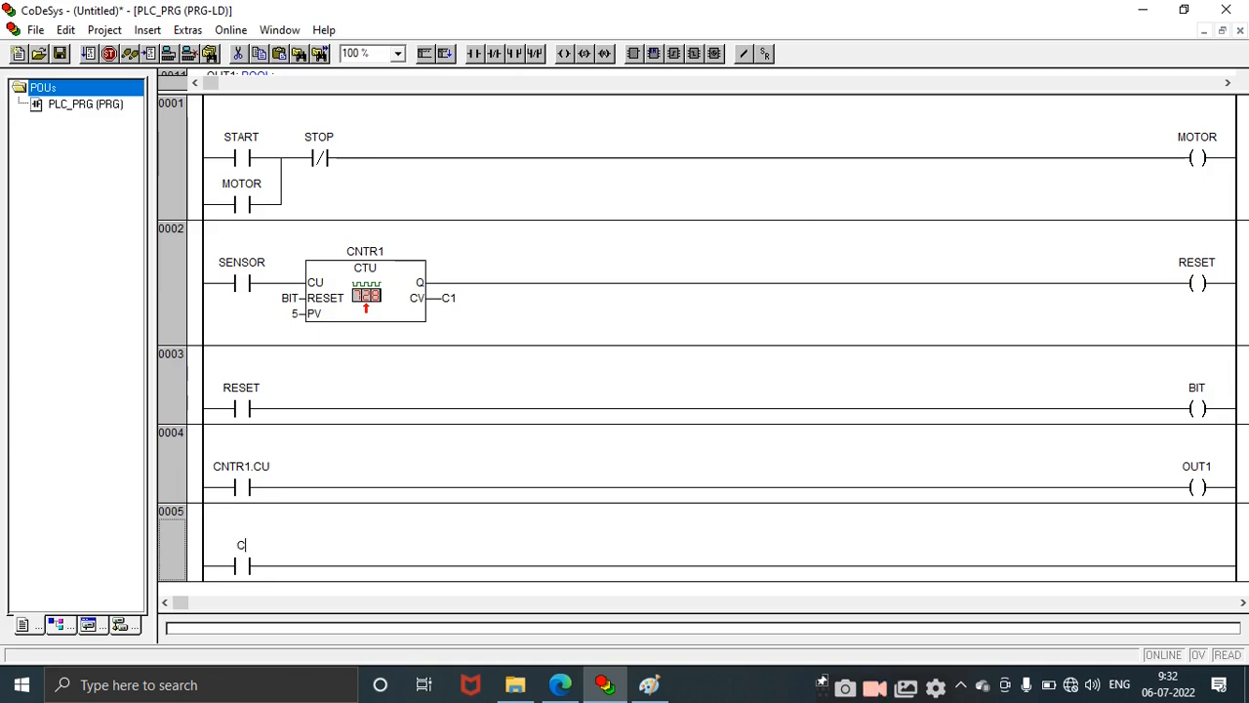
pyautogui.write('NTR1.Q')
pyautogui.write('OUT2')
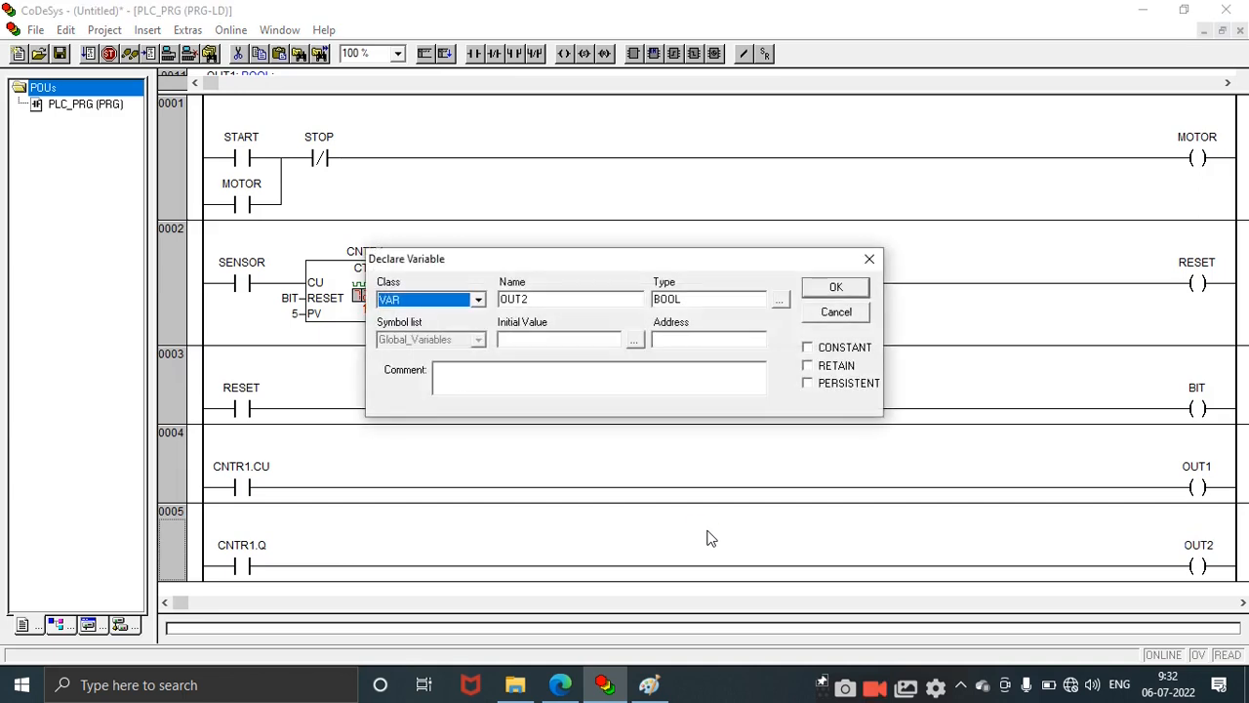
pyautogui.click(835, 286)
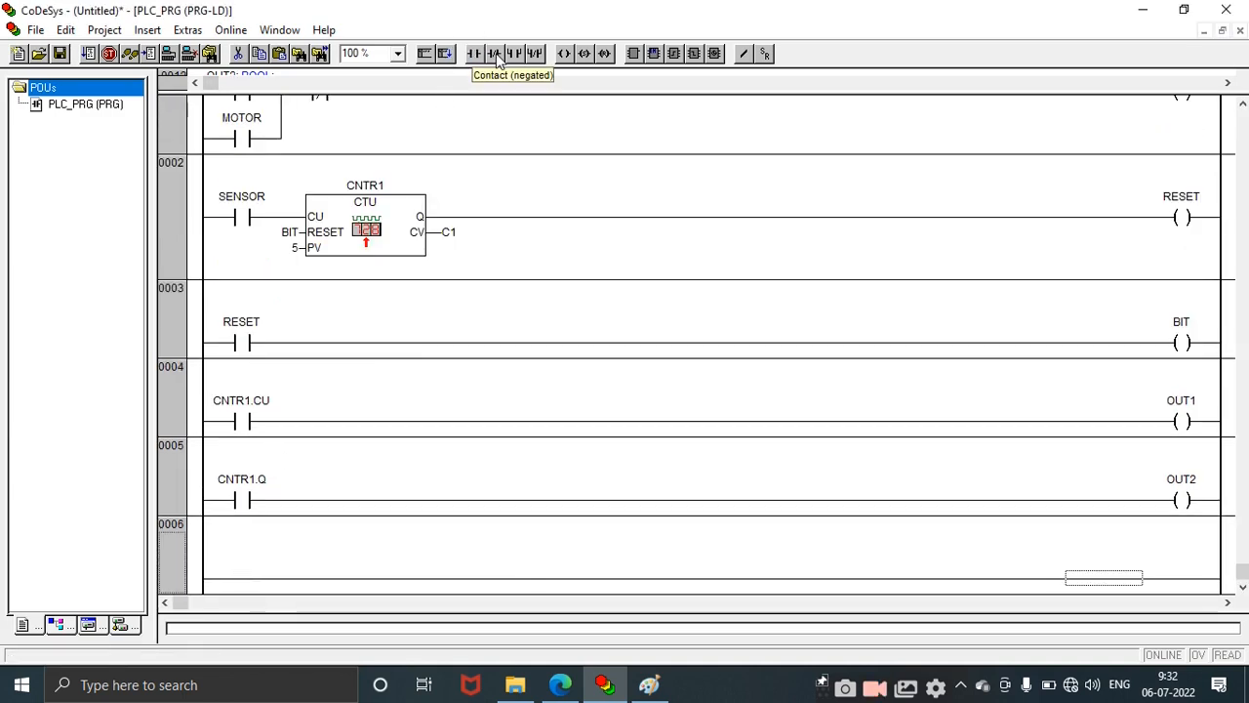
# Step: Add a normally closed CNTR1.Q contact driving an OUT3 coil on rung 6
pyautogui.click(494, 54)
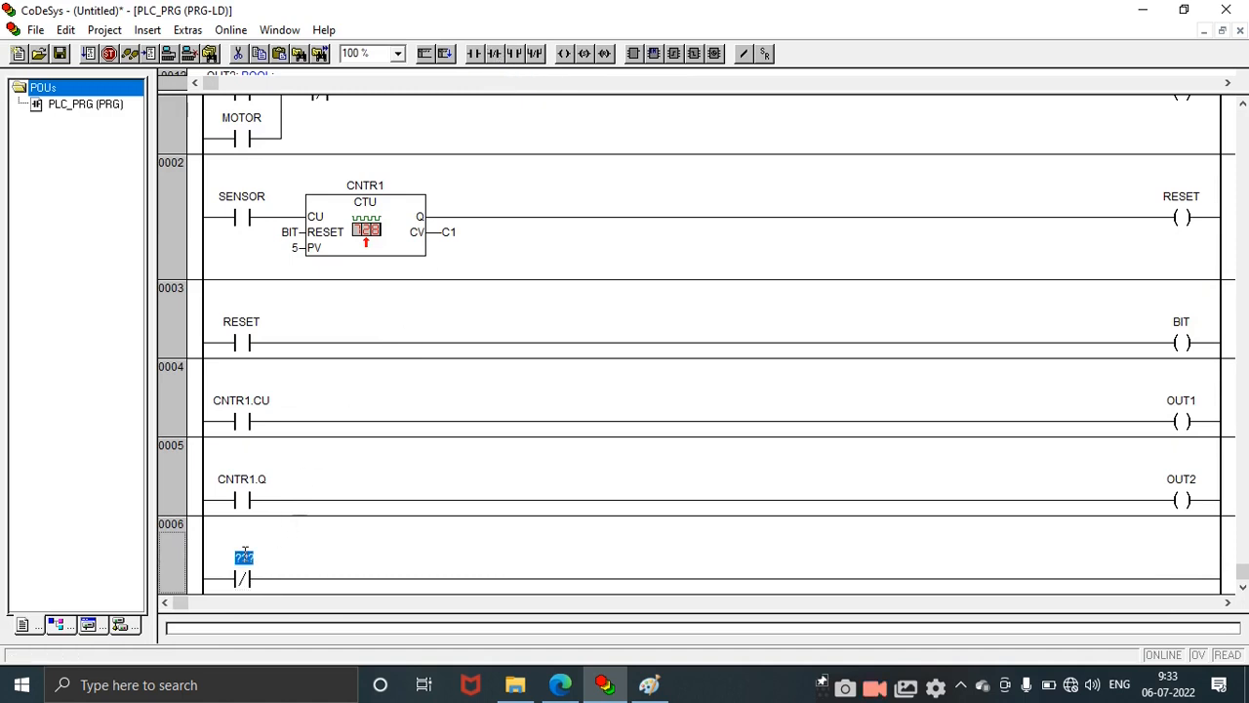
pyautogui.write('CNTR1.')
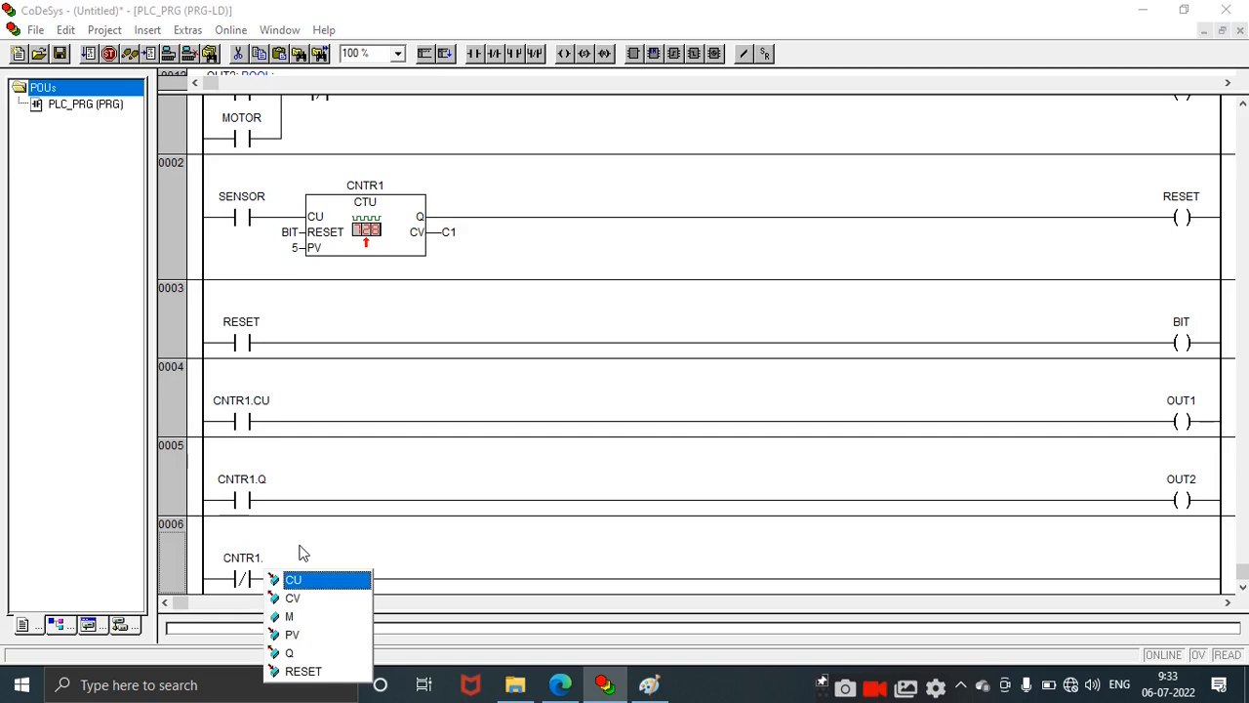
pyautogui.click(289, 652)
pyautogui.write('OUT3')
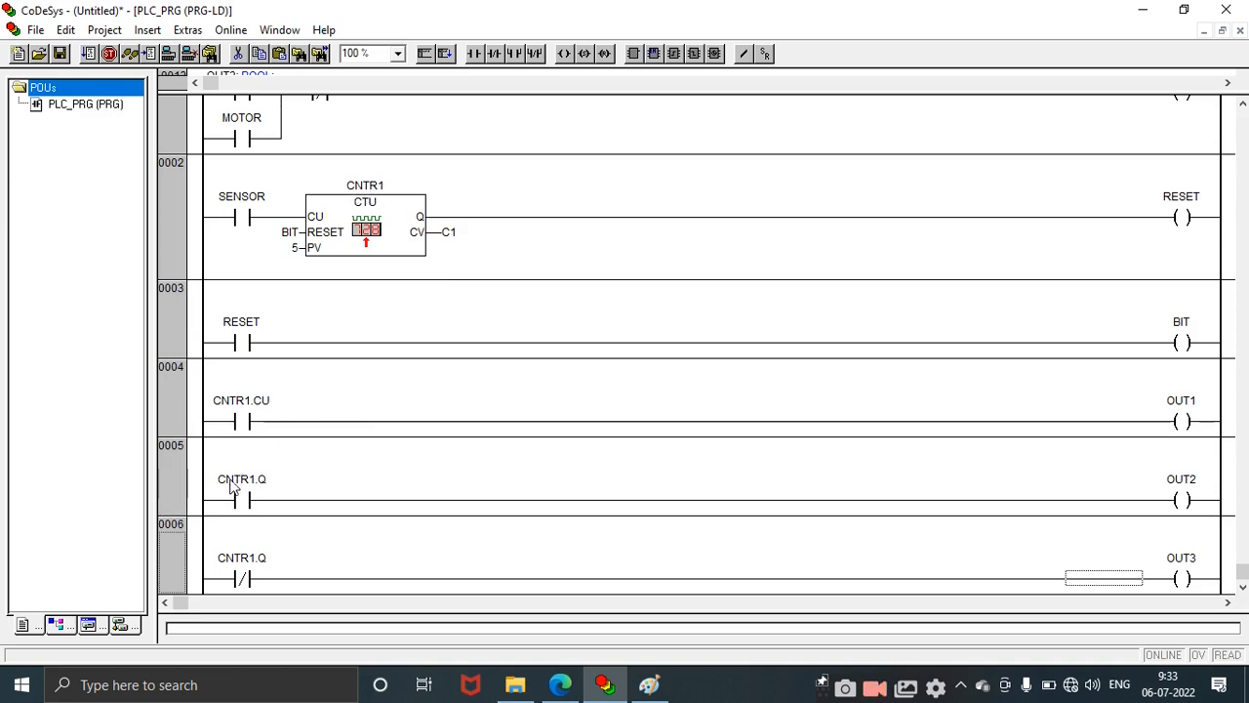
pyautogui.moveTo(223, 576)
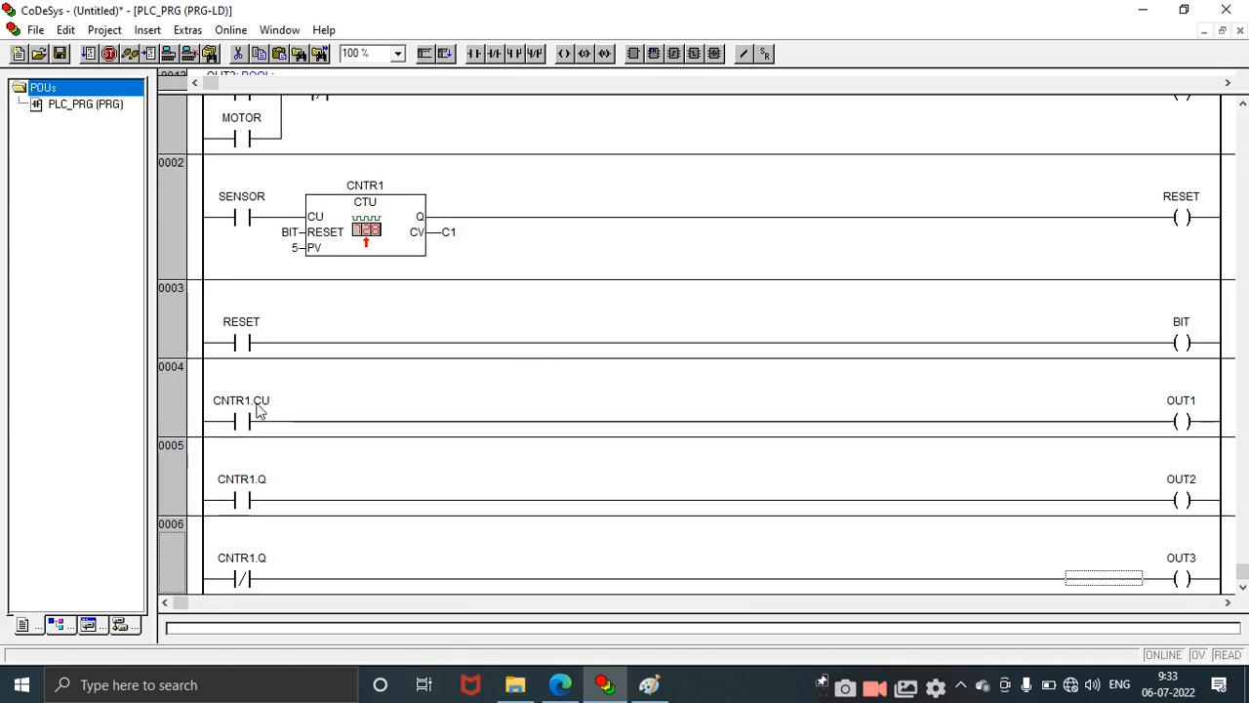
pyautogui.moveTo(298, 266)
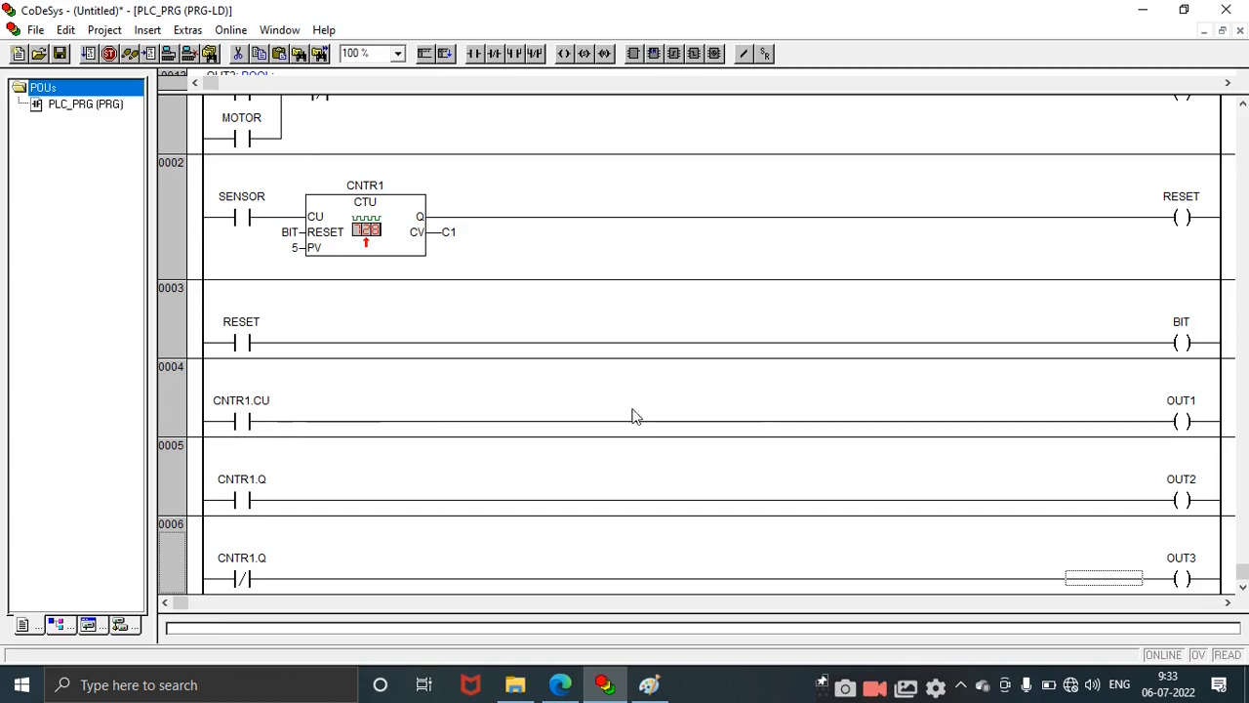
pyautogui.moveTo(301, 595)
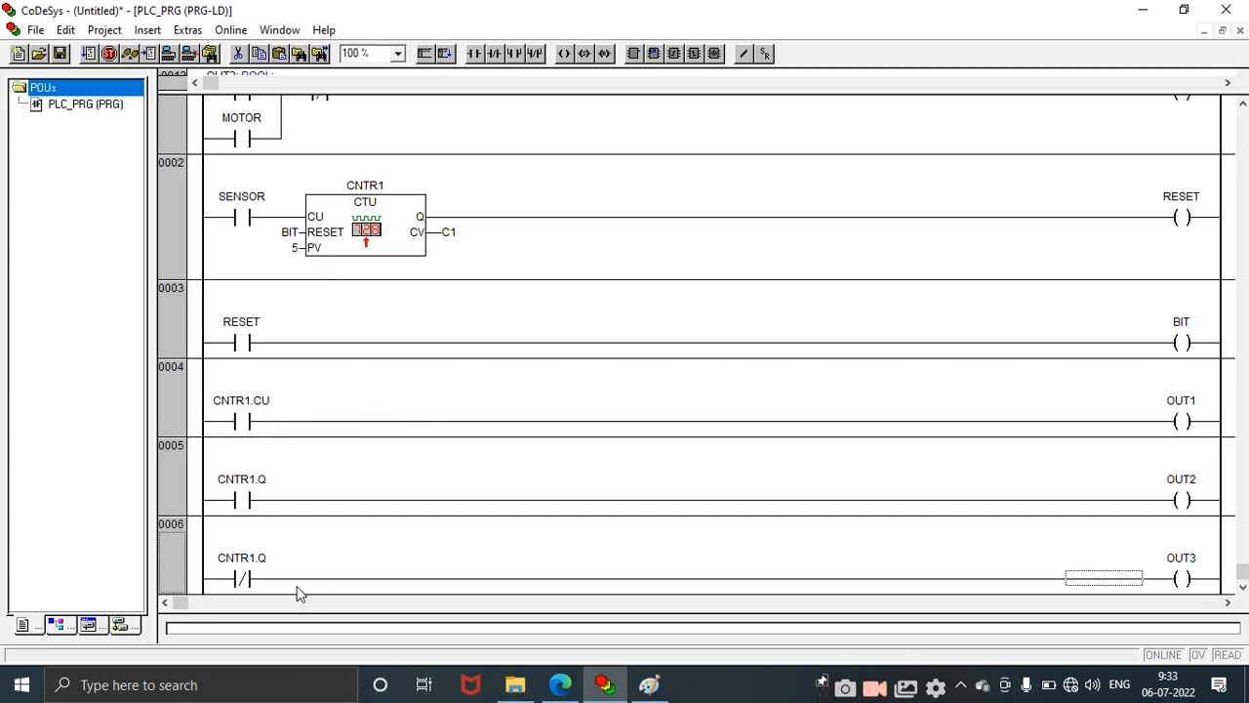
pyautogui.moveTo(697, 492)
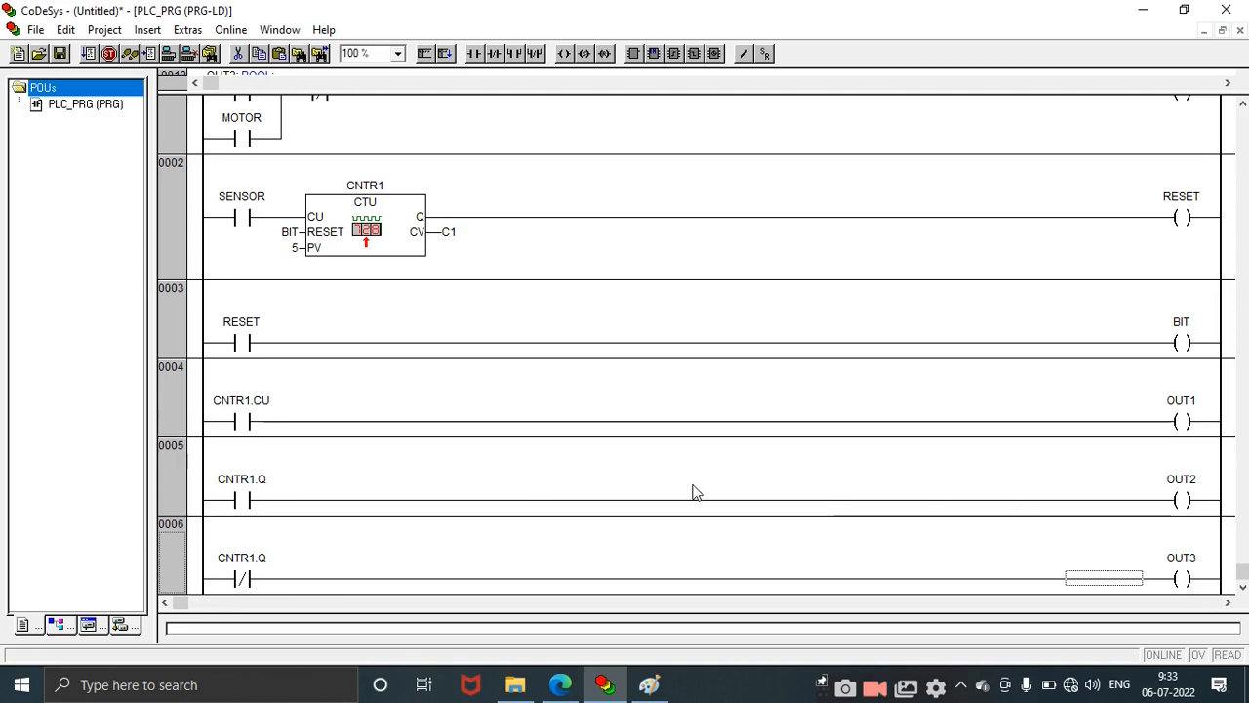
pyautogui.moveTo(305, 493)
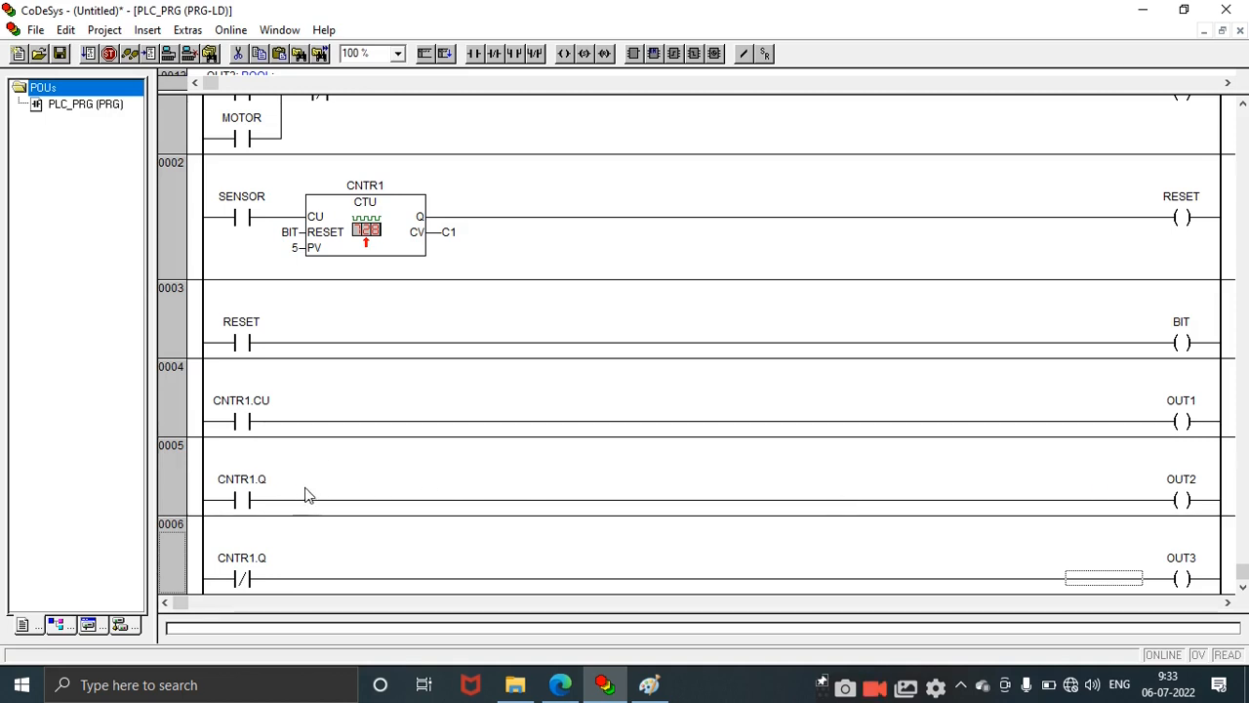
pyautogui.moveTo(263, 500)
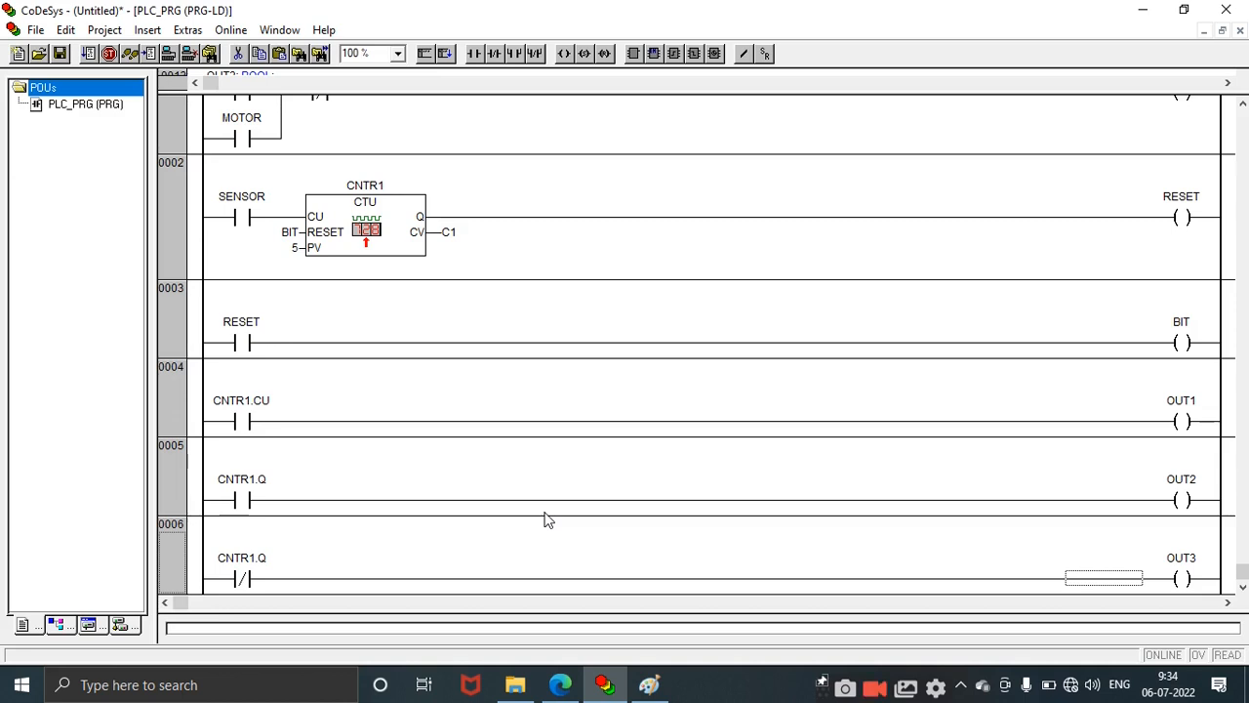
pyautogui.moveTo(252, 552)
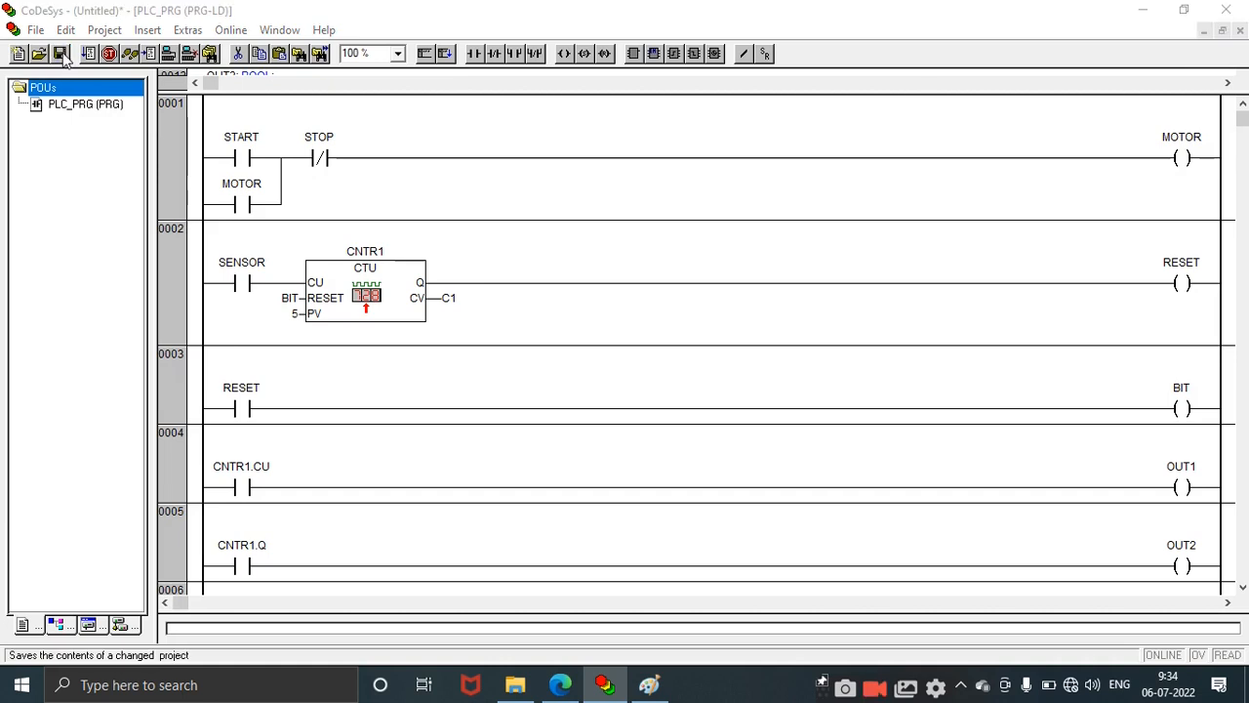
# Step: Save the project under the file name ConveyorContrl
pyautogui.click(61, 53)
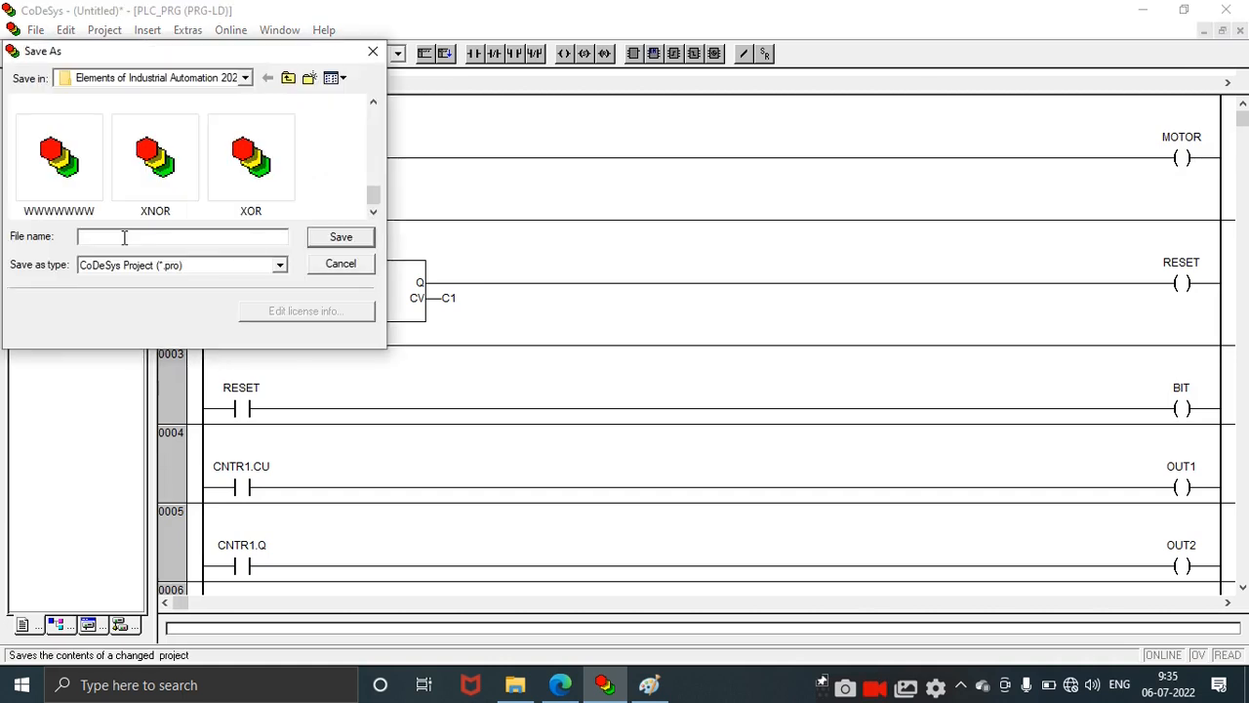
pyautogui.write('ConveyorContrl')
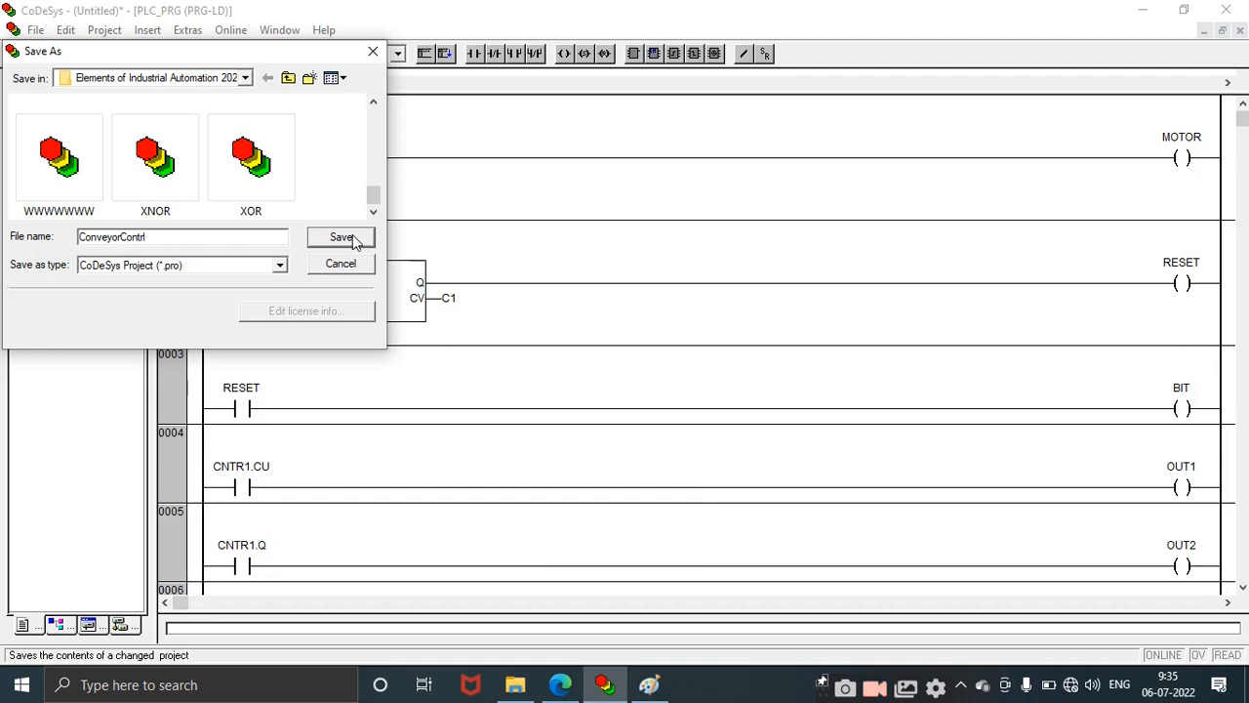
pyautogui.click(341, 237)
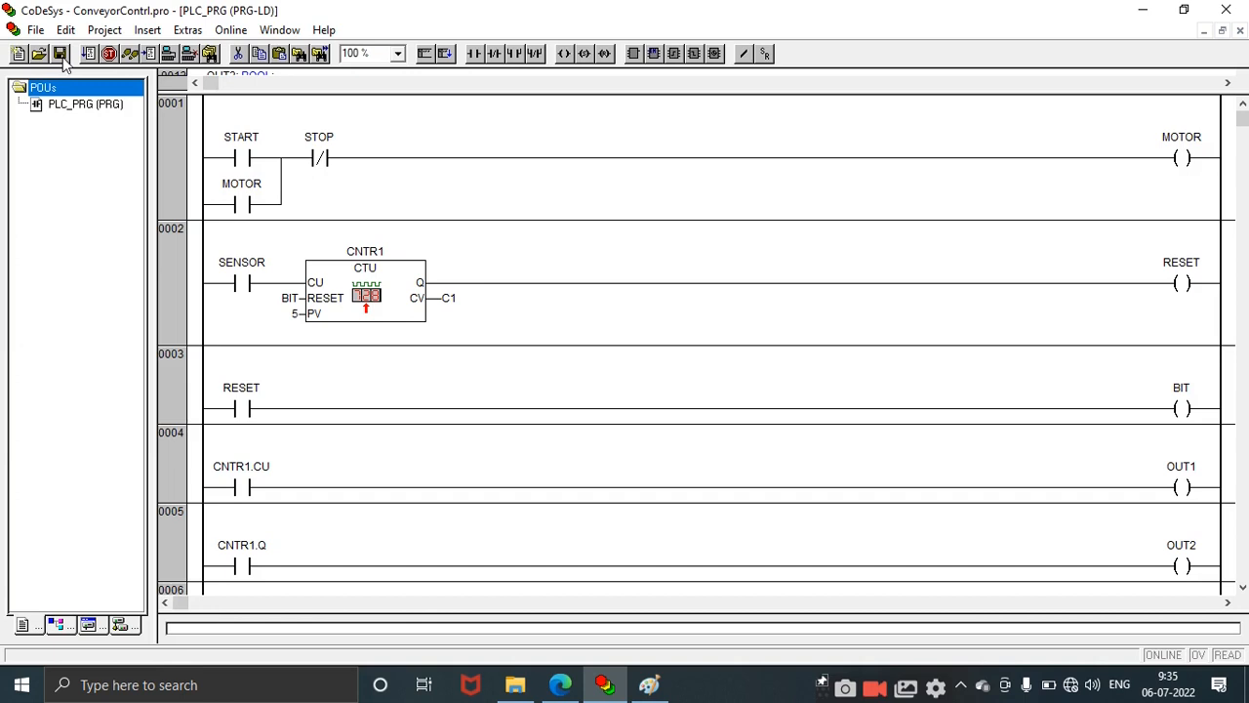
# Step: Build the project and confirm 0 errors, 0 warnings and 4570 bytes of code
pyautogui.click(105, 29)
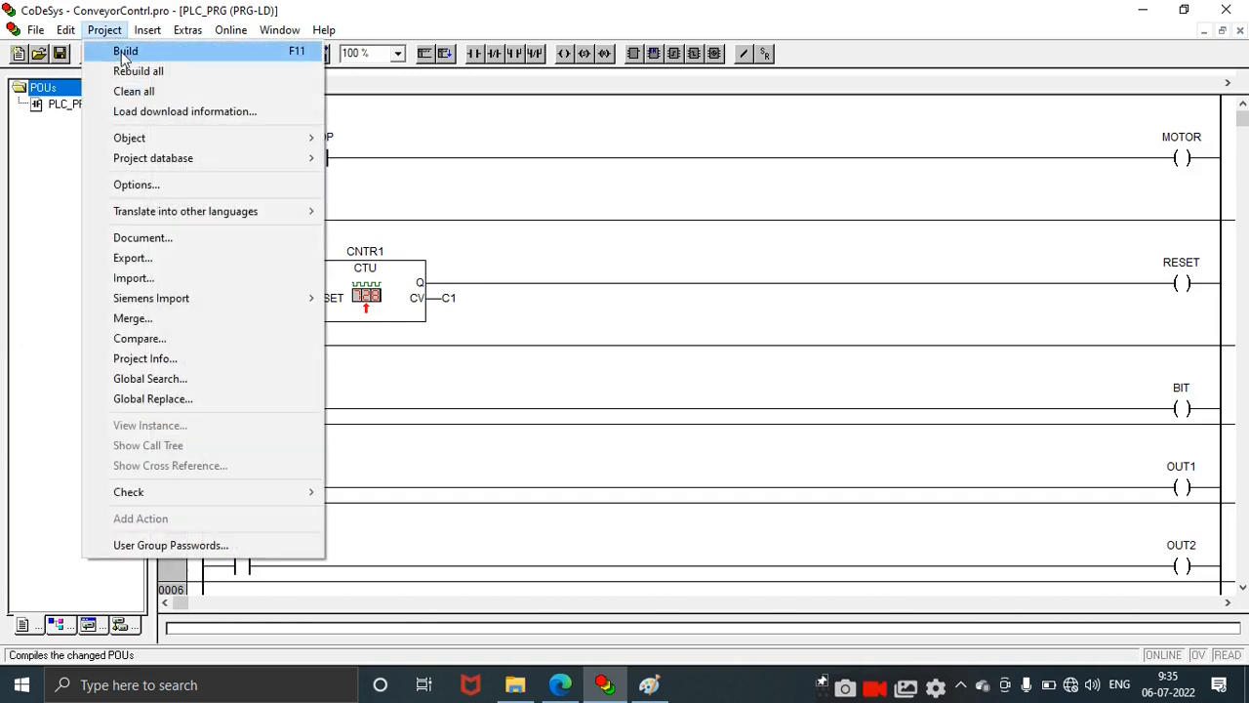
pyautogui.click(125, 50)
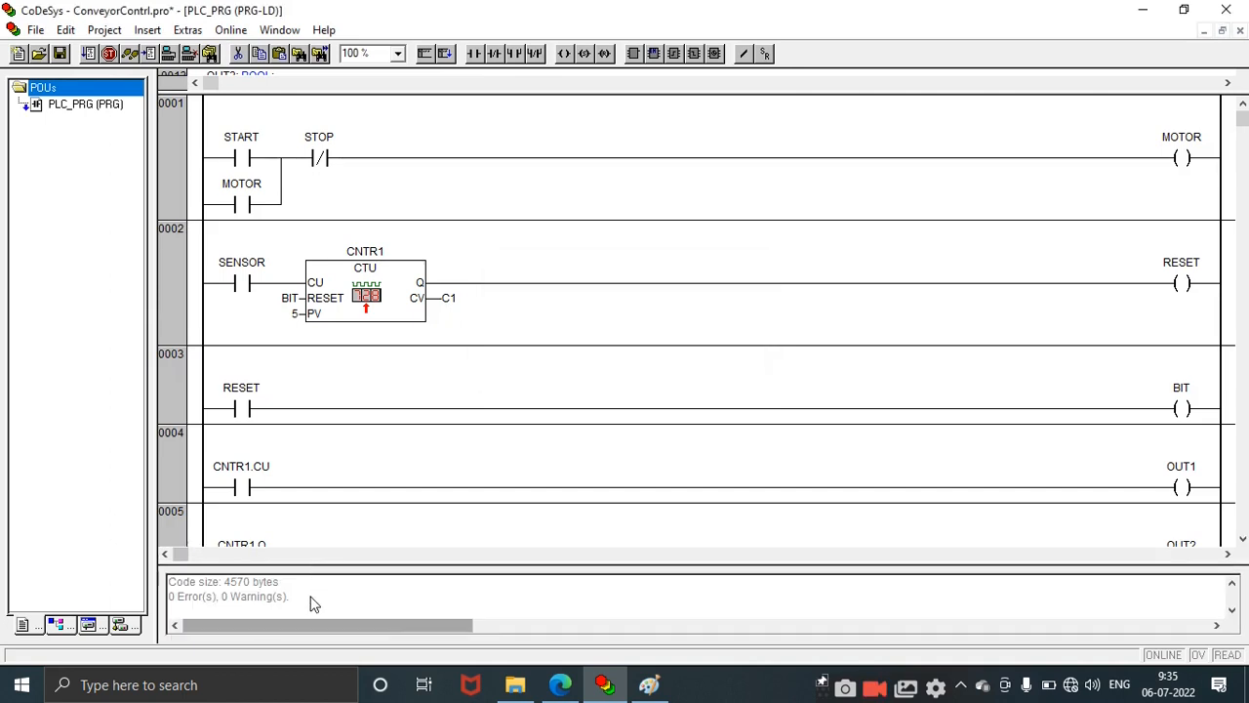
pyautogui.scroll(-3)
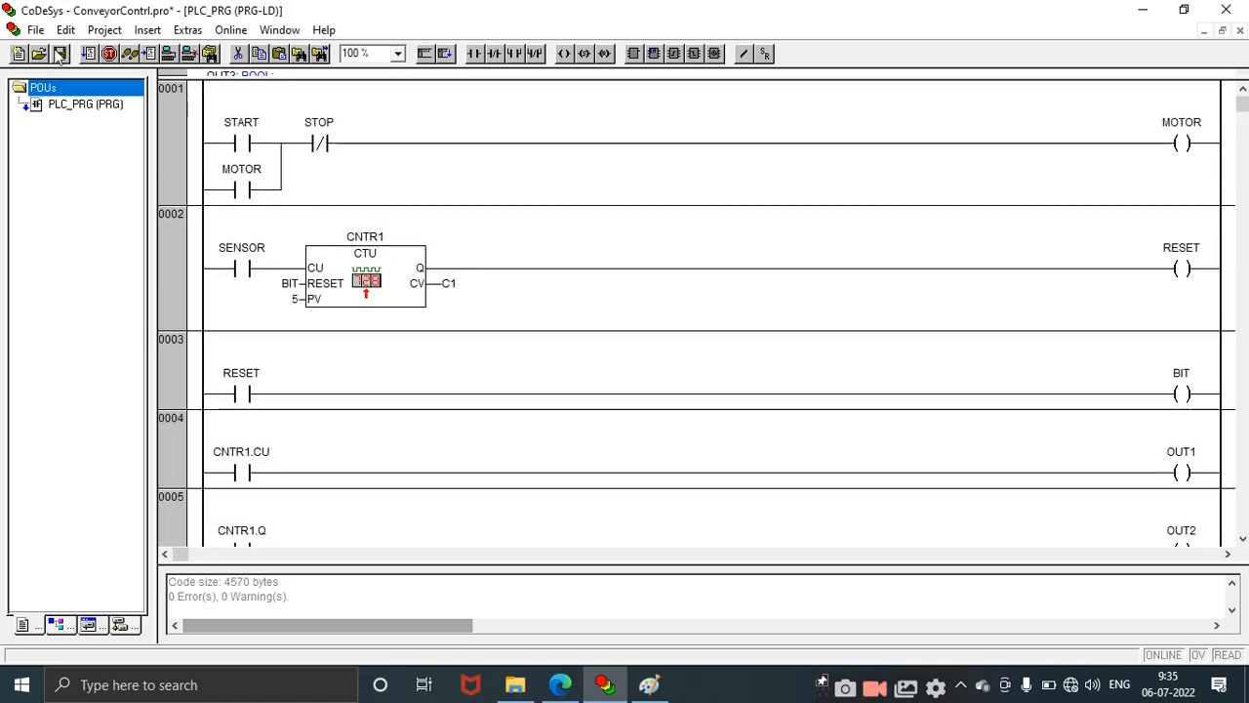
# Step: Log in to the simulated controller and switch on START to latch MOTOR
pyautogui.click(230, 29)
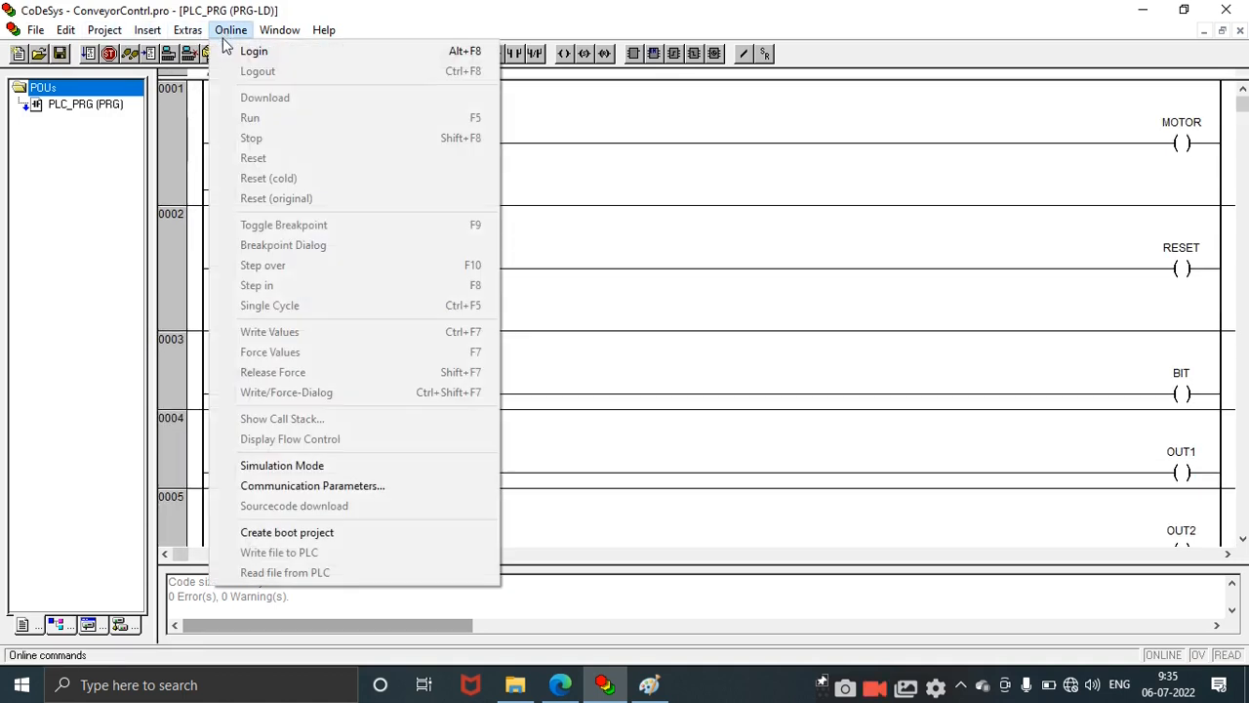
pyautogui.click(282, 465)
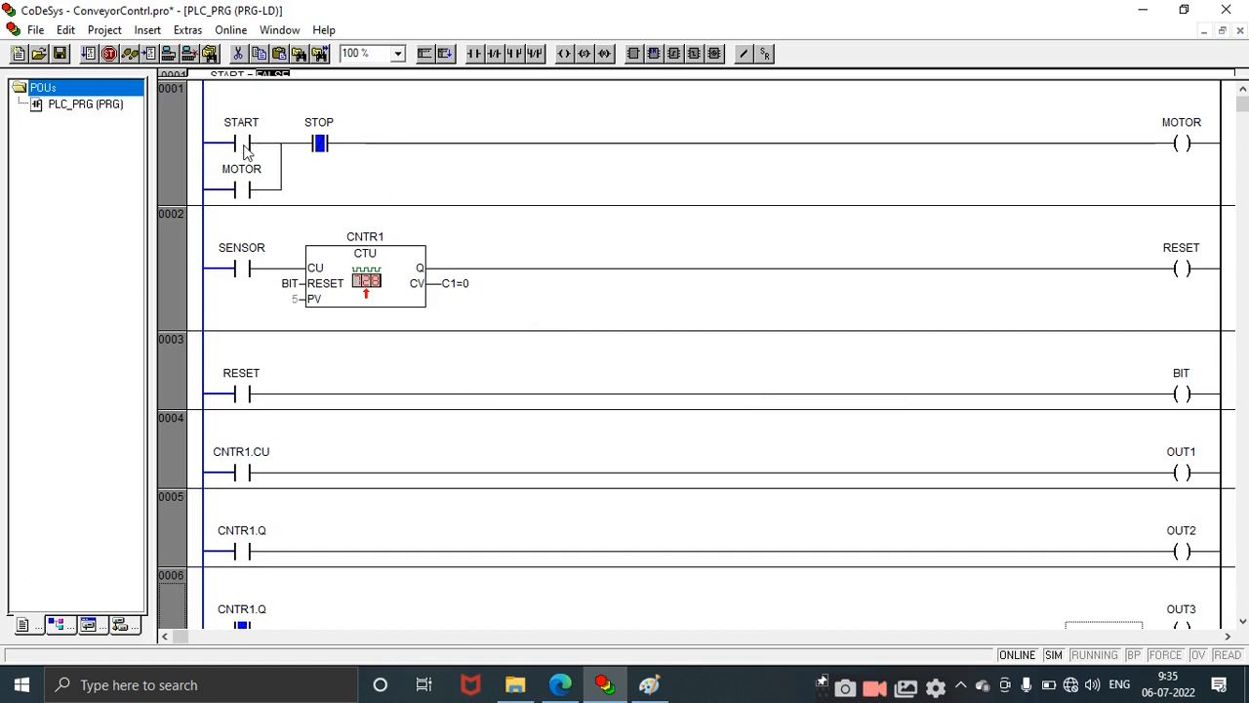
pyautogui.click(231, 29)
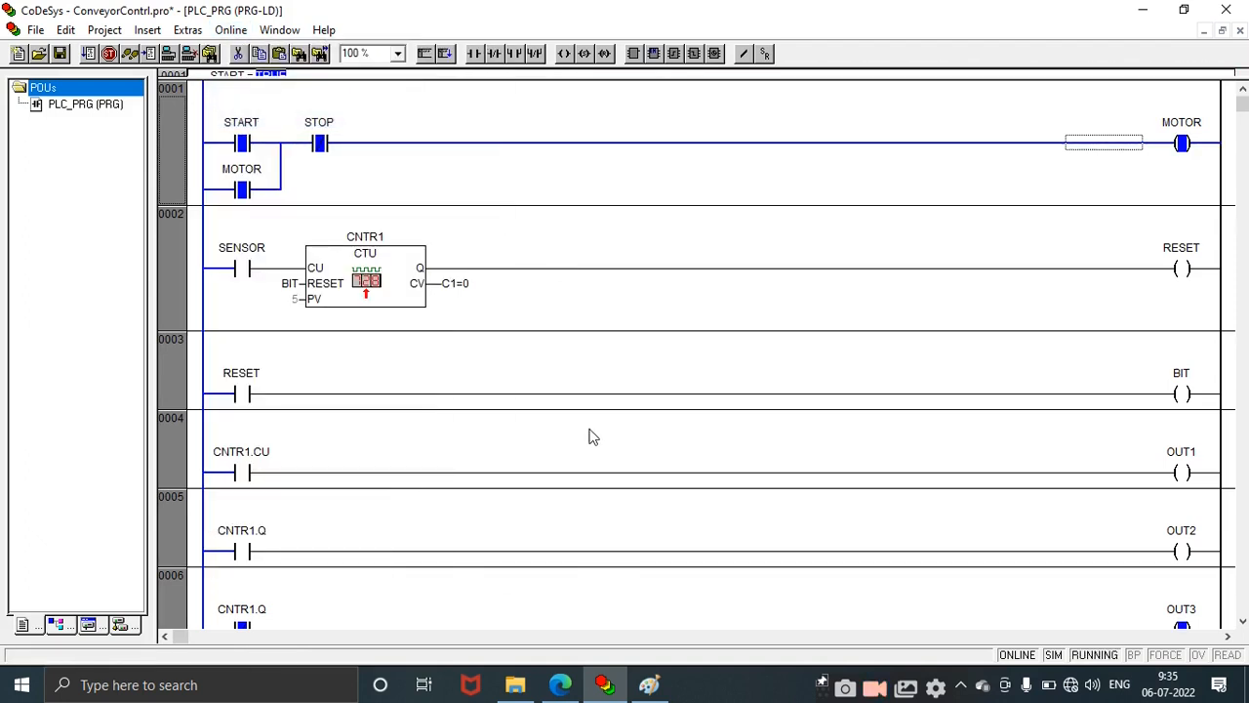
pyautogui.moveTo(630, 297)
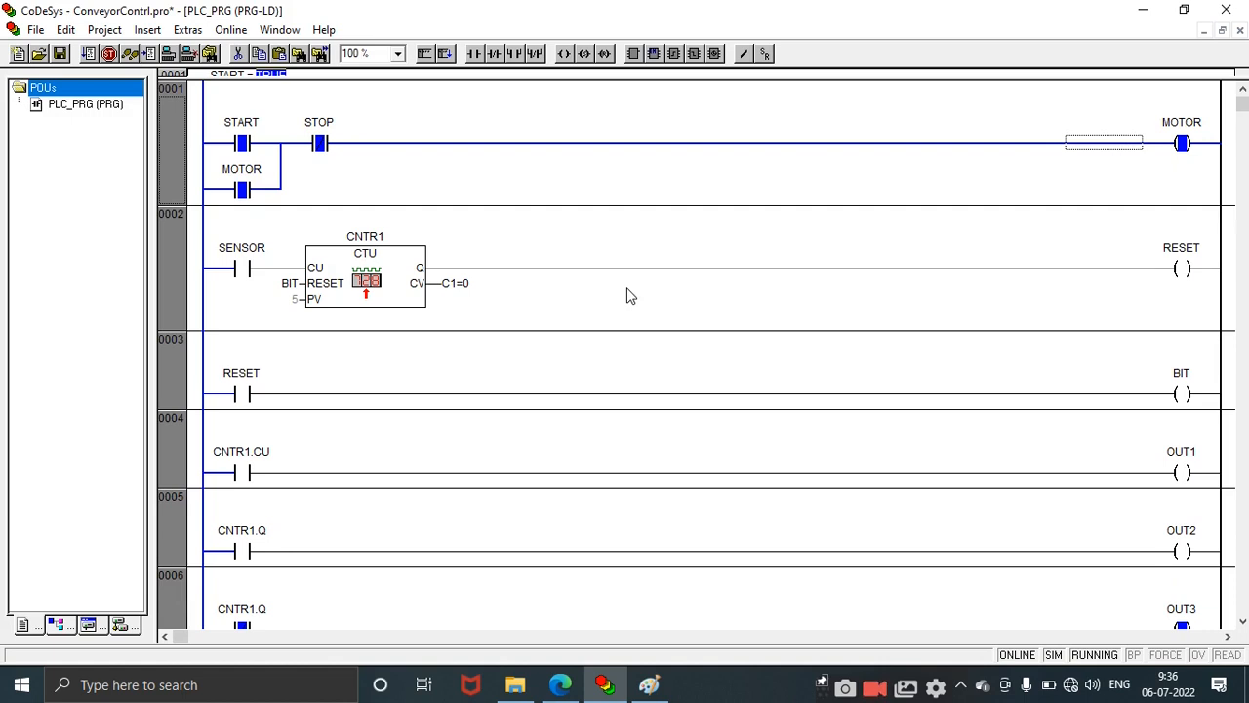
pyautogui.moveTo(247, 273)
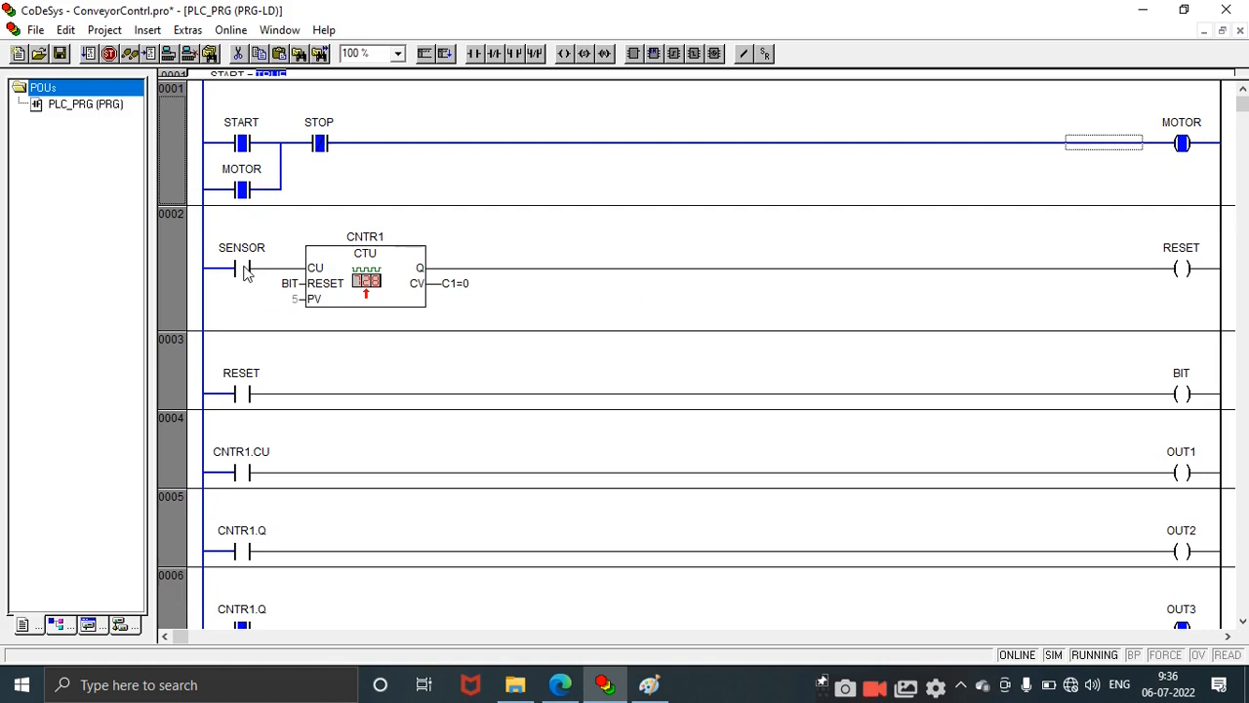
pyautogui.moveTo(246, 268)
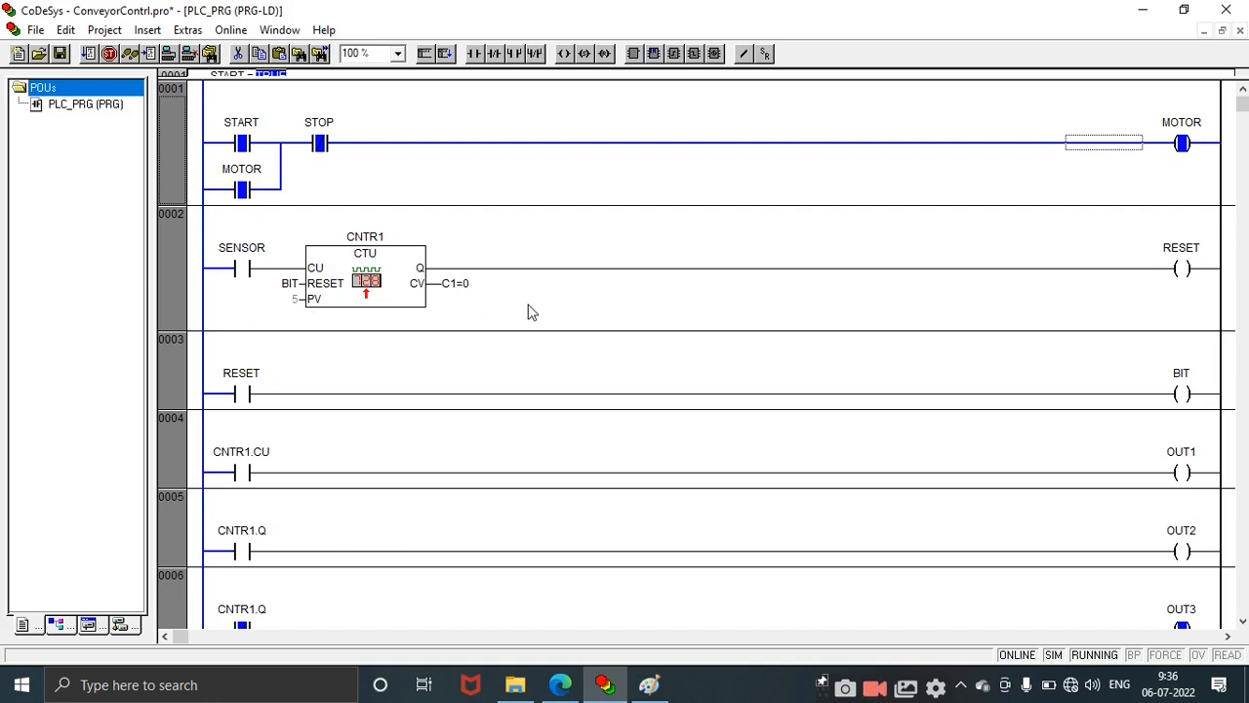
pyautogui.moveTo(409, 342)
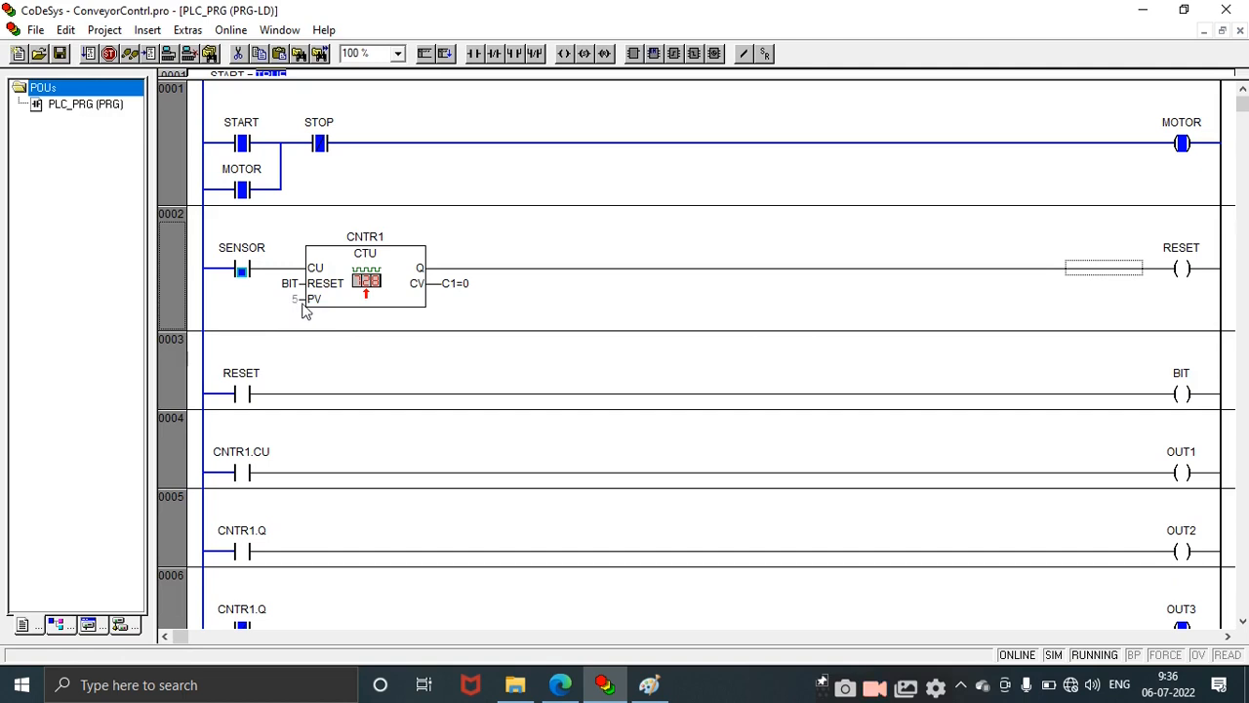
pyautogui.moveTo(301, 315)
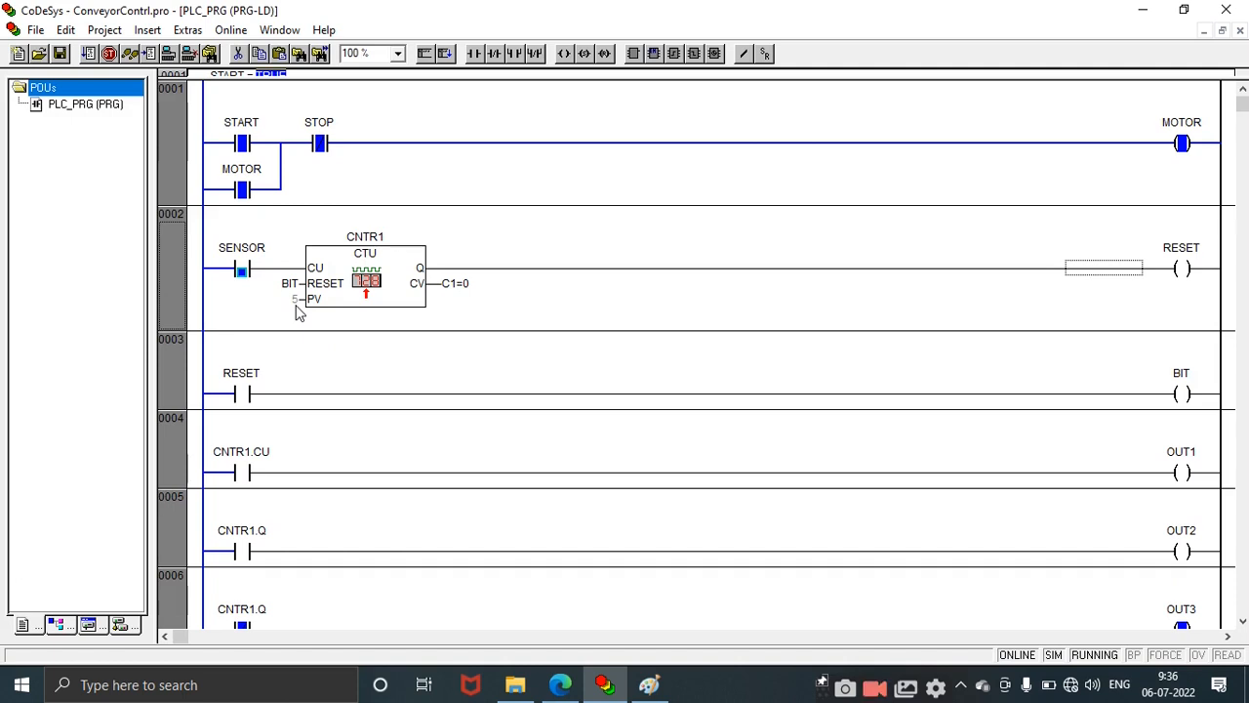
pyautogui.moveTo(261, 296)
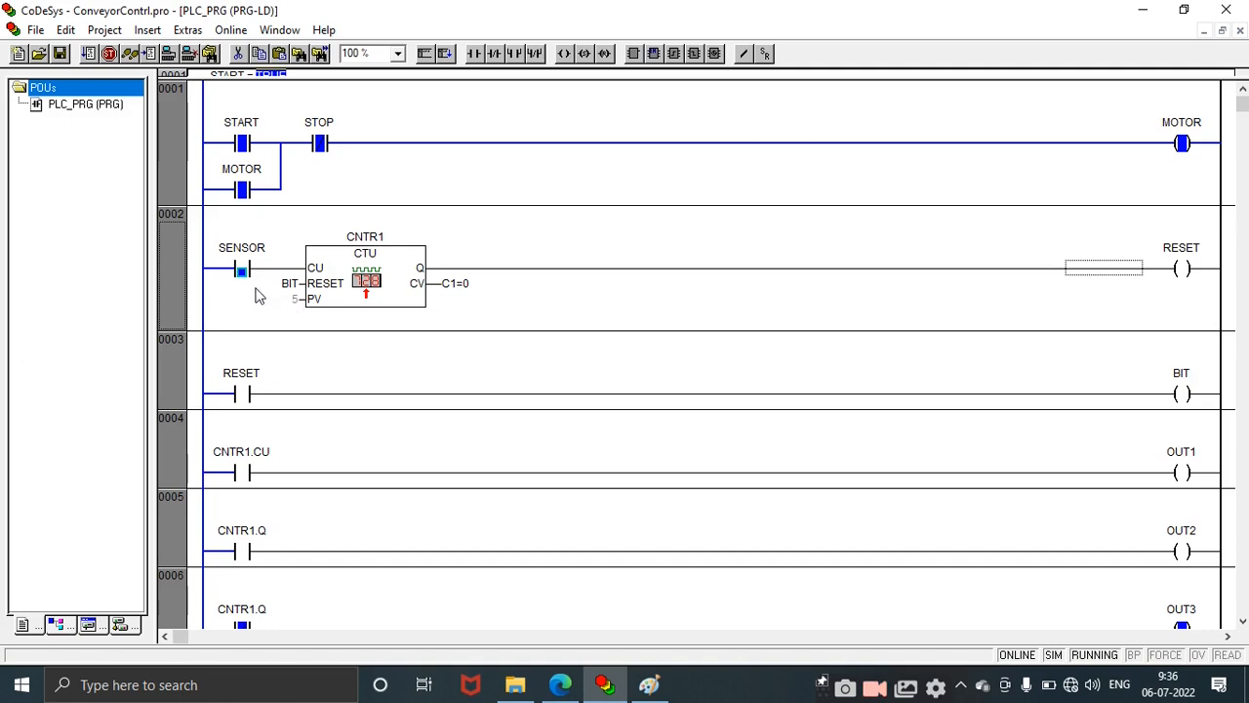
pyautogui.moveTo(243, 284)
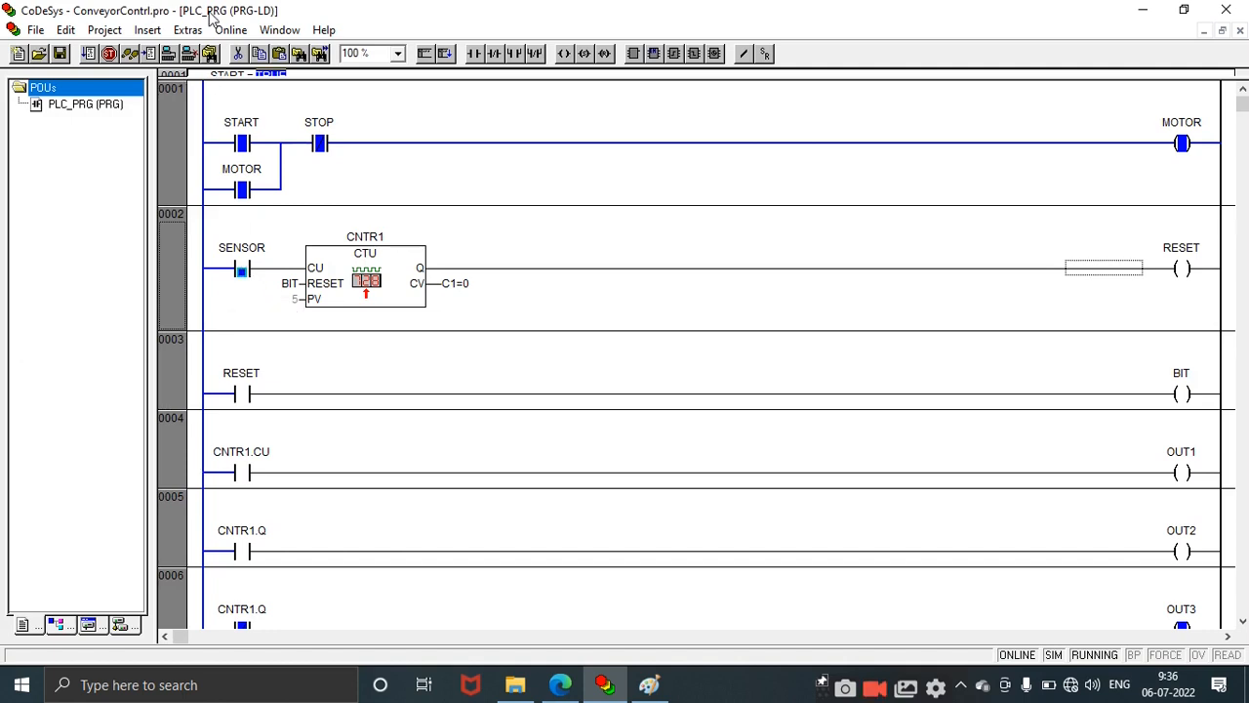
# Step: Write the prepared SENSOR TRUE value so CNTR1 counts to 1
pyautogui.click(231, 30)
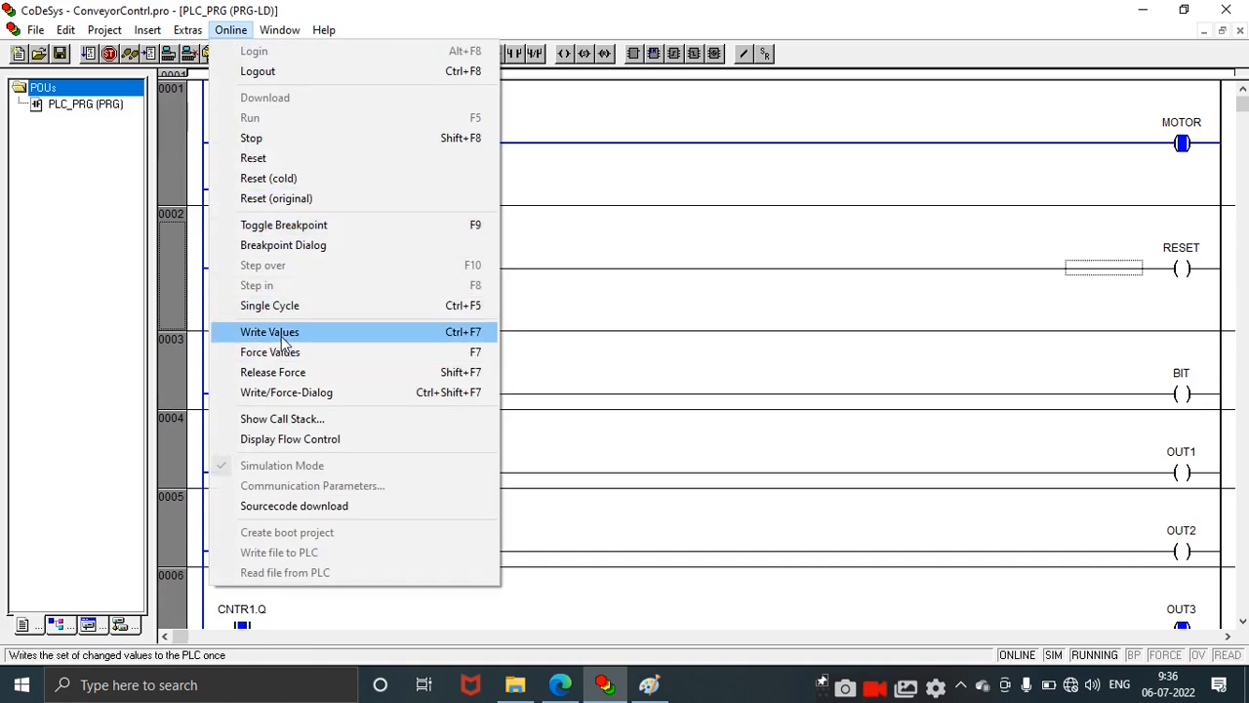
pyautogui.click(269, 332)
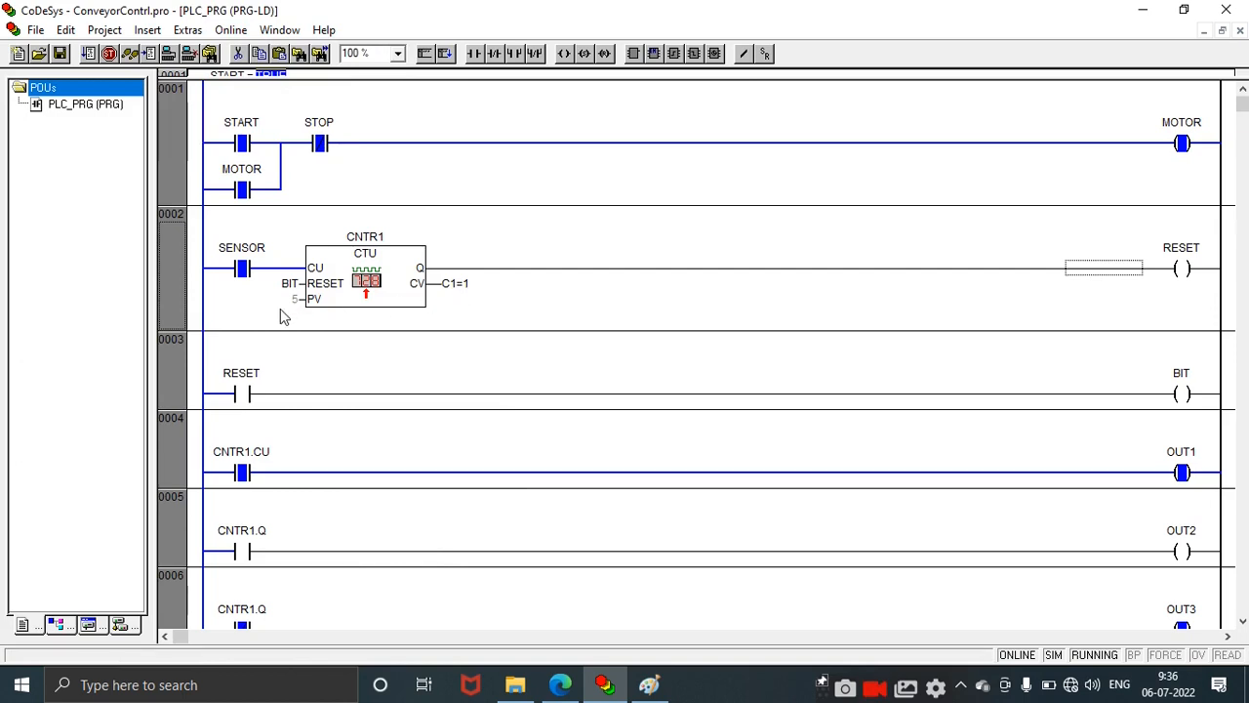
pyautogui.moveTo(361, 488)
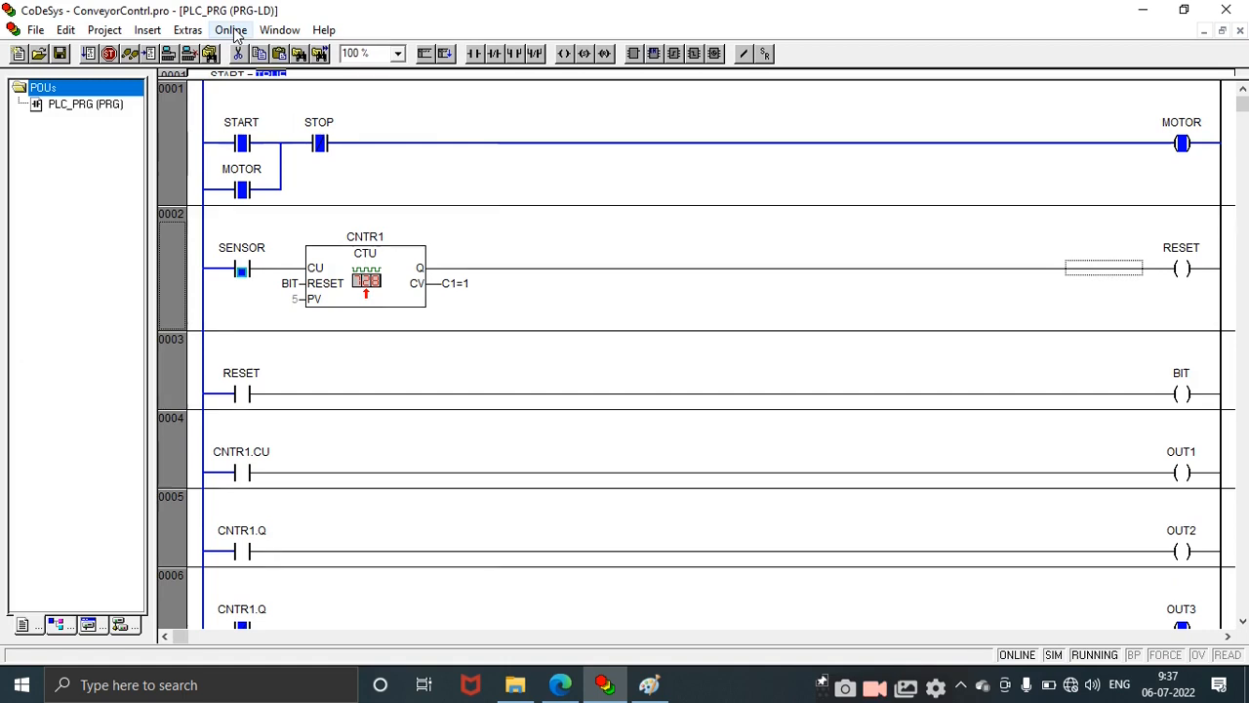
# Step: Write another SENSOR pulse so CNTR1 reaches a count of 2
pyautogui.click(231, 29)
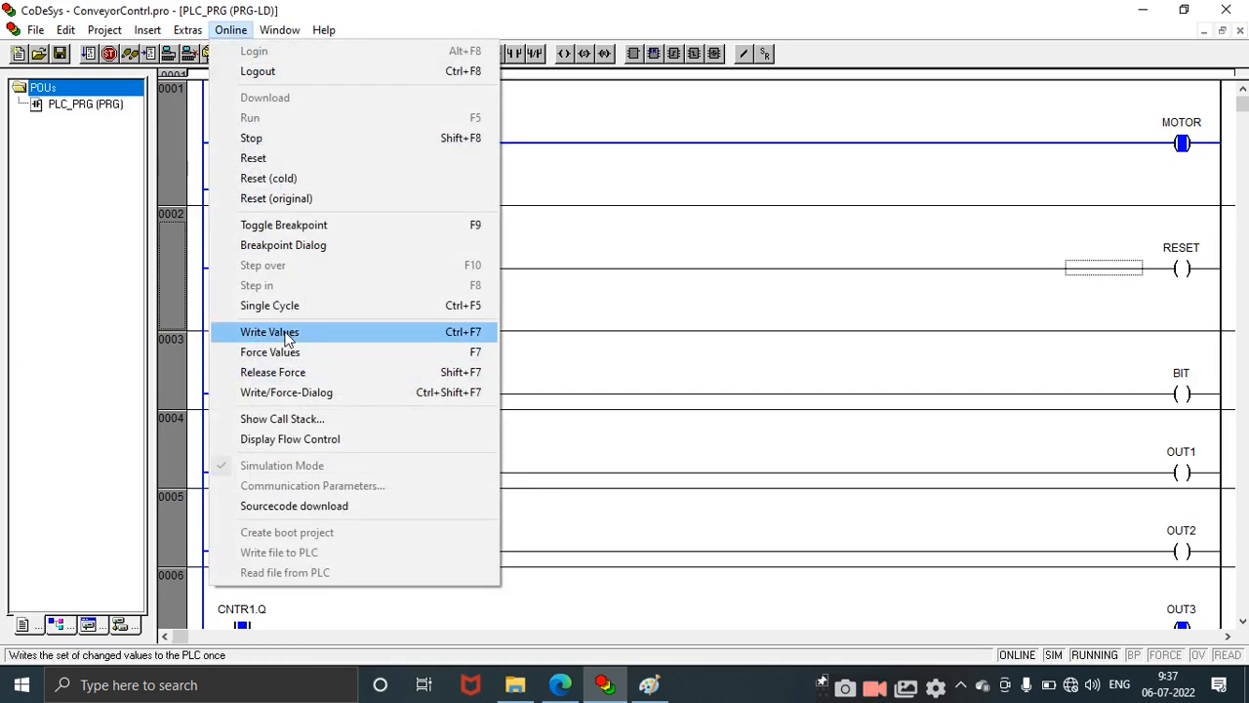
pyautogui.click(269, 332)
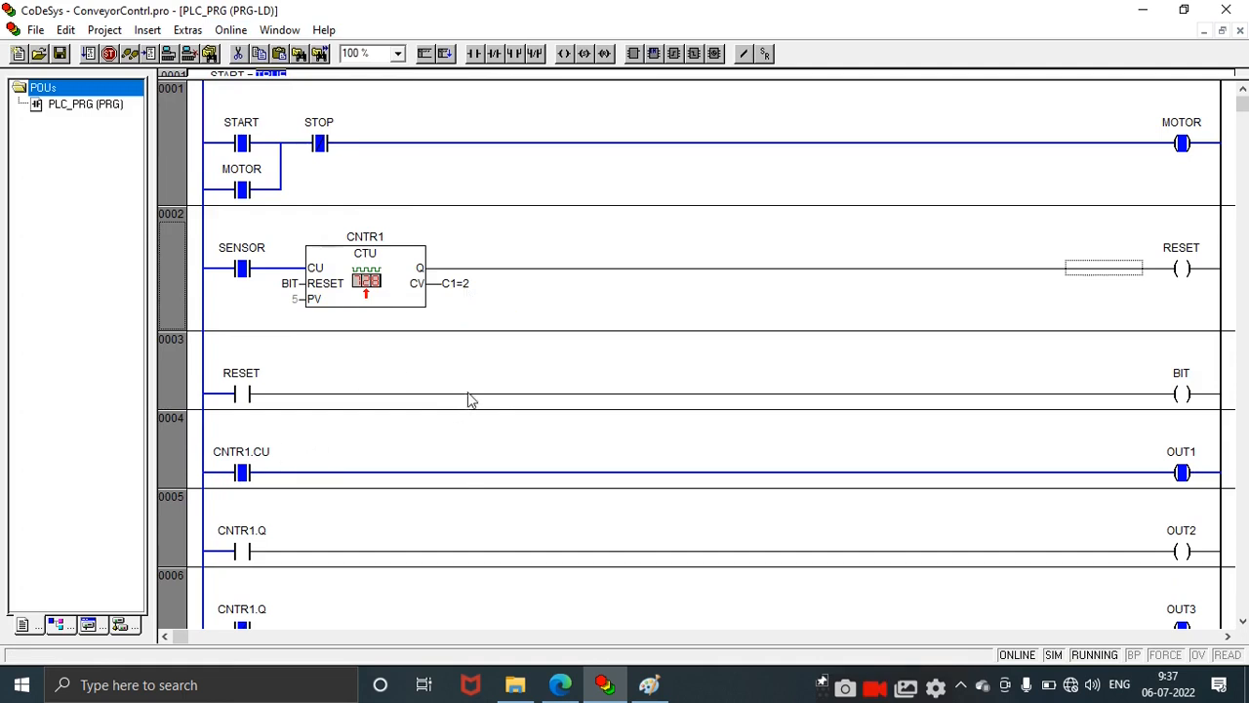
pyautogui.scroll(-3)
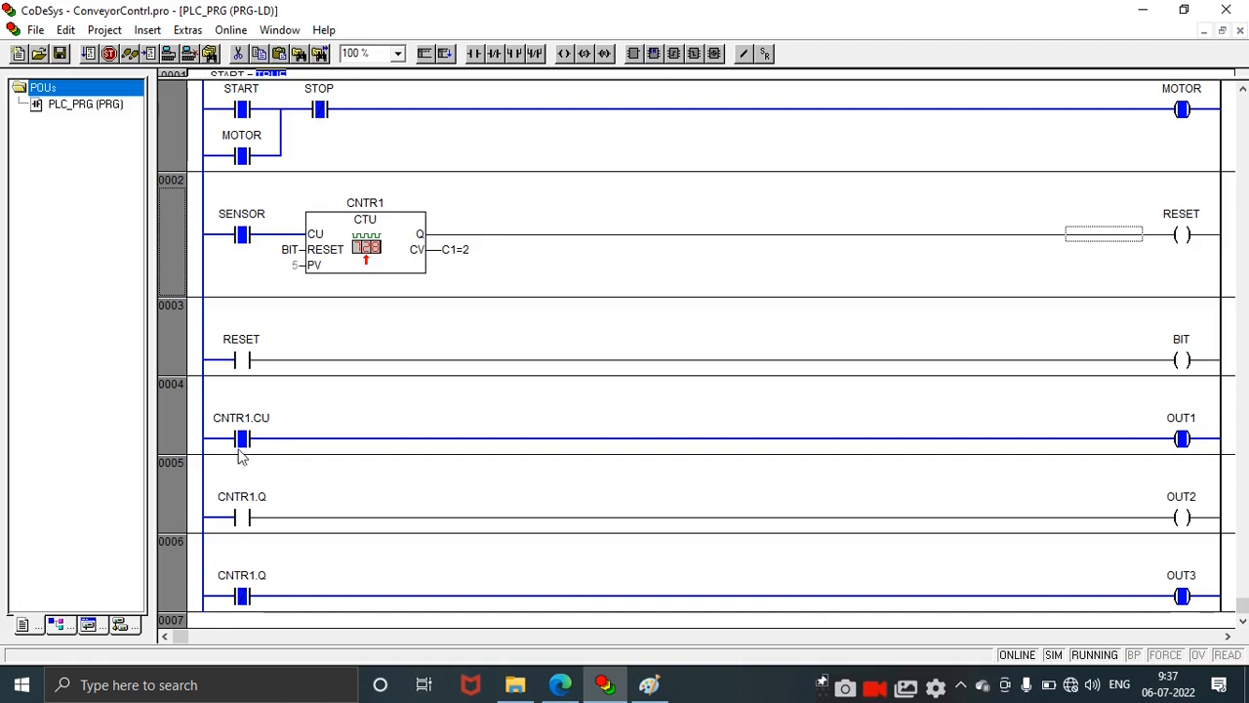
pyautogui.moveTo(1176, 442)
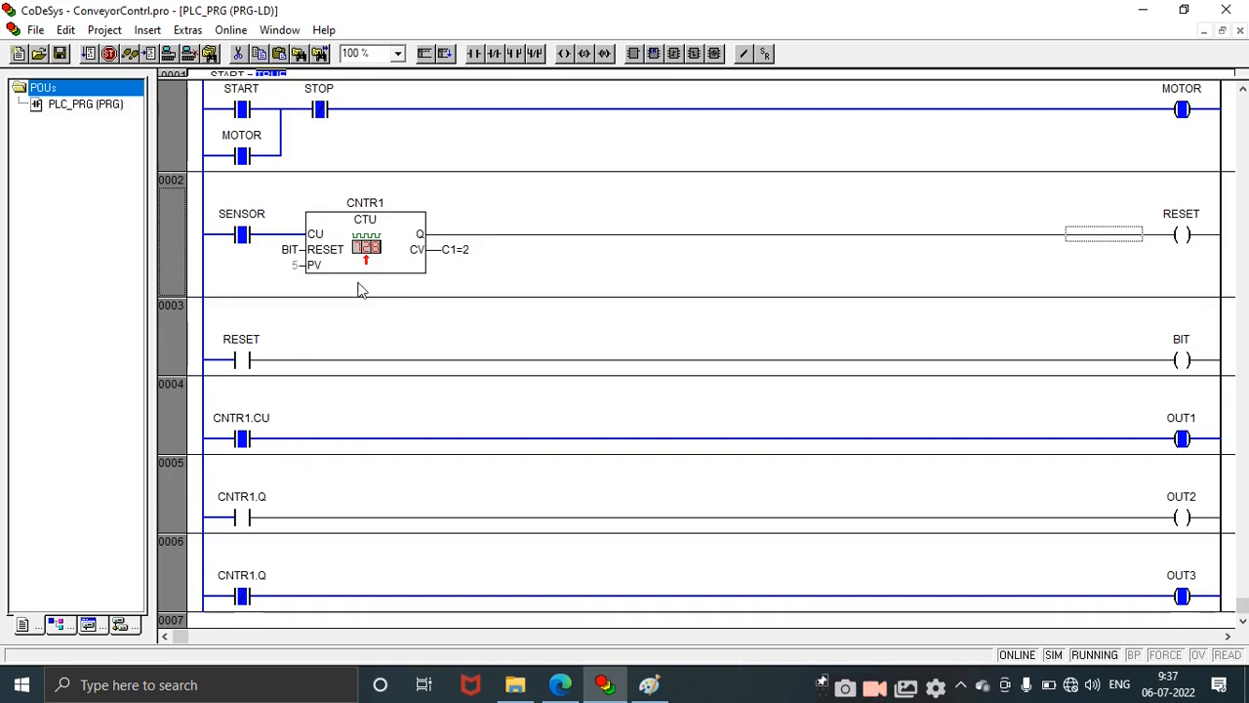
pyautogui.moveTo(301, 274)
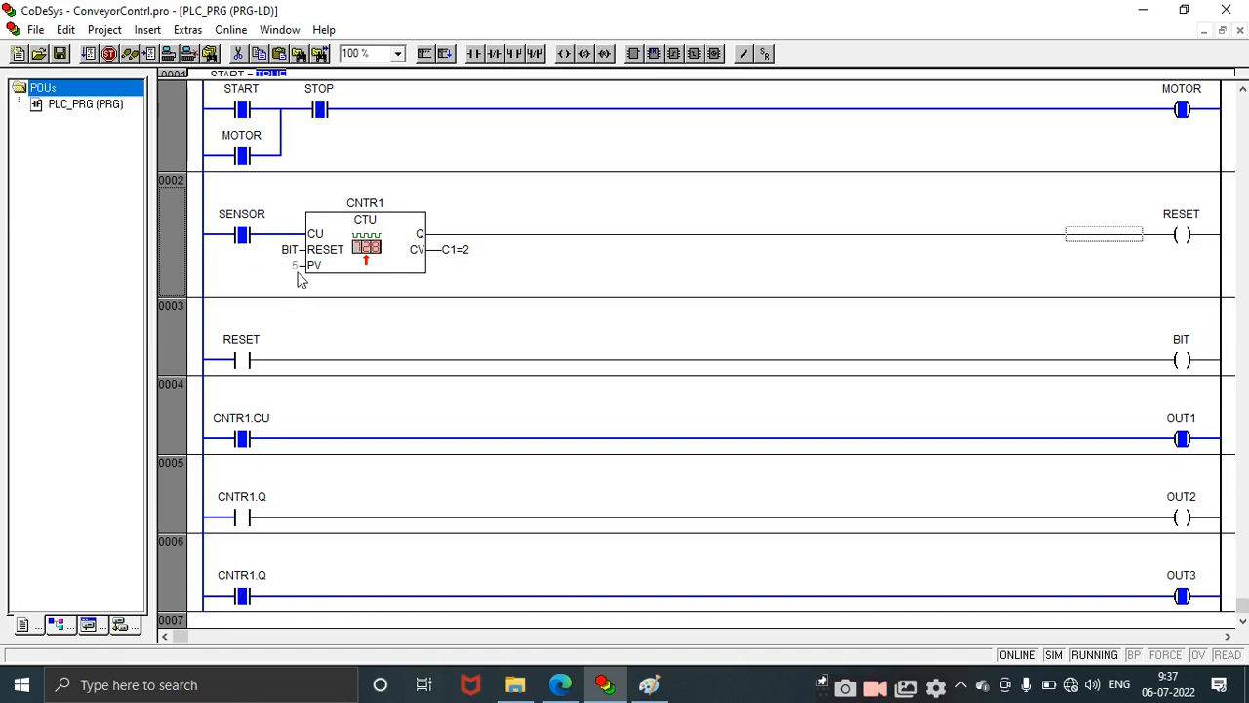
pyautogui.moveTo(466, 269)
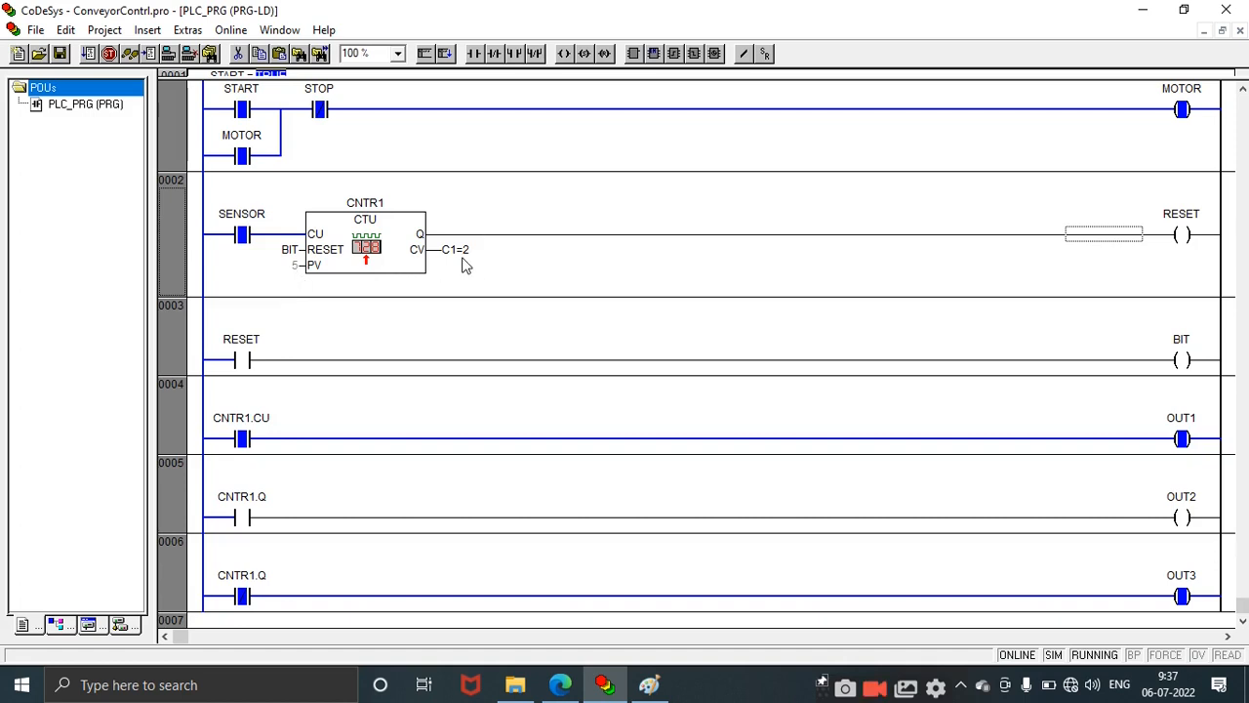
pyautogui.moveTo(449, 249)
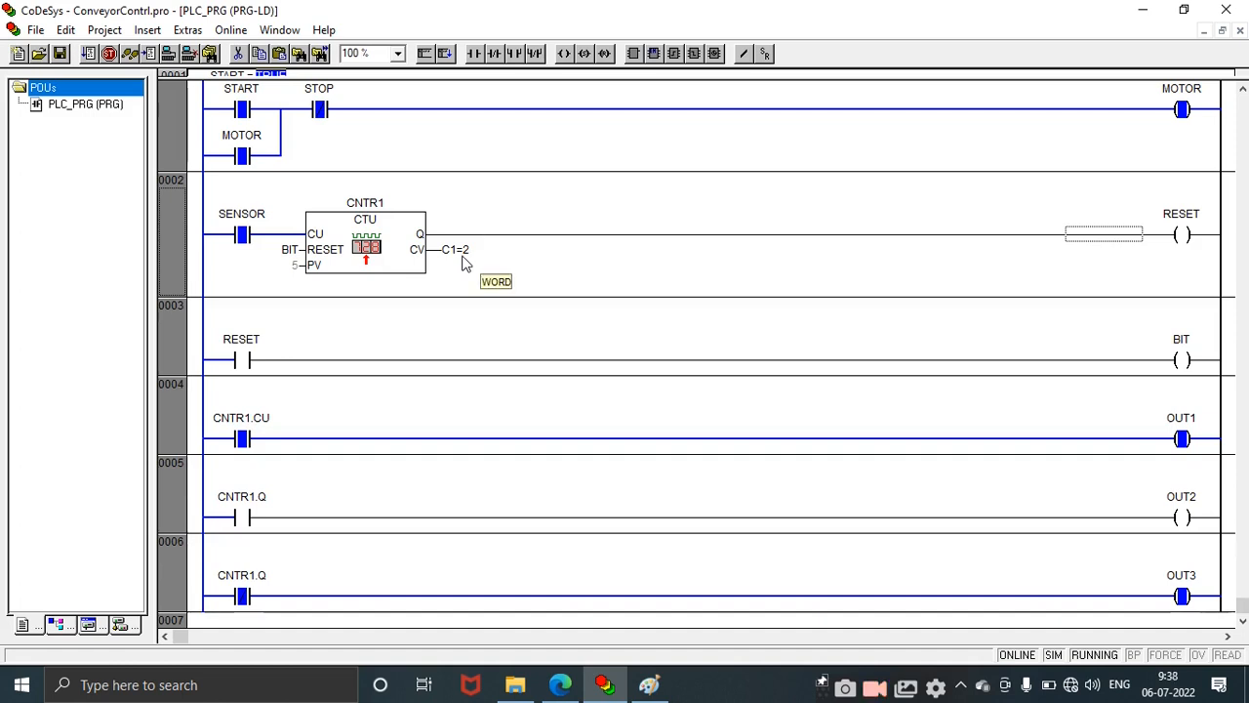
pyautogui.moveTo(276, 283)
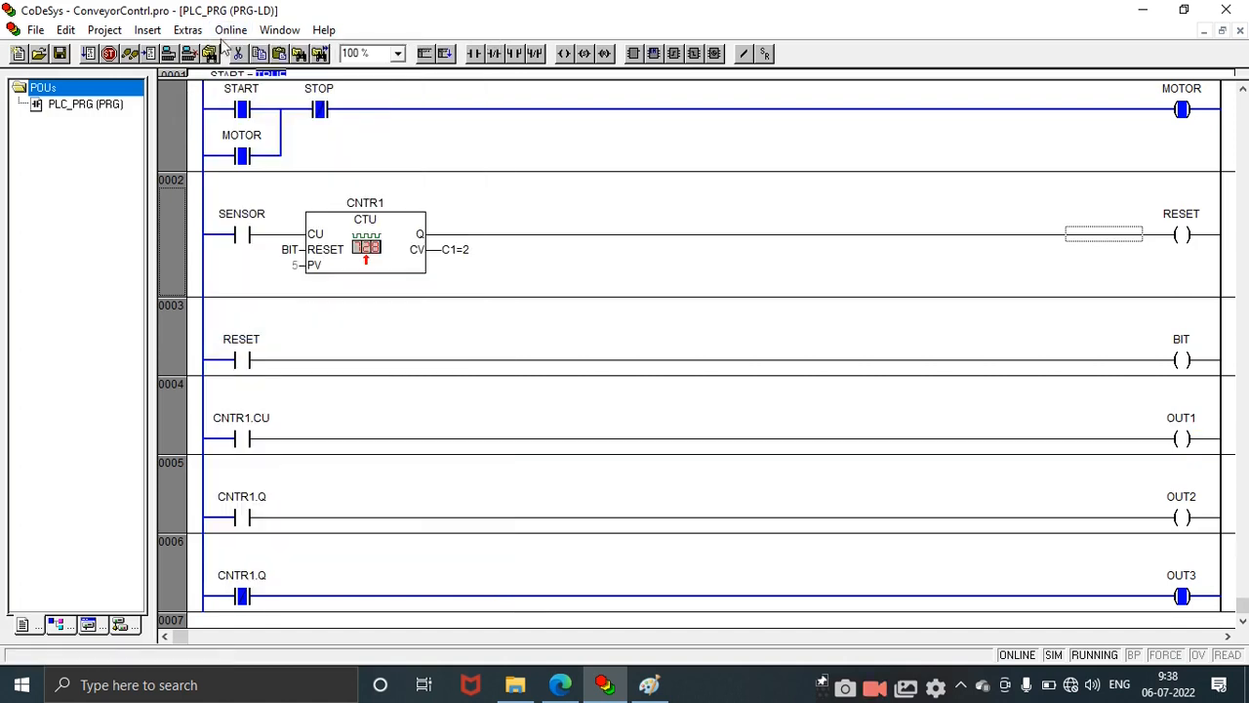
# Step: Write four more SENSOR values, taking CNTR1 up to 3 and back to 0
pyautogui.click(231, 30)
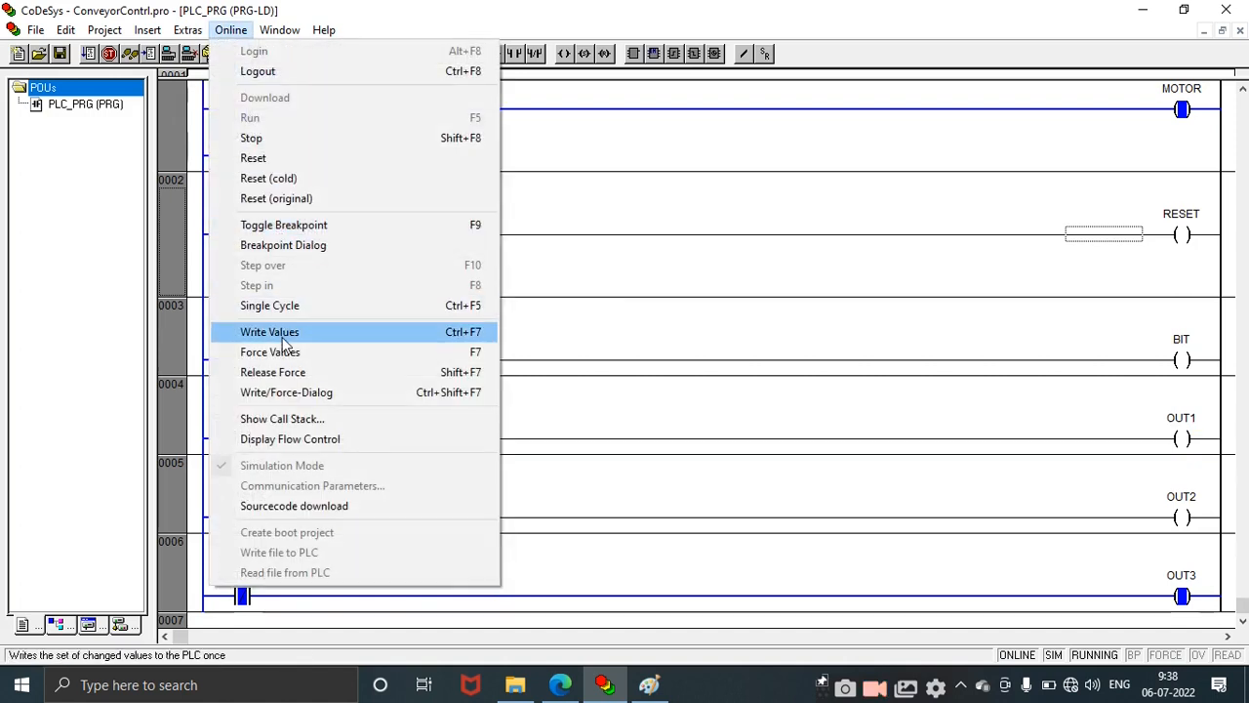
pyautogui.click(269, 331)
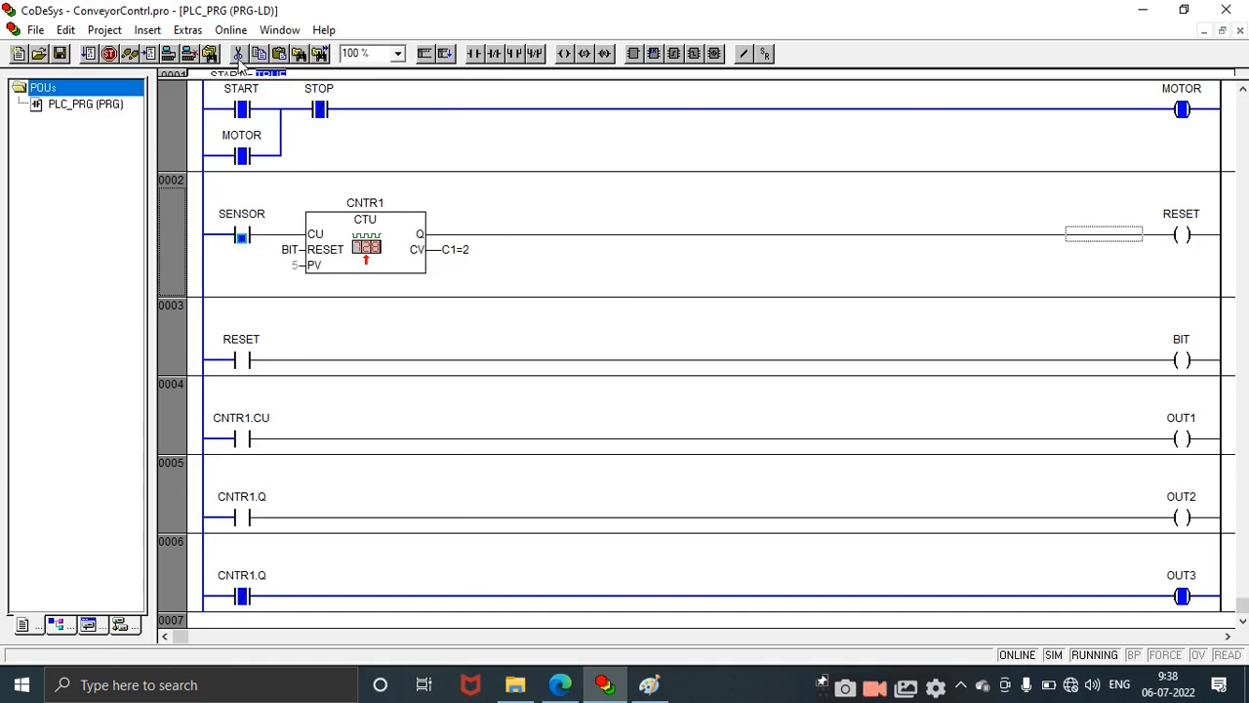
pyautogui.click(230, 29)
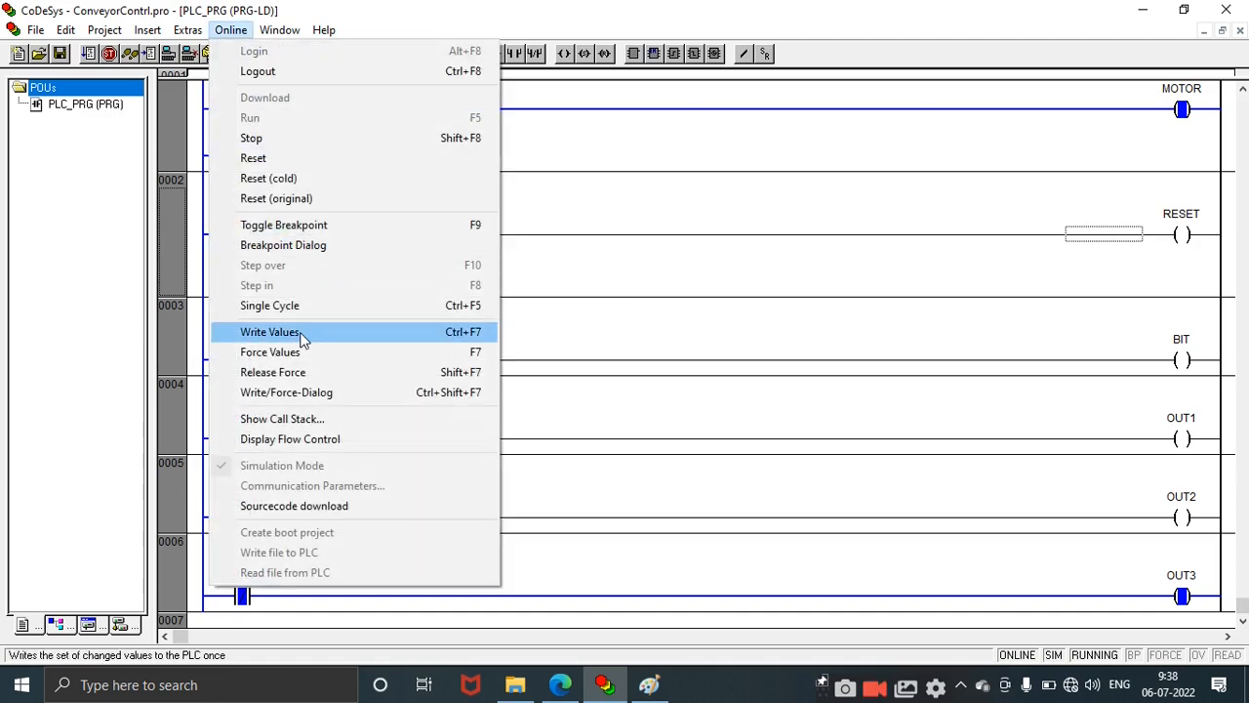
pyautogui.click(271, 331)
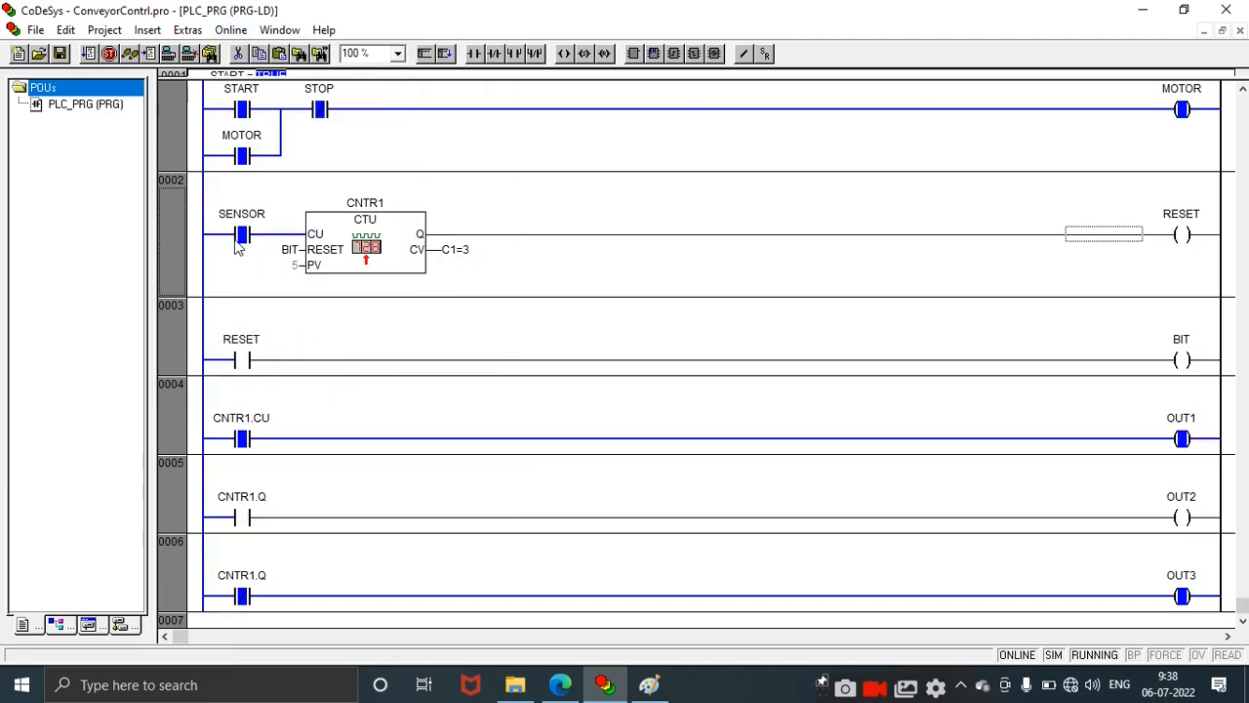
pyautogui.click(231, 29)
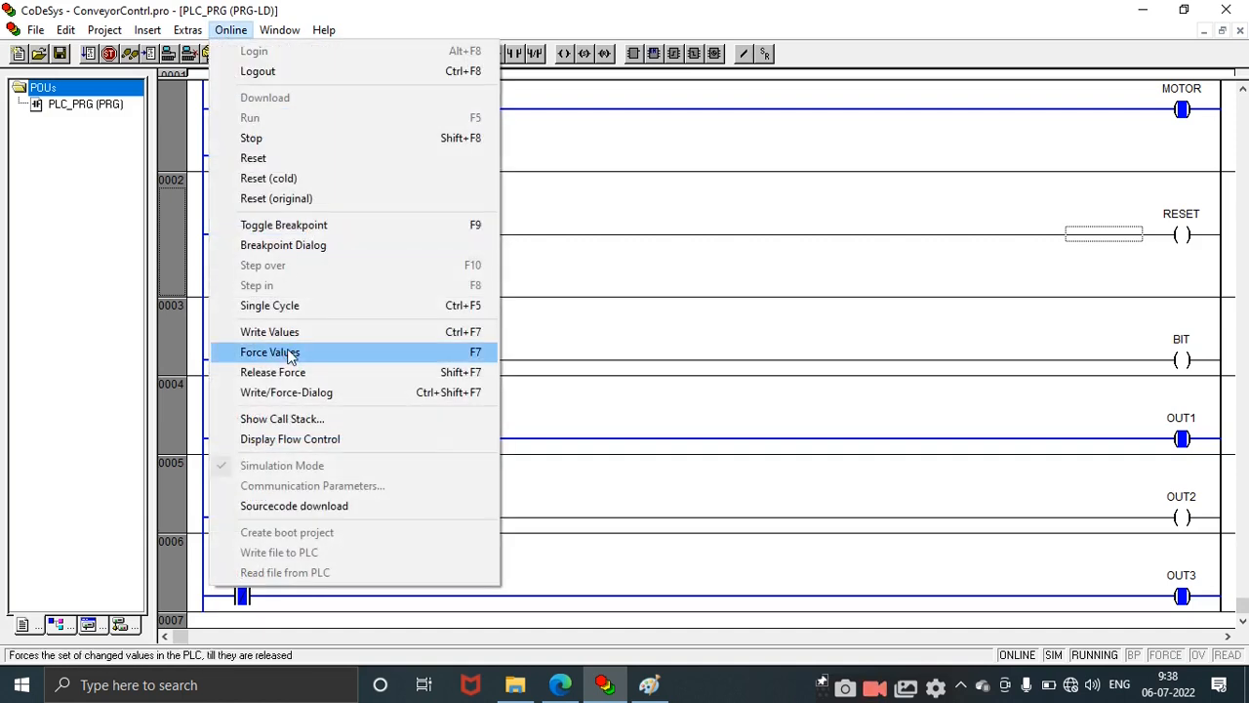
pyautogui.click(270, 352)
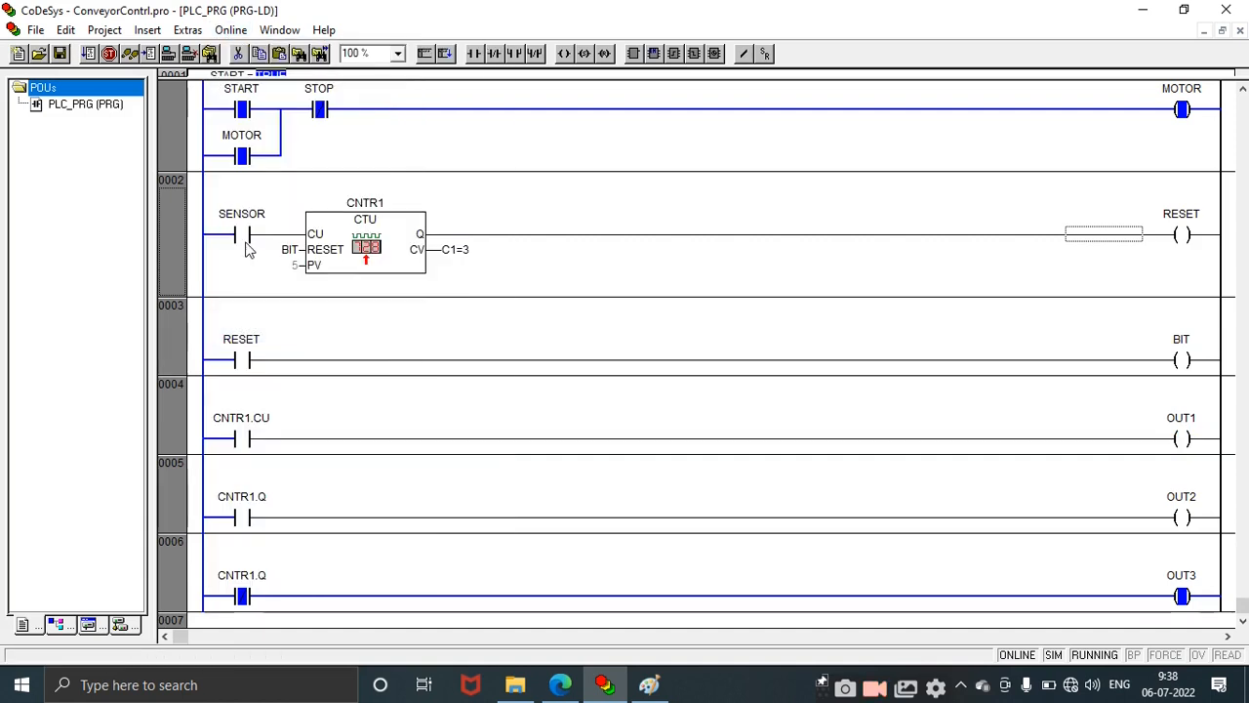
pyautogui.click(230, 29)
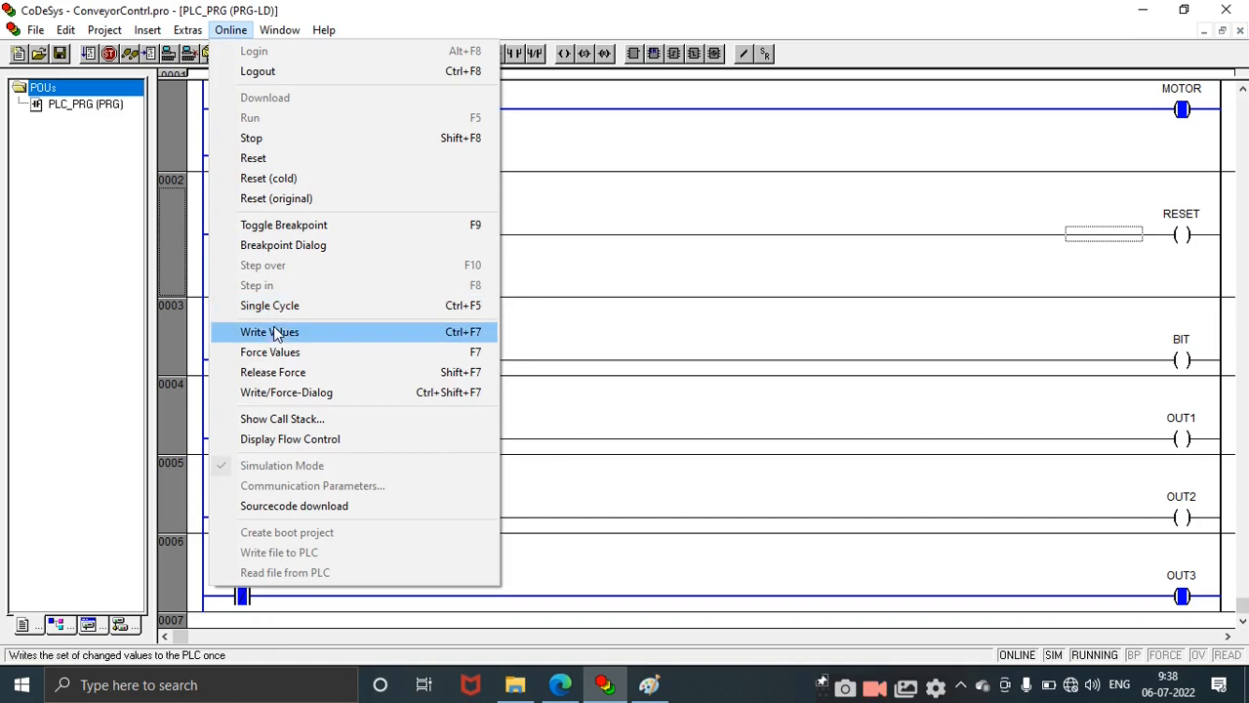
pyautogui.click(269, 331)
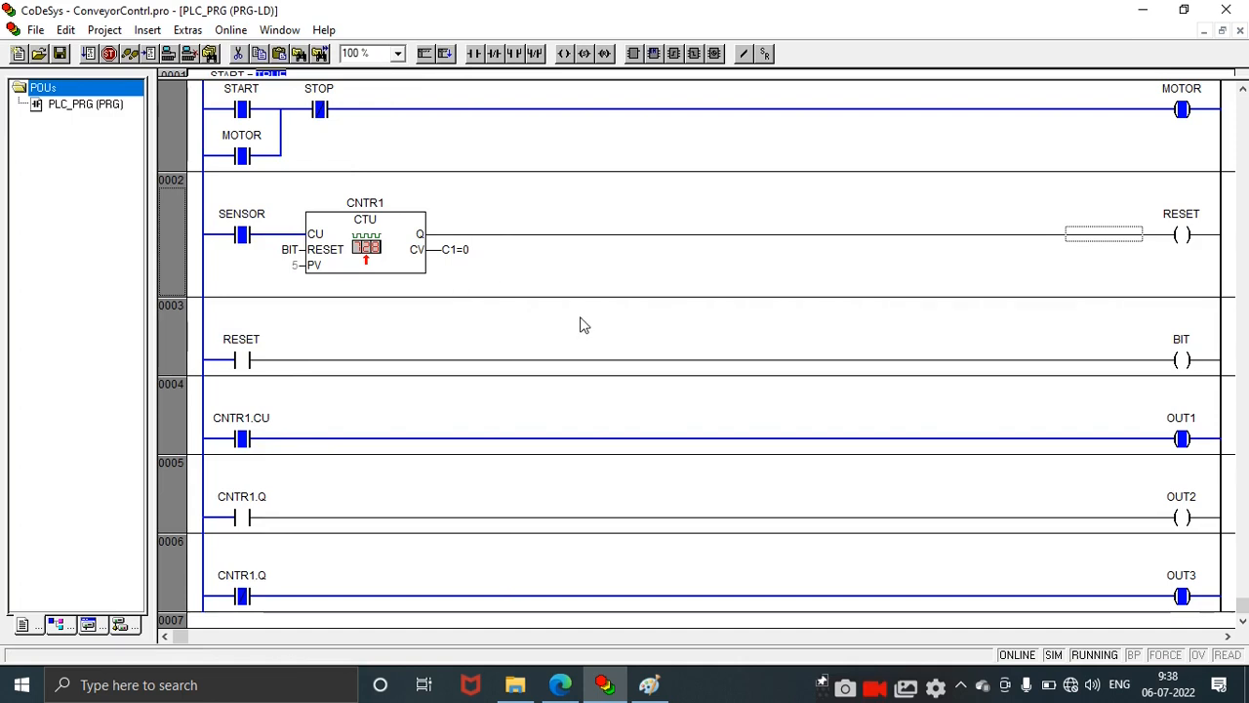
pyautogui.moveTo(418, 287)
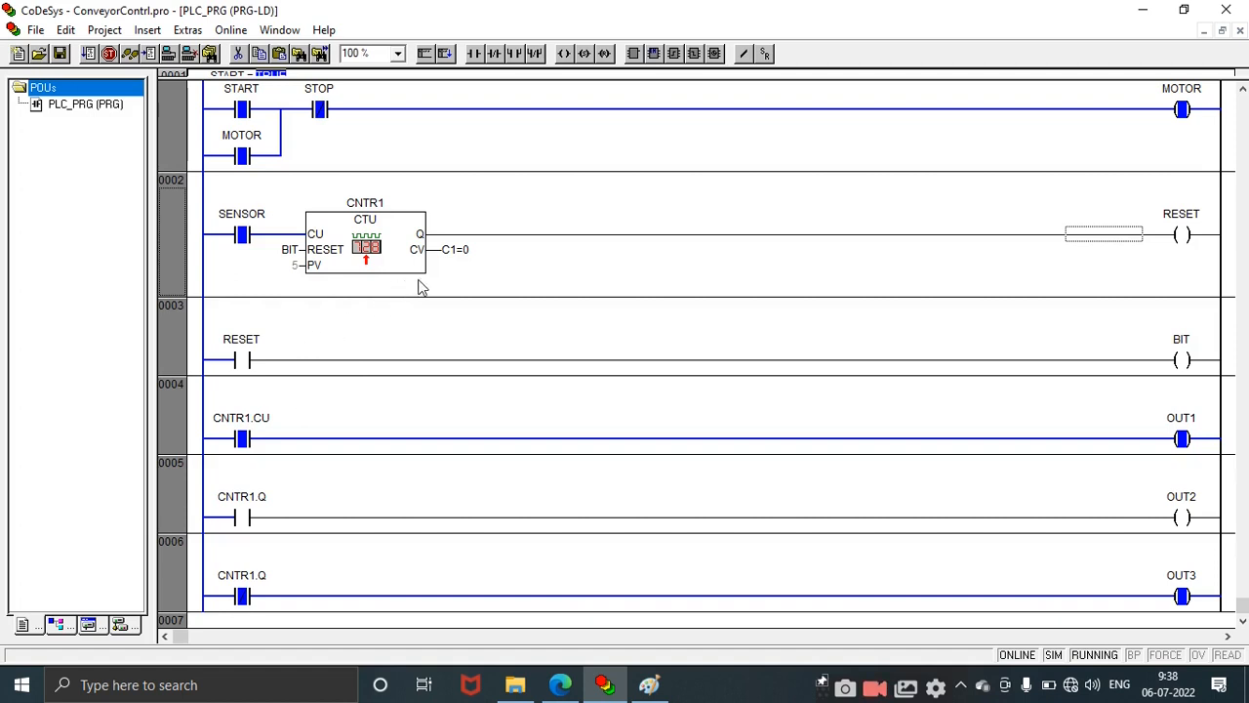